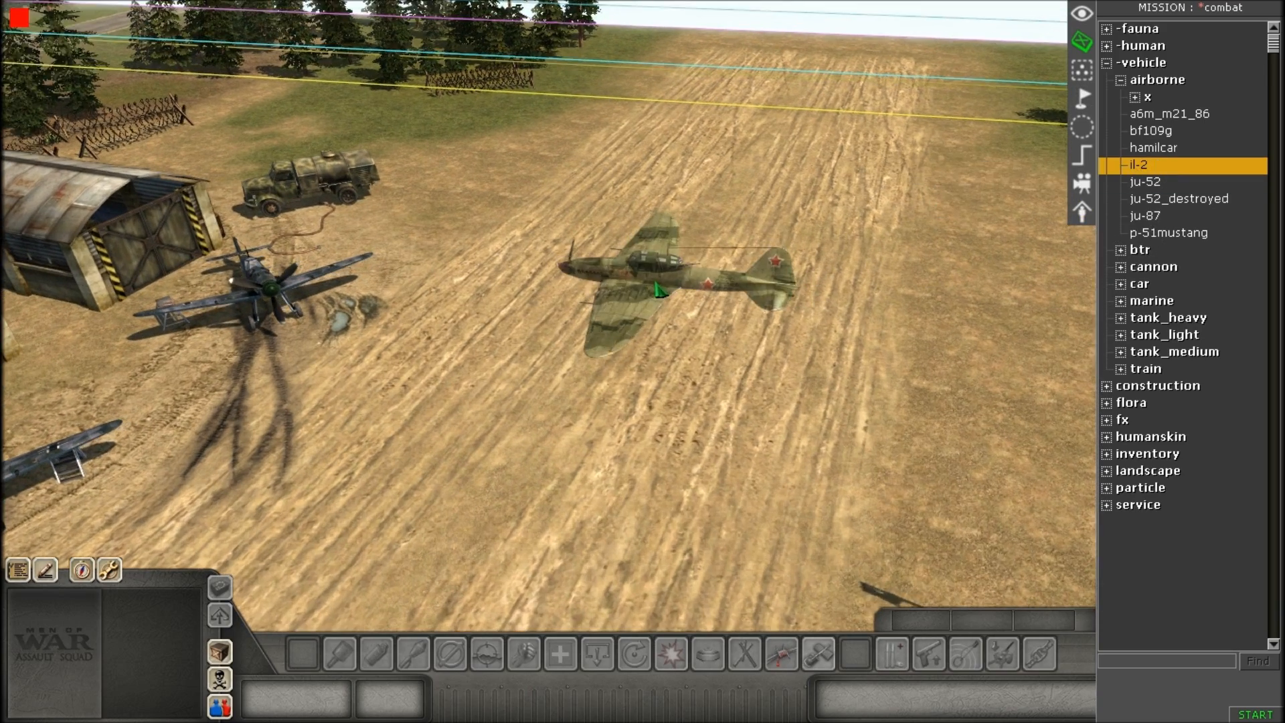
Pick the a6m_m21_86 Zero instead of the bf109g and place it on the runway.
left_click(1151, 130)
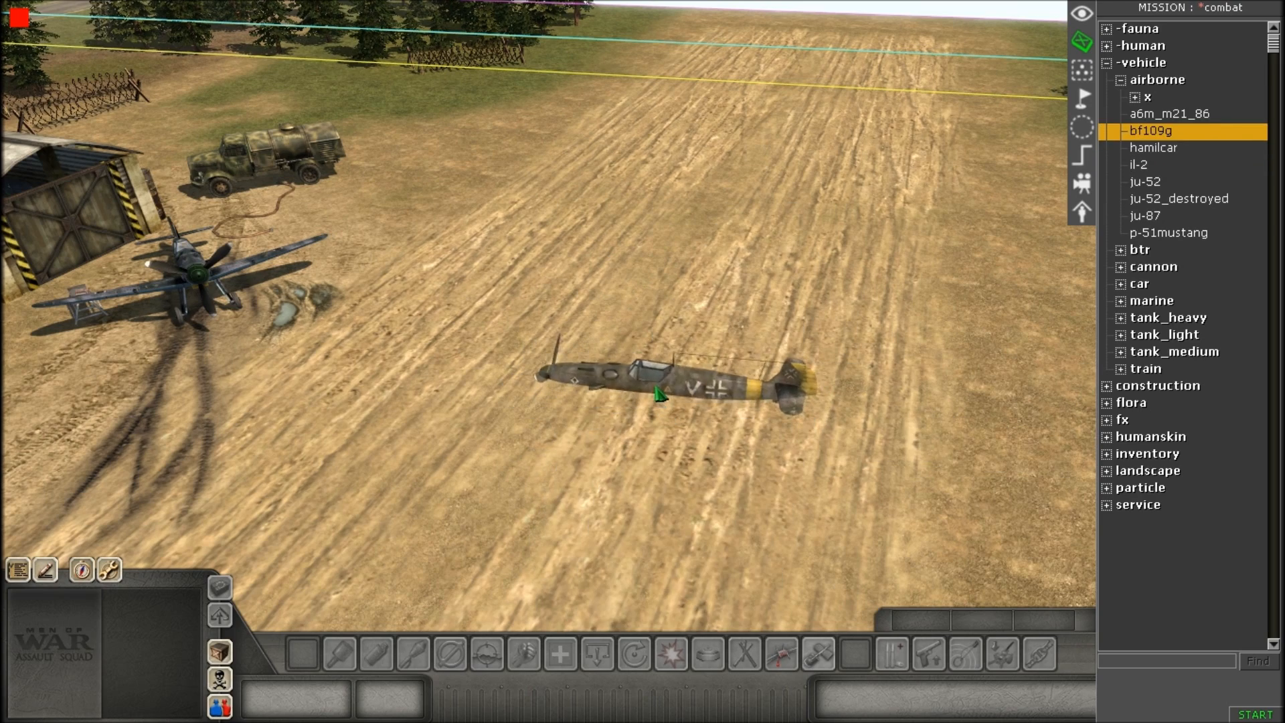
left_click(1172, 114)
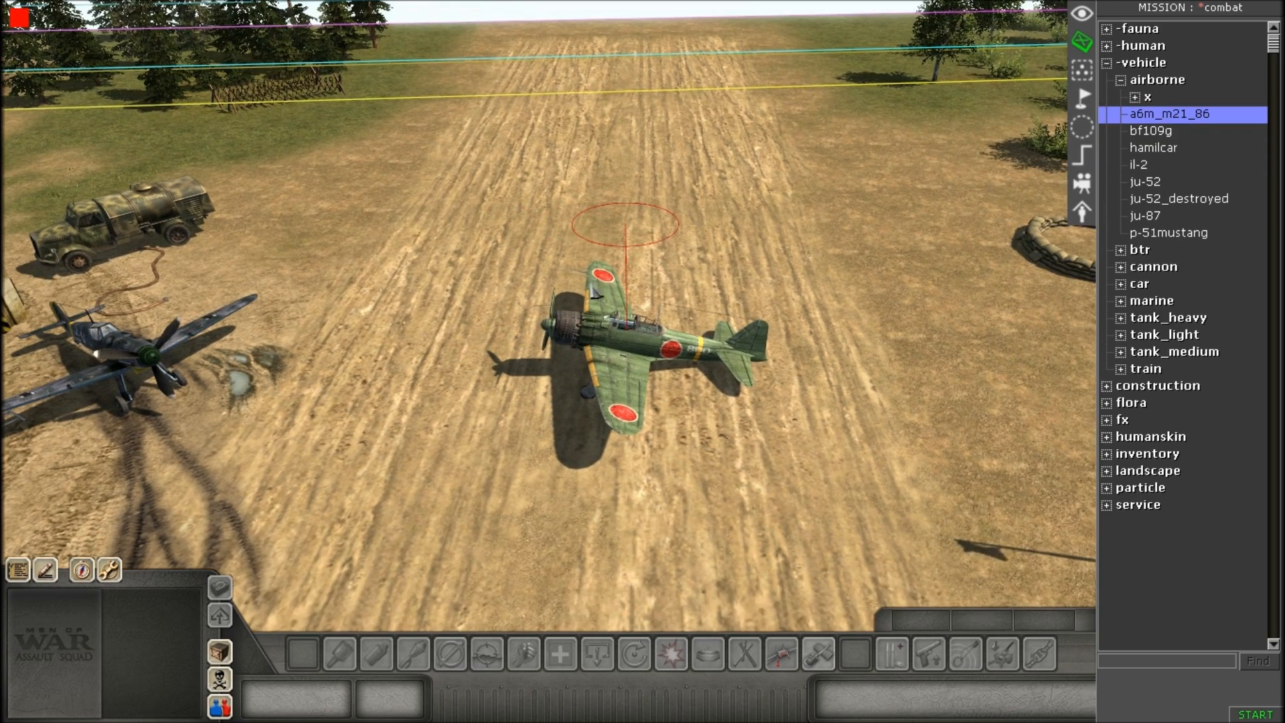
left_click(1119, 79)
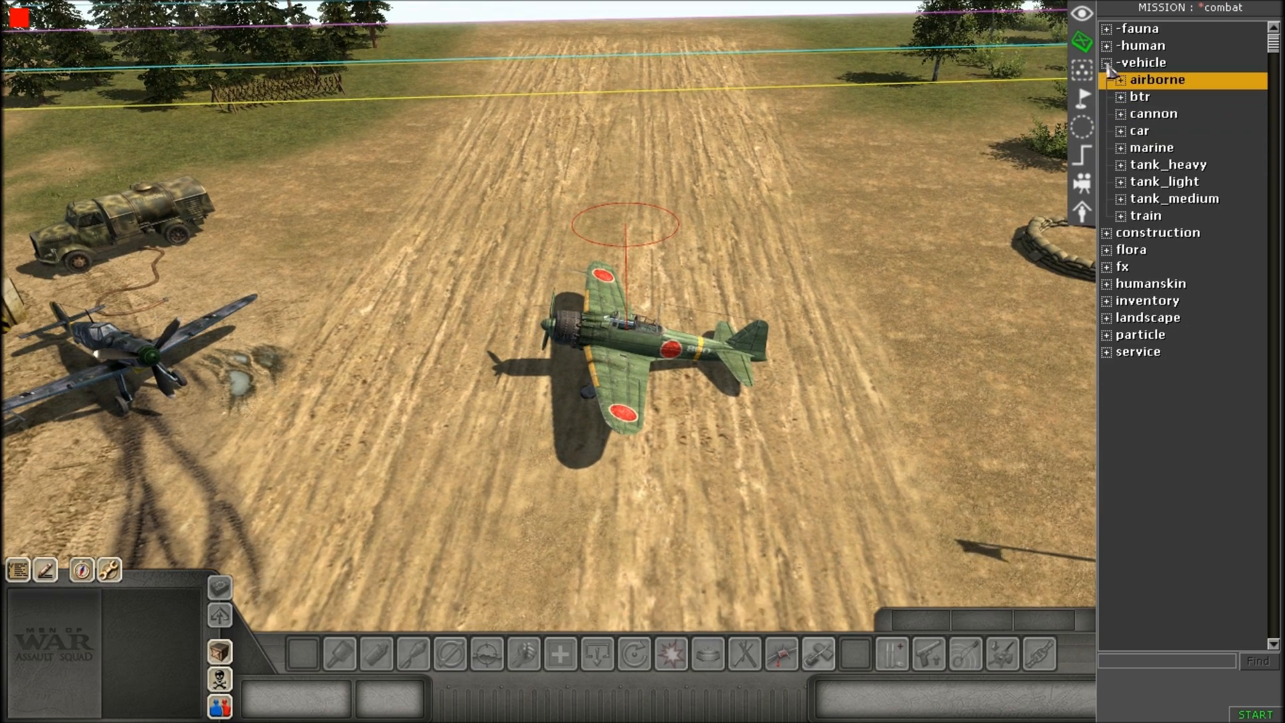
left_click(1107, 46)
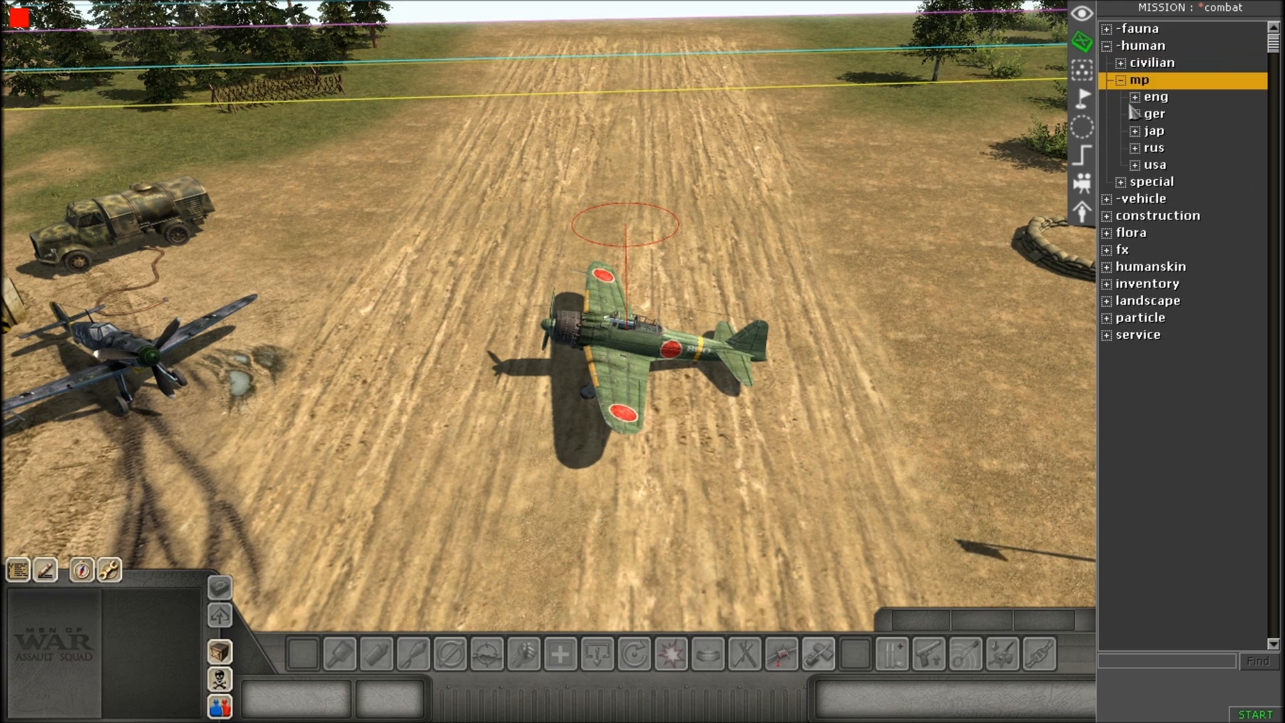
left_click(1136, 130)
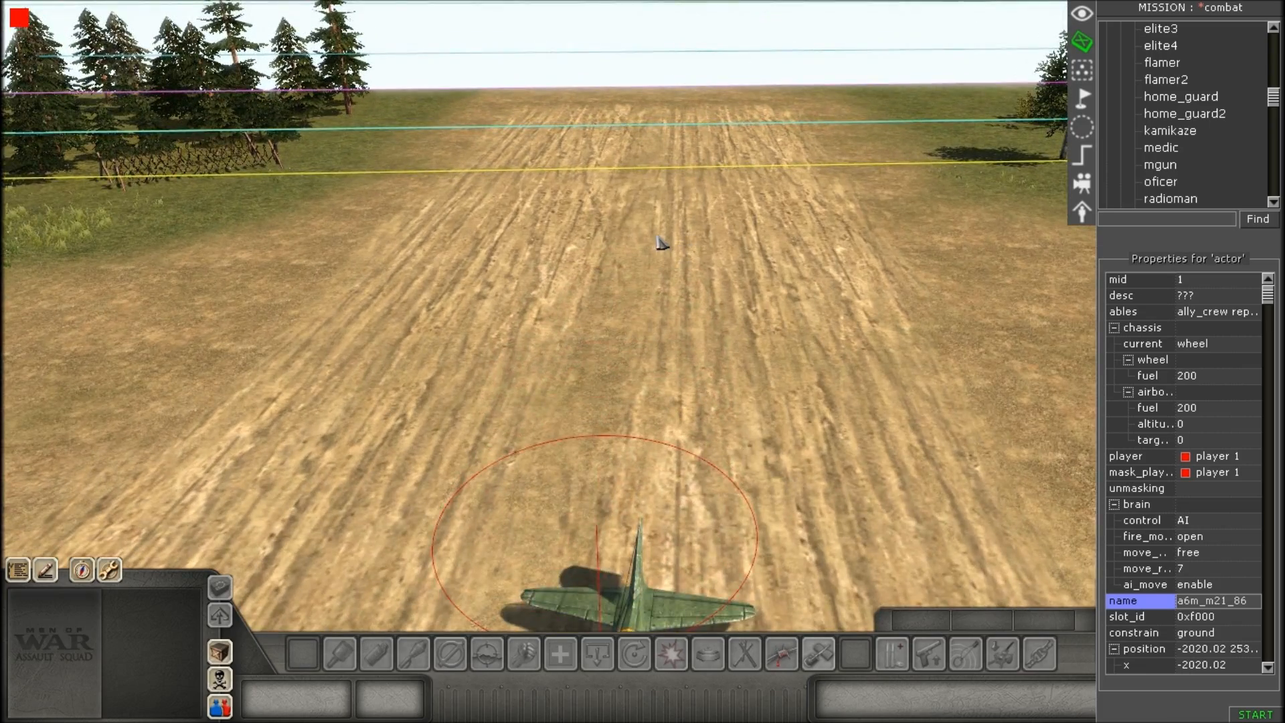
left_click(1154, 487)
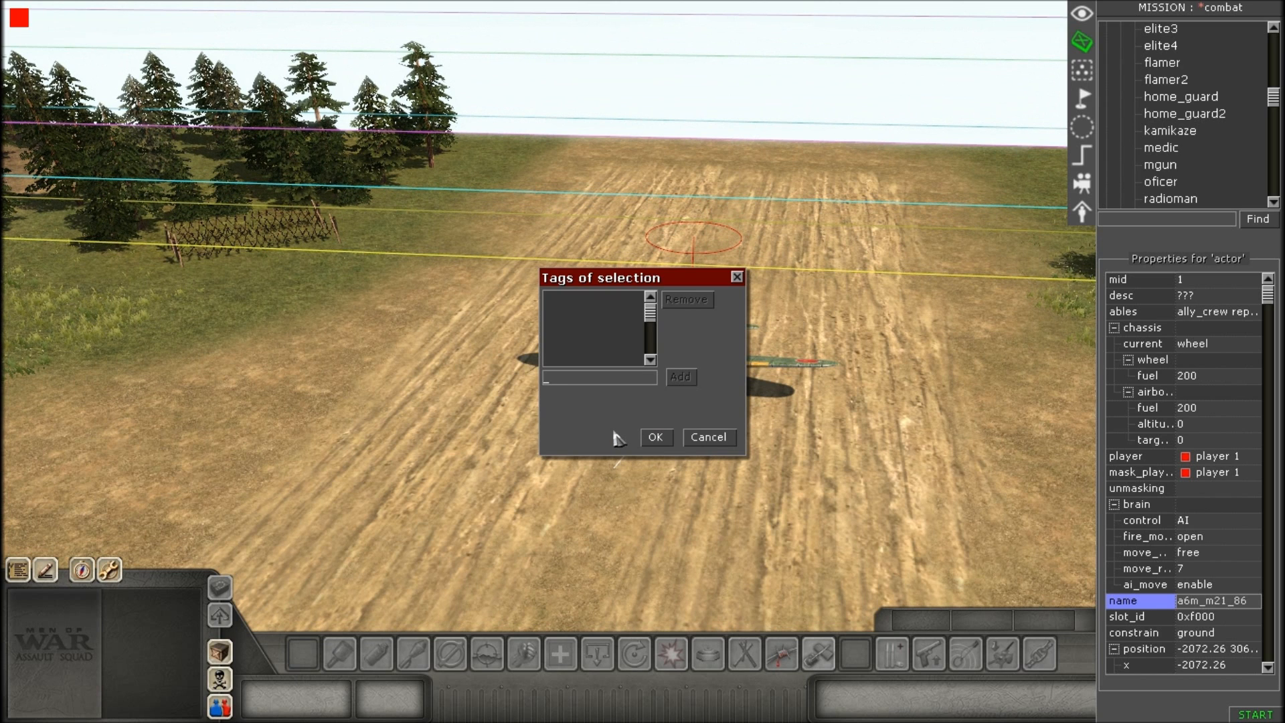
type("zer")
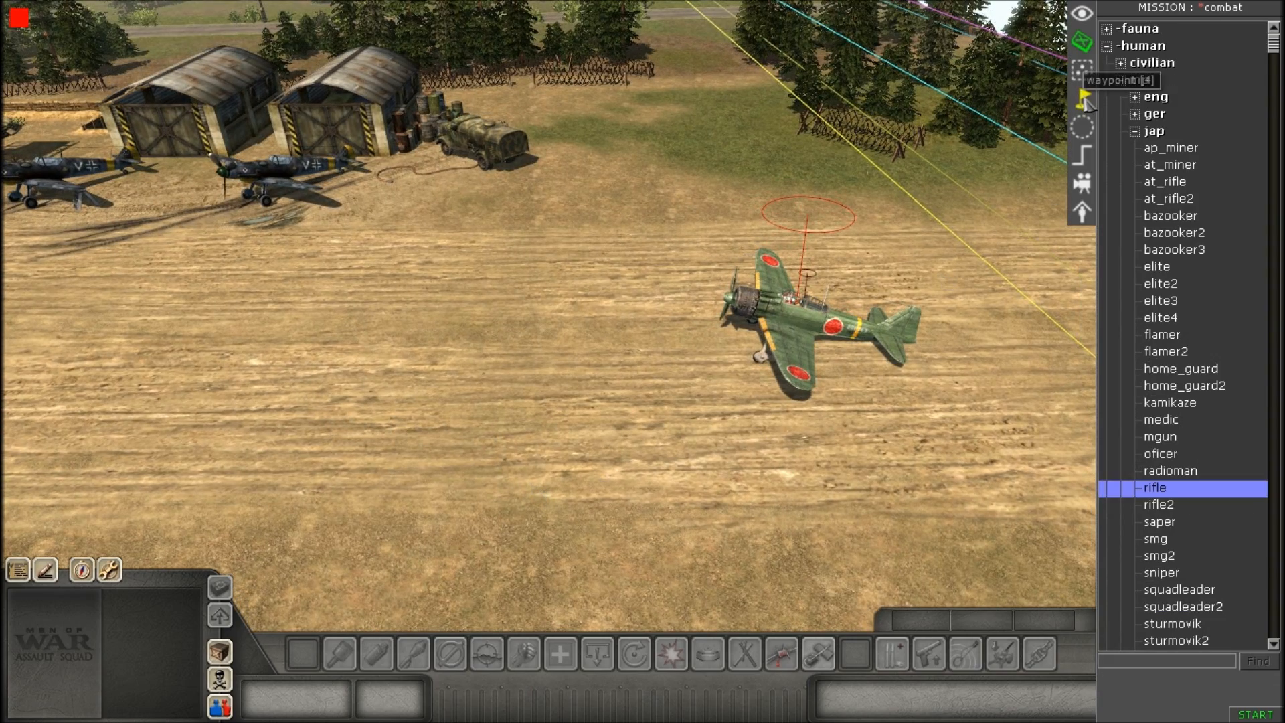
Create a new waypoint group named take_off for the Zero.
left_click(1234, 50)
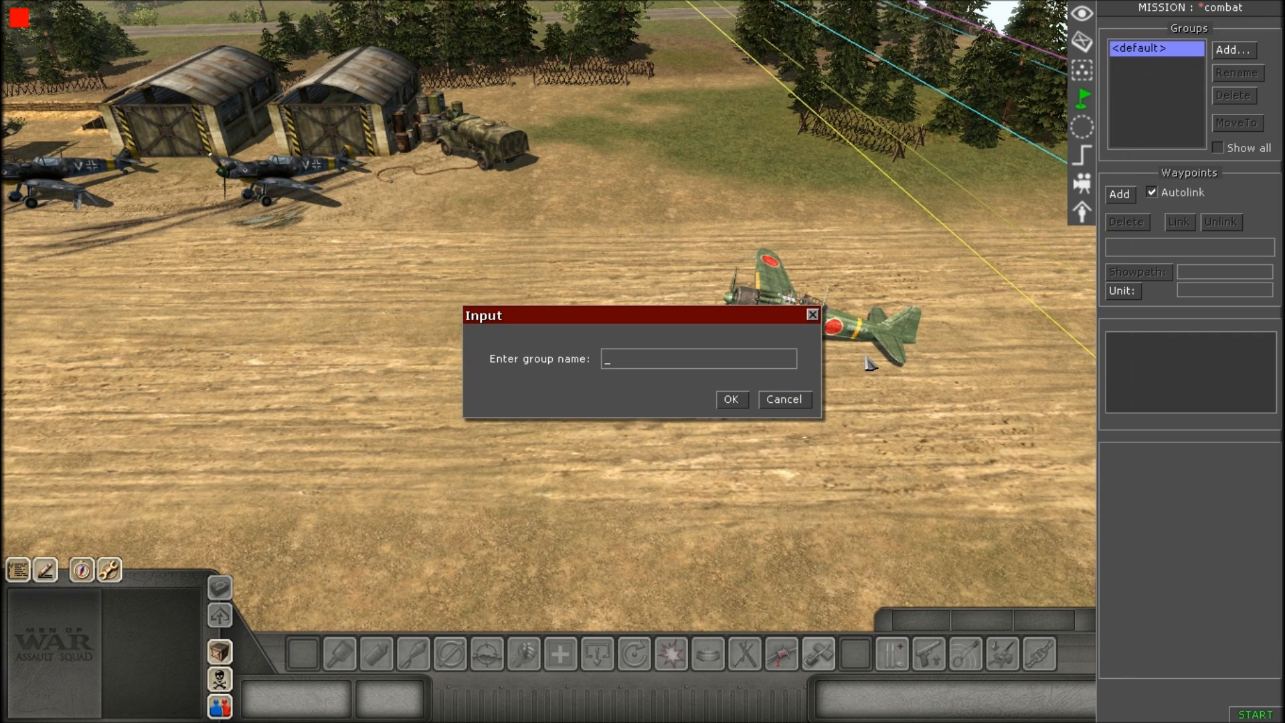
type("zer")
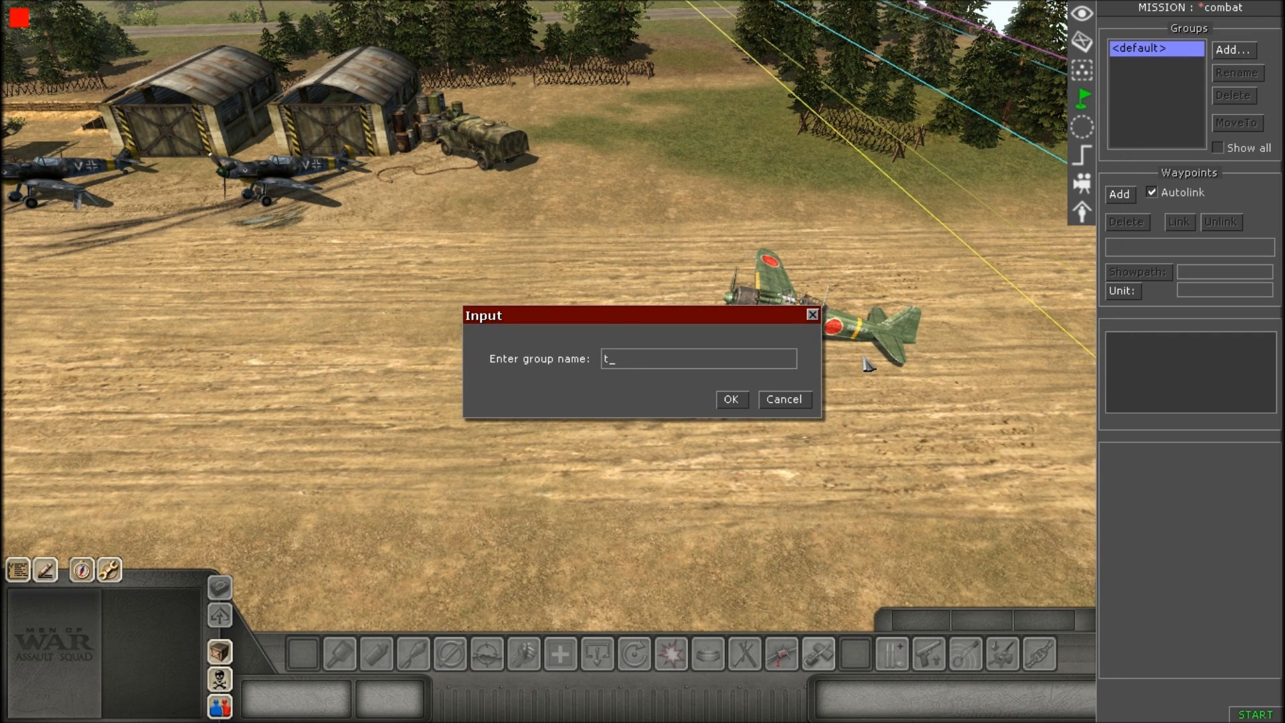
type("ake_of")
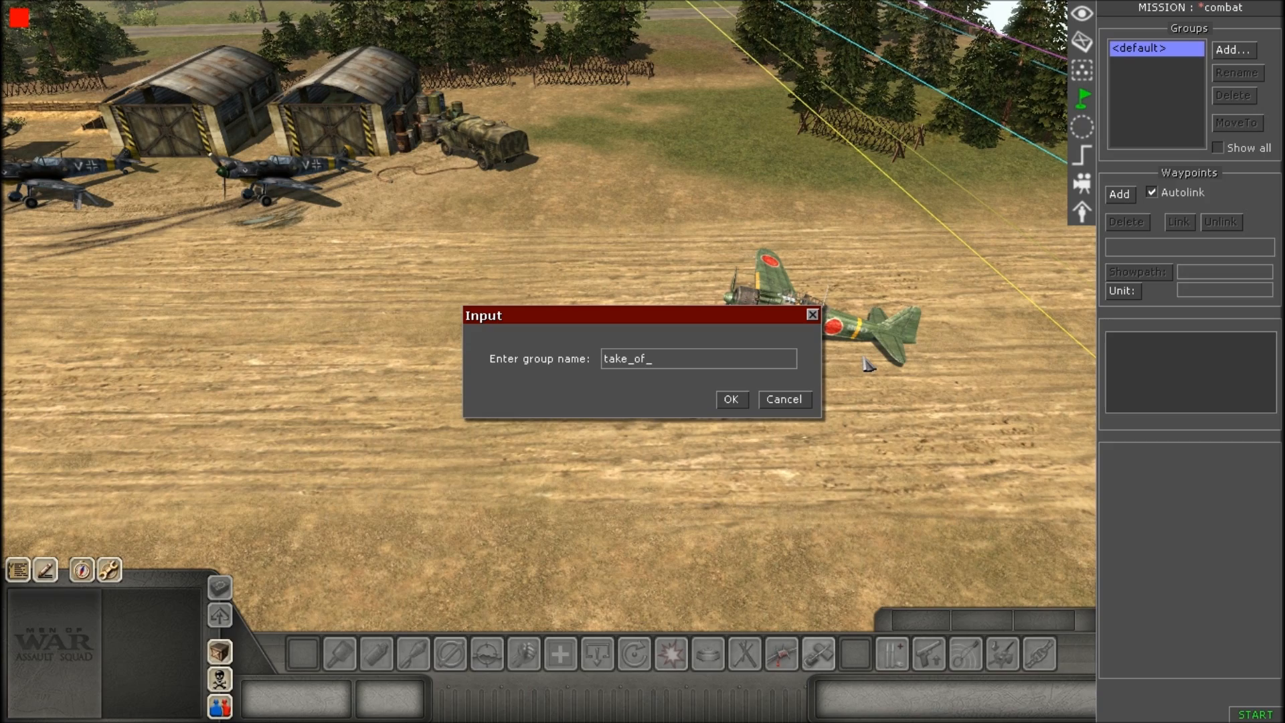
left_click(730, 399)
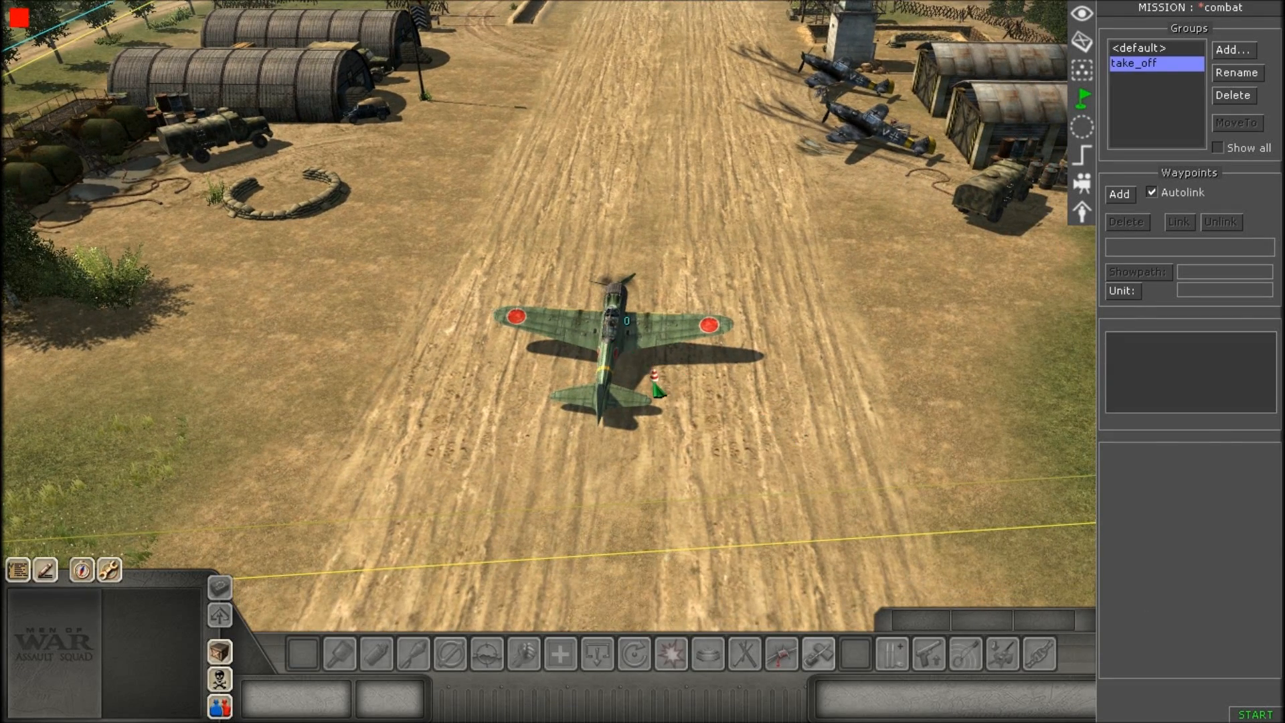
Lay waypoints 0–6 from the plane down the runway, with a delete command on waypoint 6.
left_click(1119, 194)
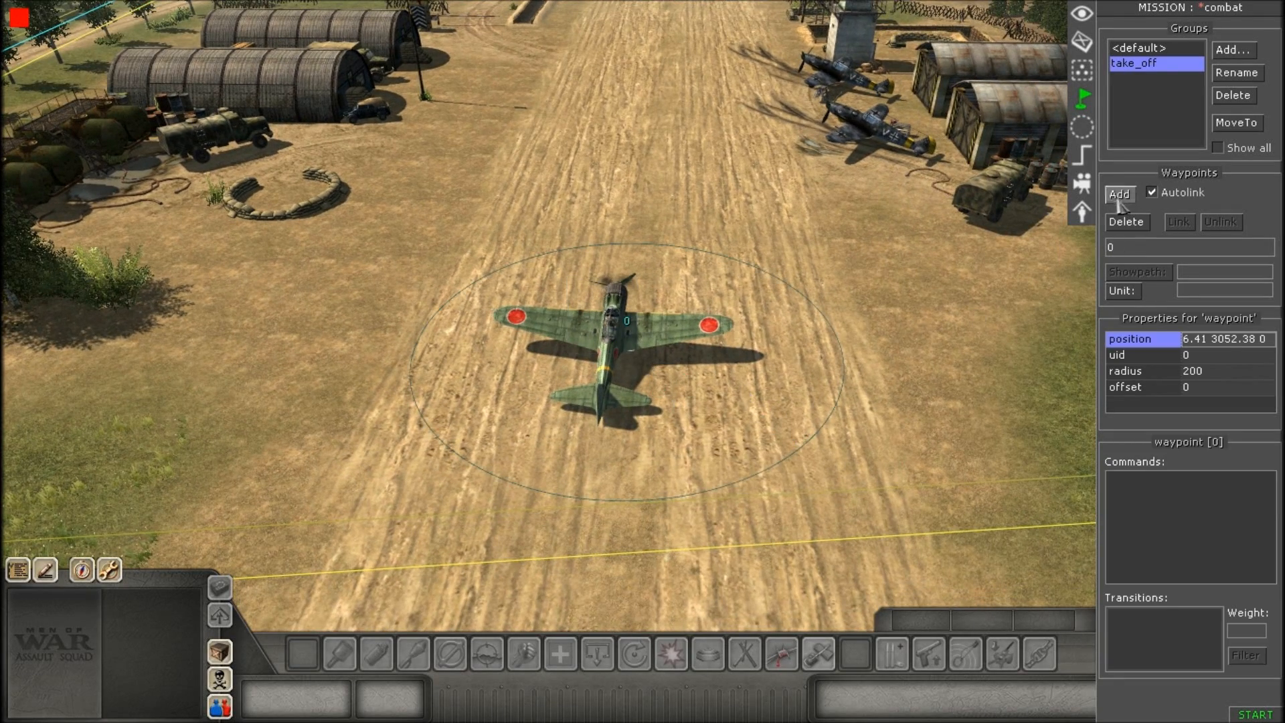
left_click(1119, 194)
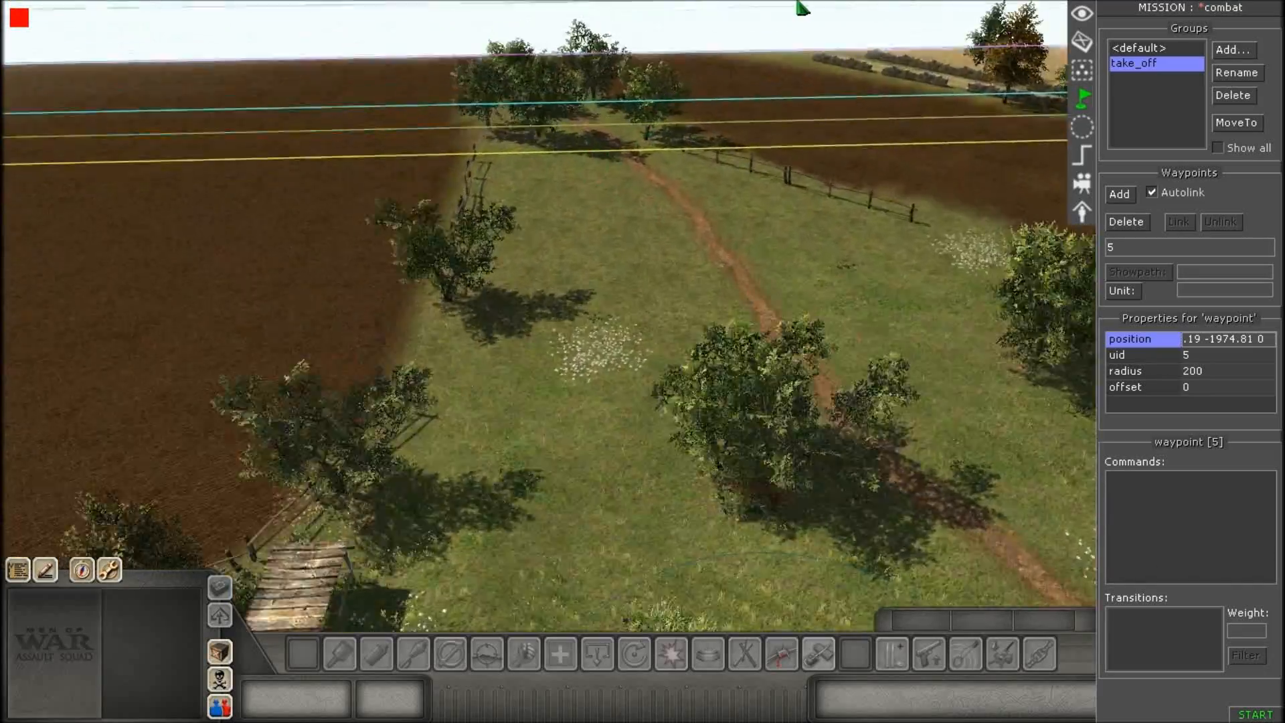
left_click(1119, 194)
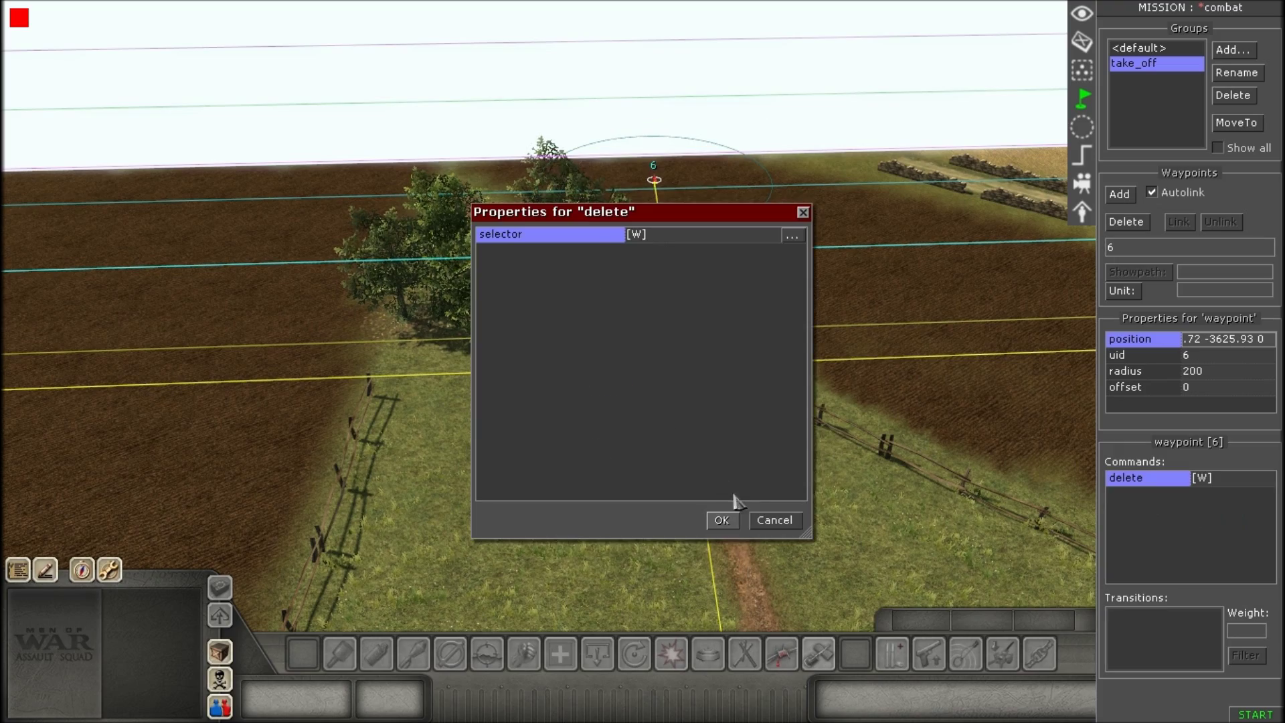
left_click(720, 519)
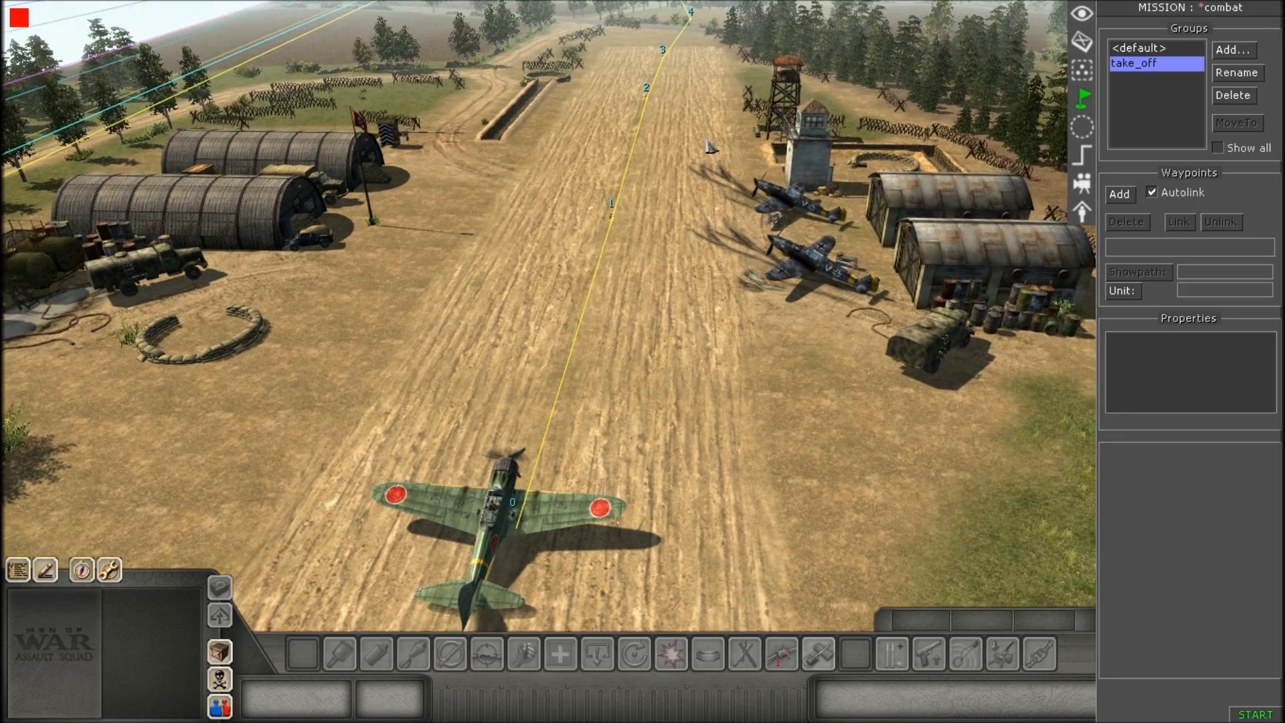
Create a new circle zone named take_off_zone for the take-off area.
left_click(1082, 127)
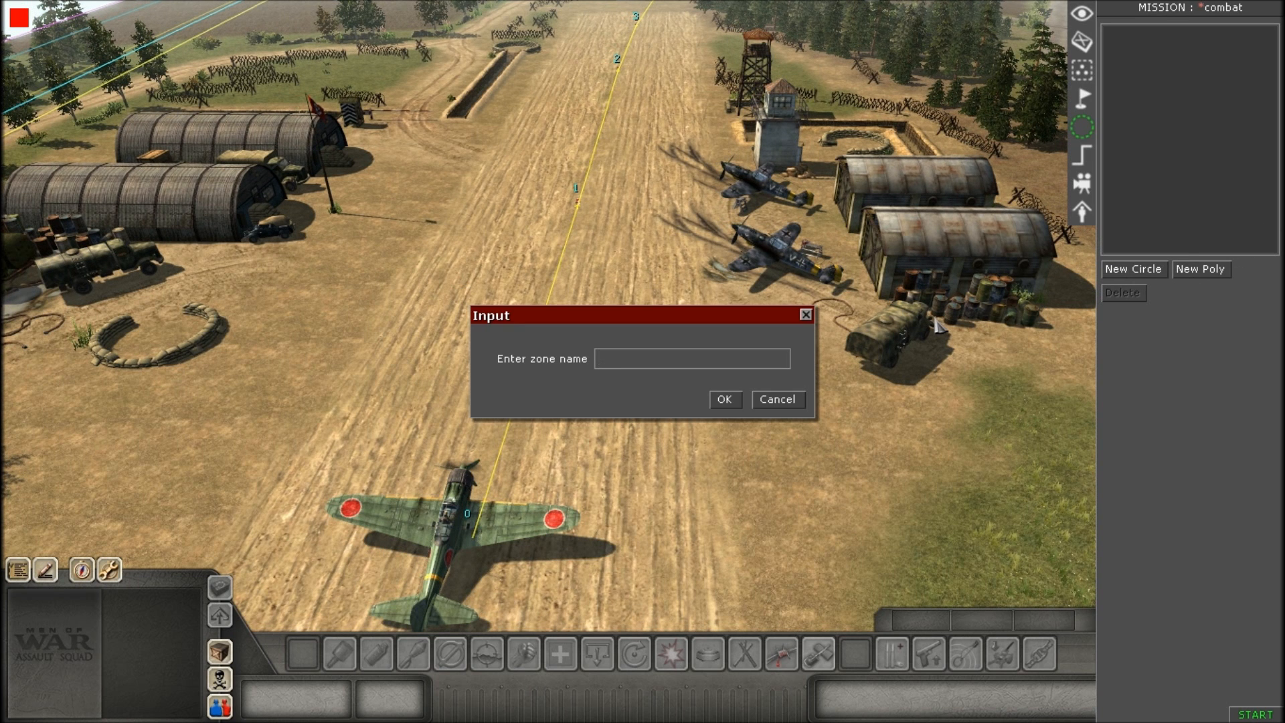
type("take_o_")
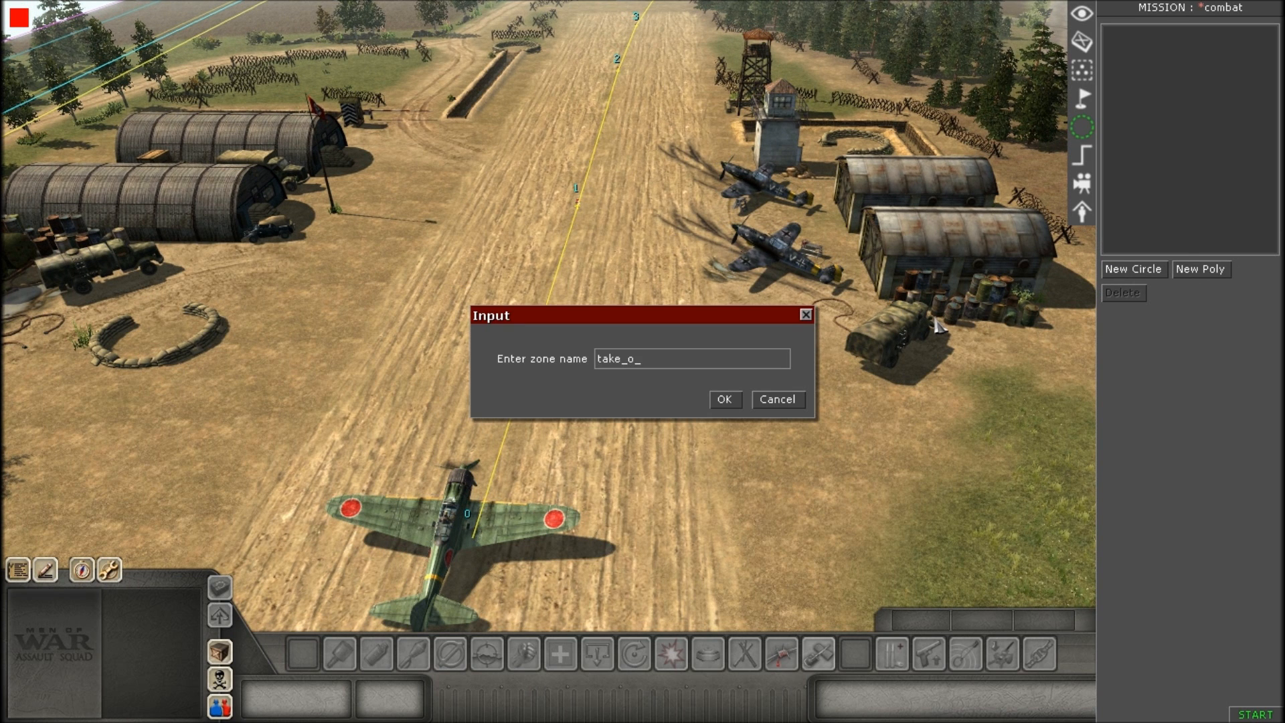
left_click(725, 399)
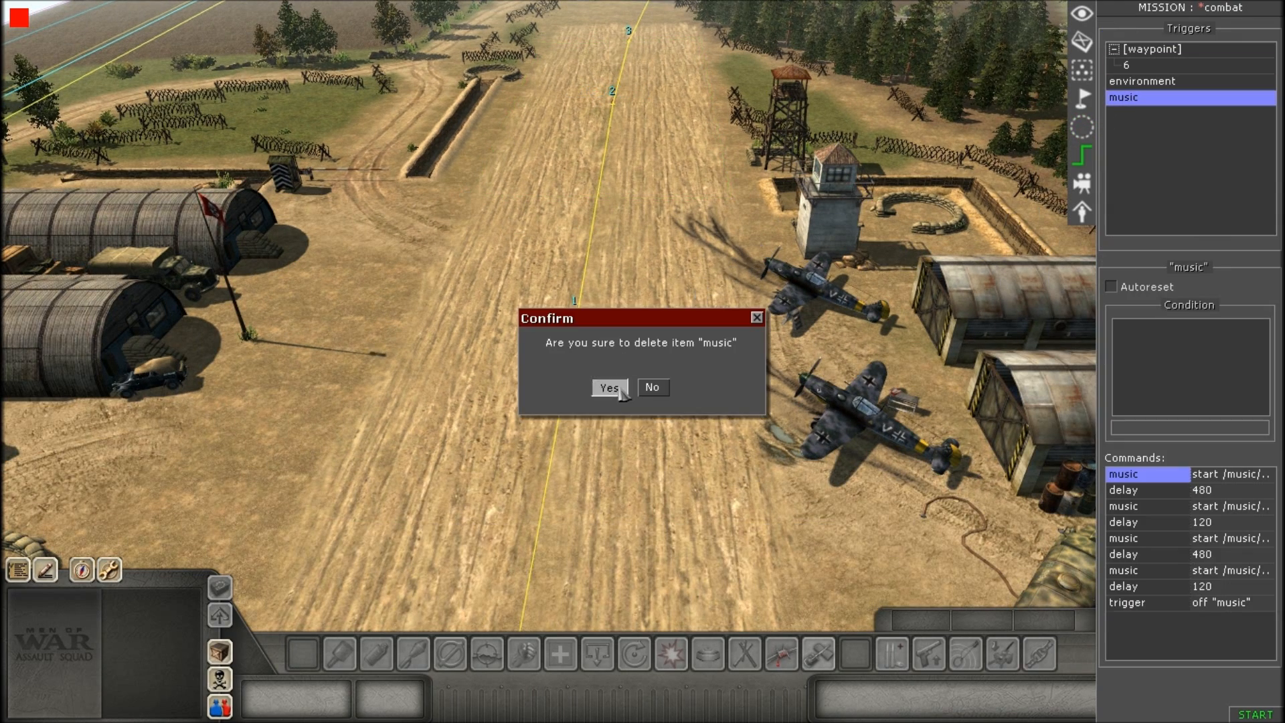
Delete the music and environment triggers and add a trigger named zero_waypoint.
left_click(608, 387)
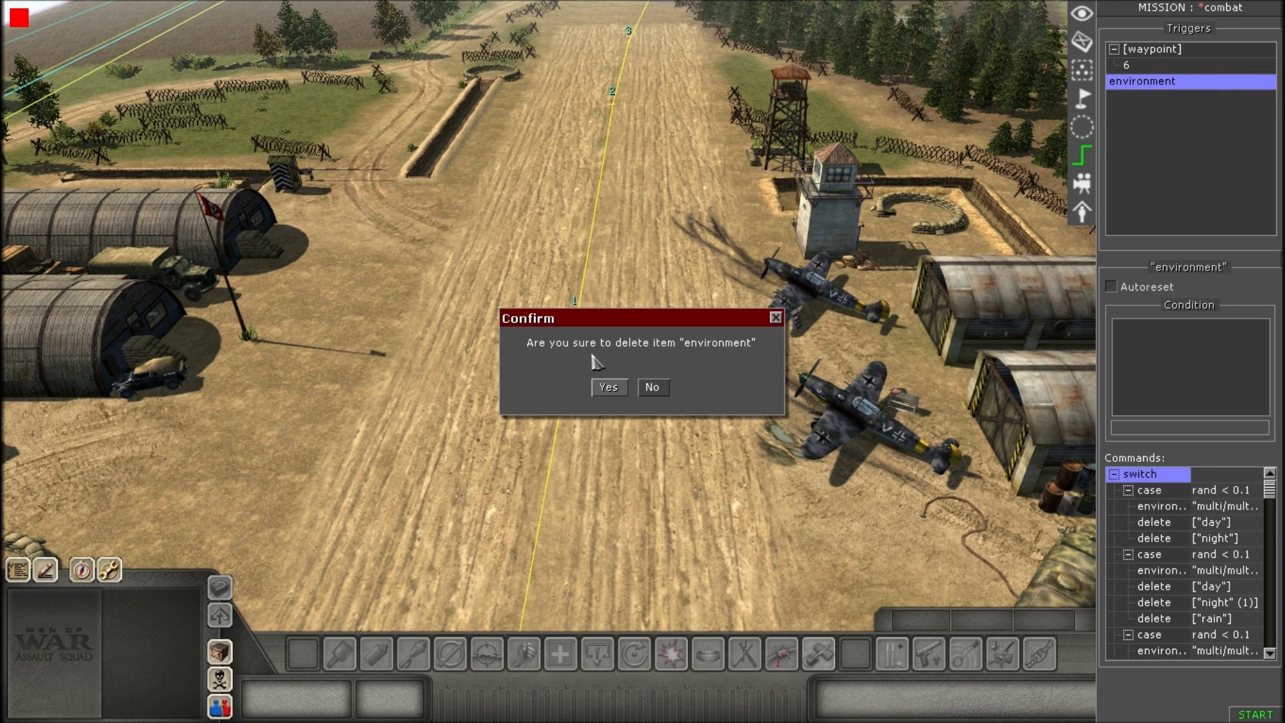
left_click(608, 387)
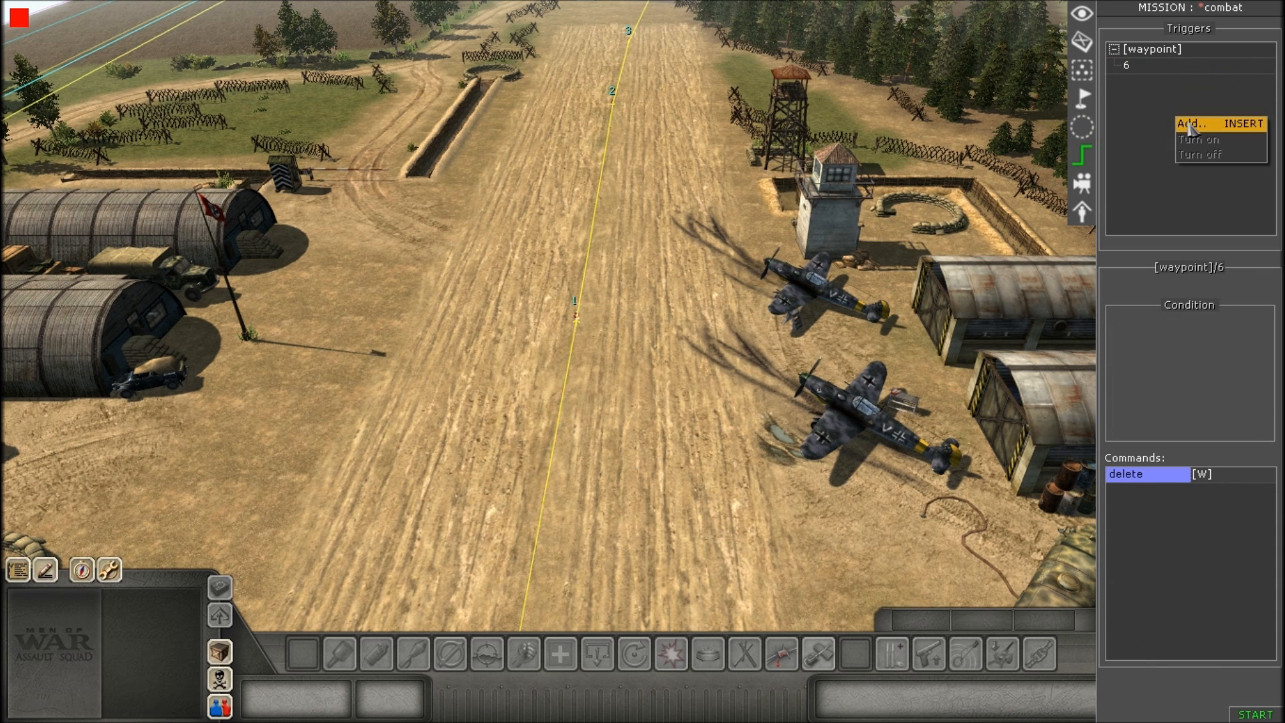
left_click(1188, 123)
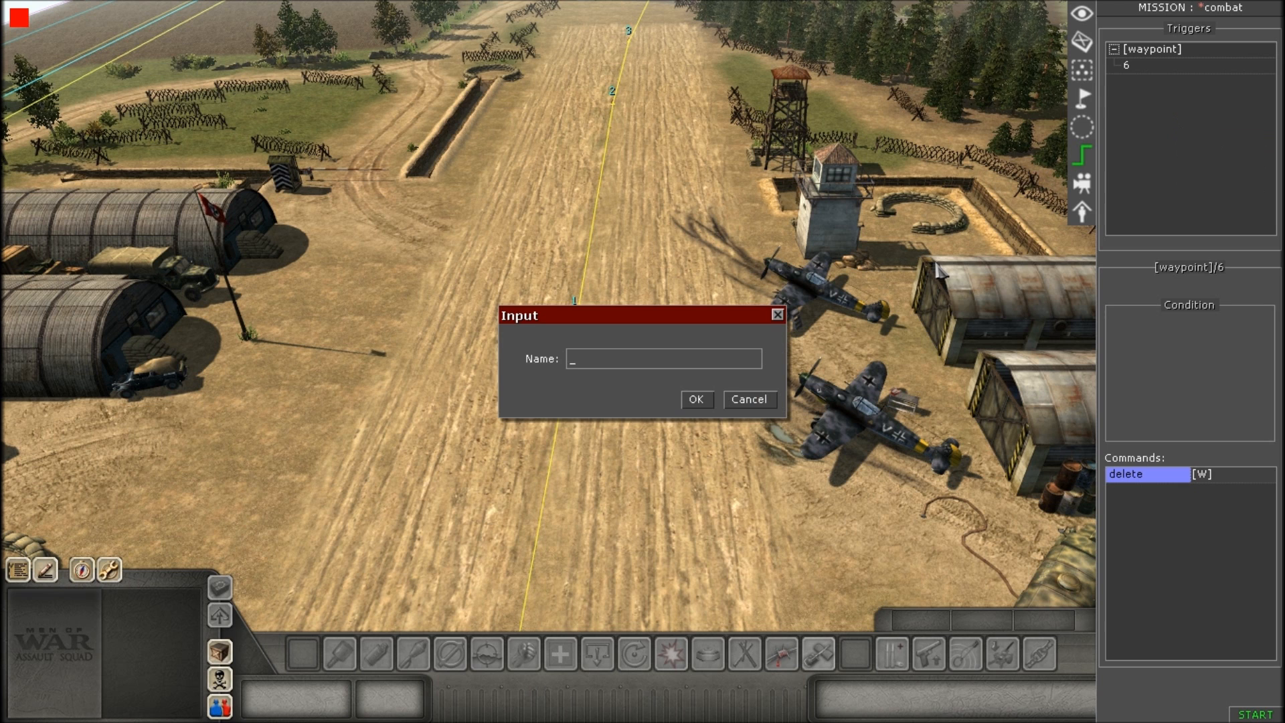
type("zero")
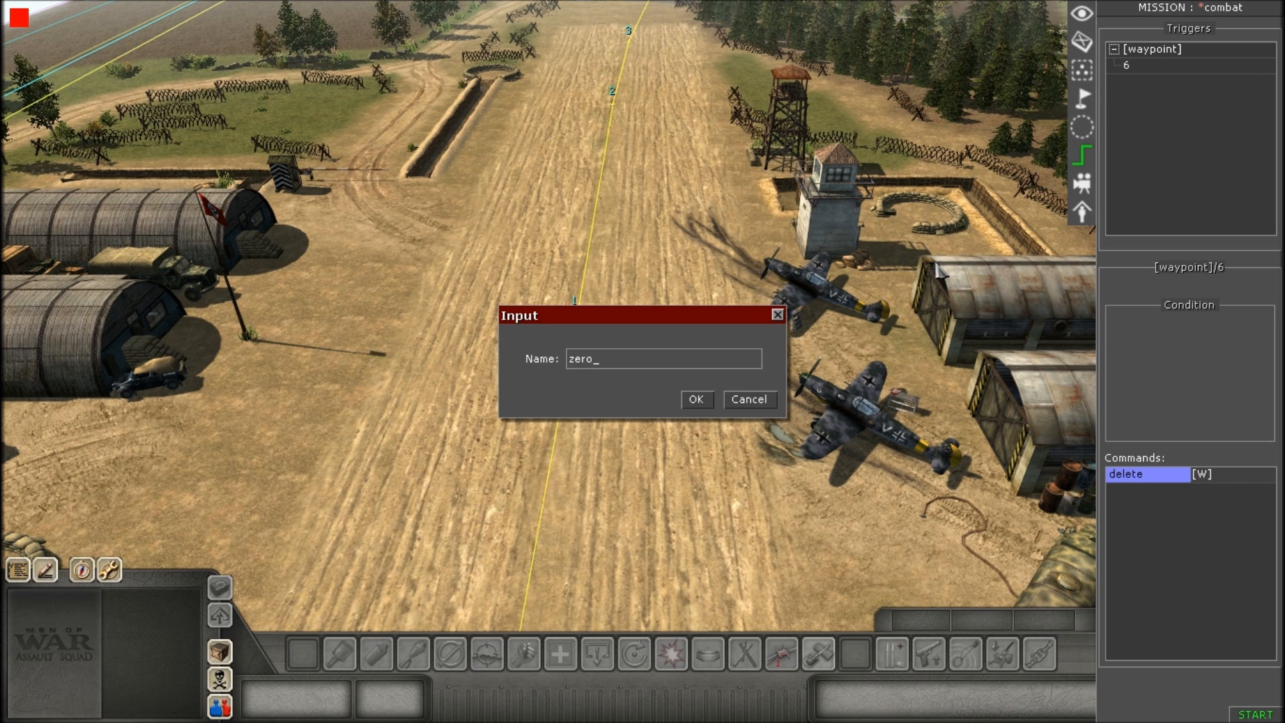
type("waypoin")
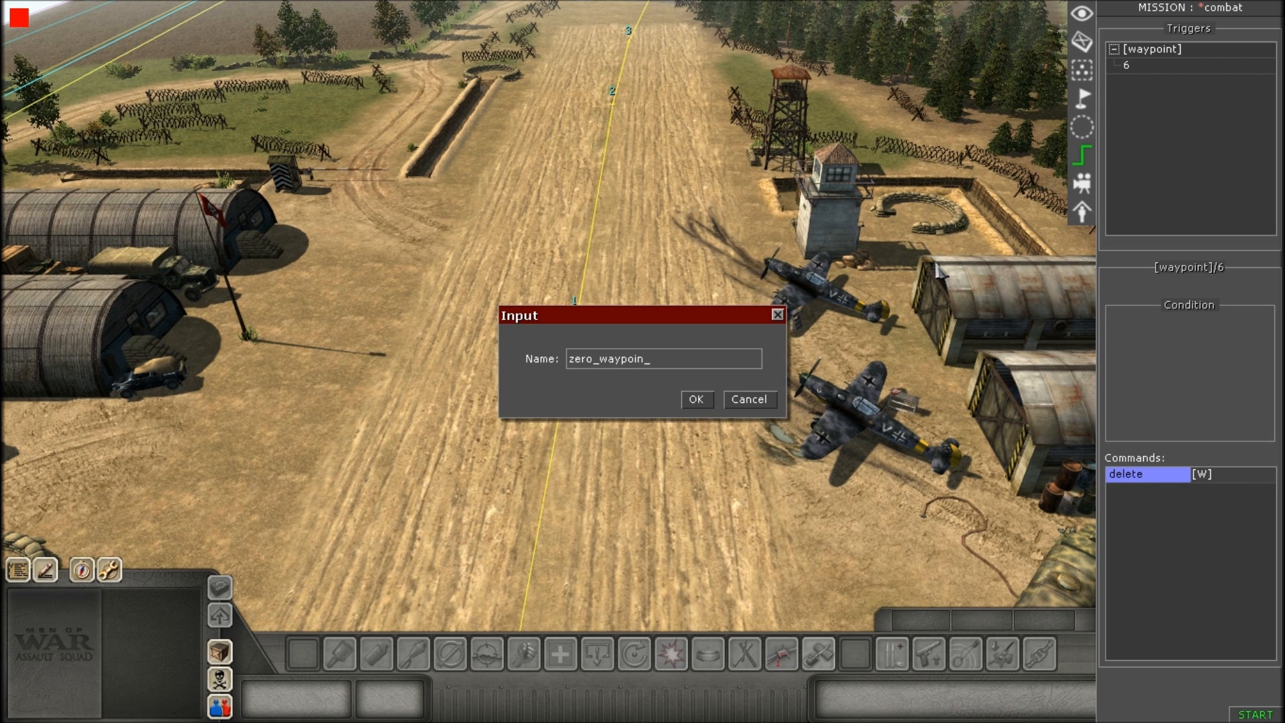
left_click(695, 399)
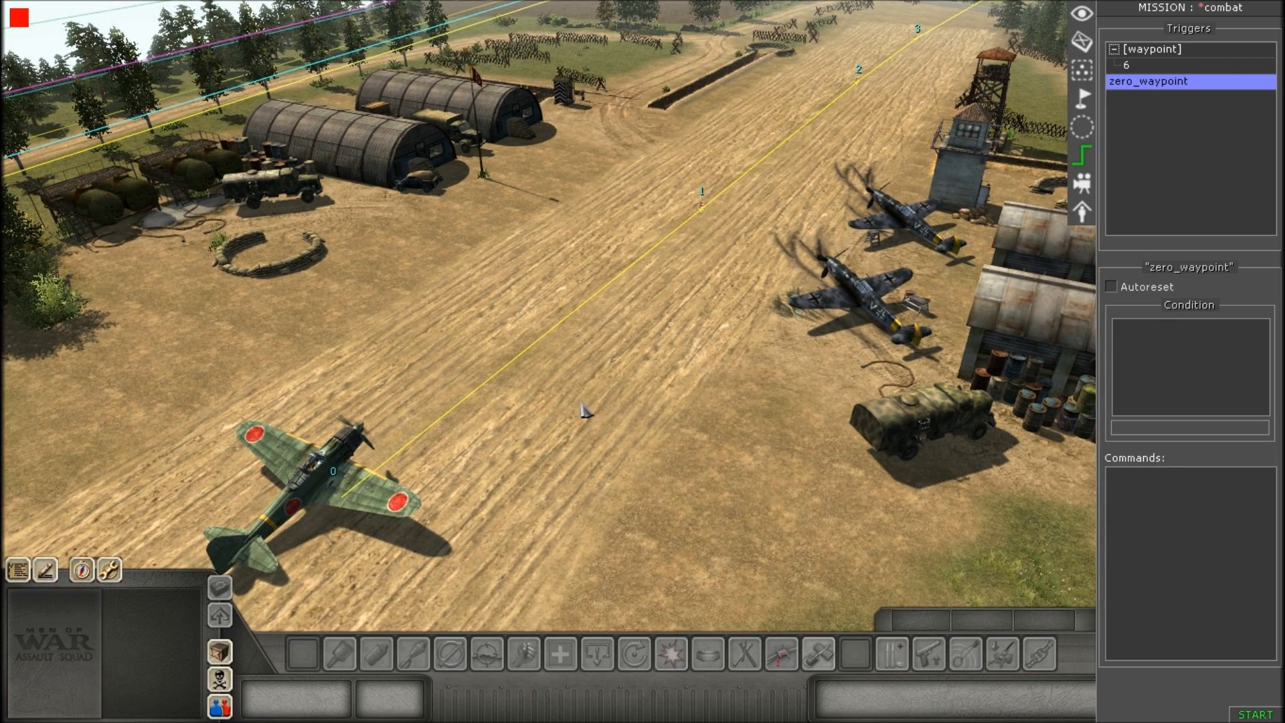
Set its actor_to_waypoint command to waypoint 0 with teleport and rotate approach.
scroll("down", 3)
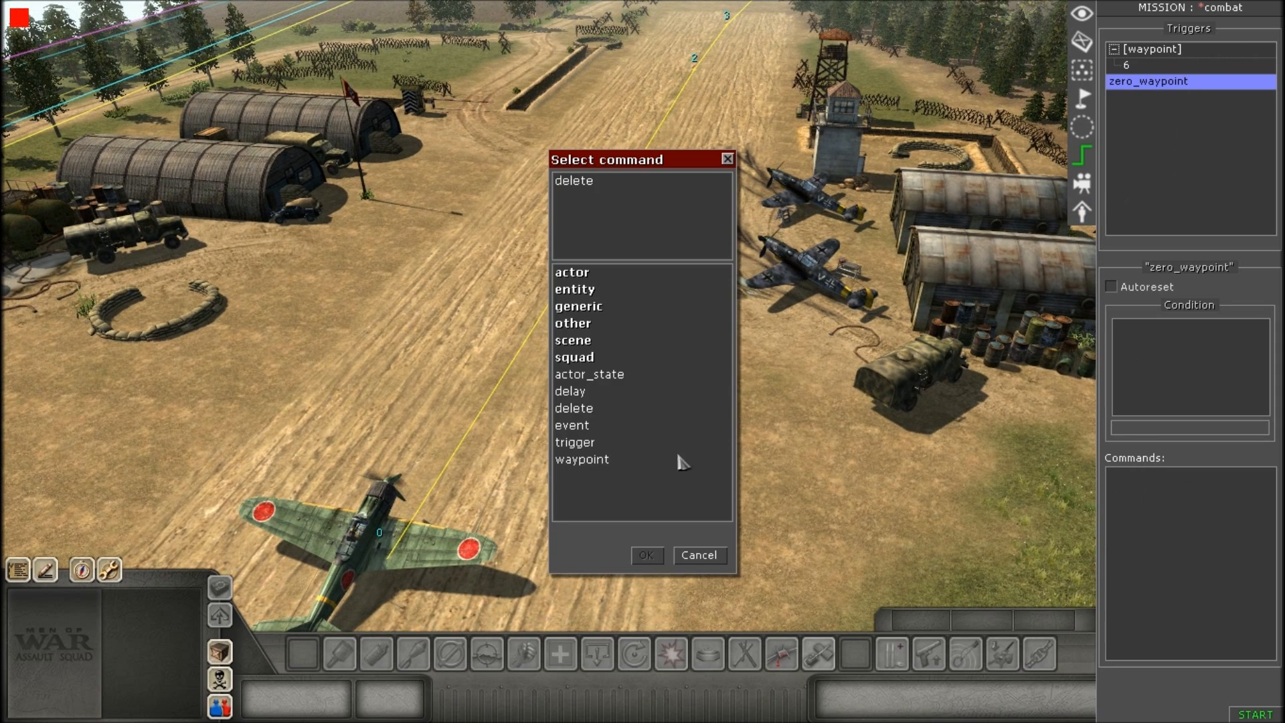
mouse_move(584, 367)
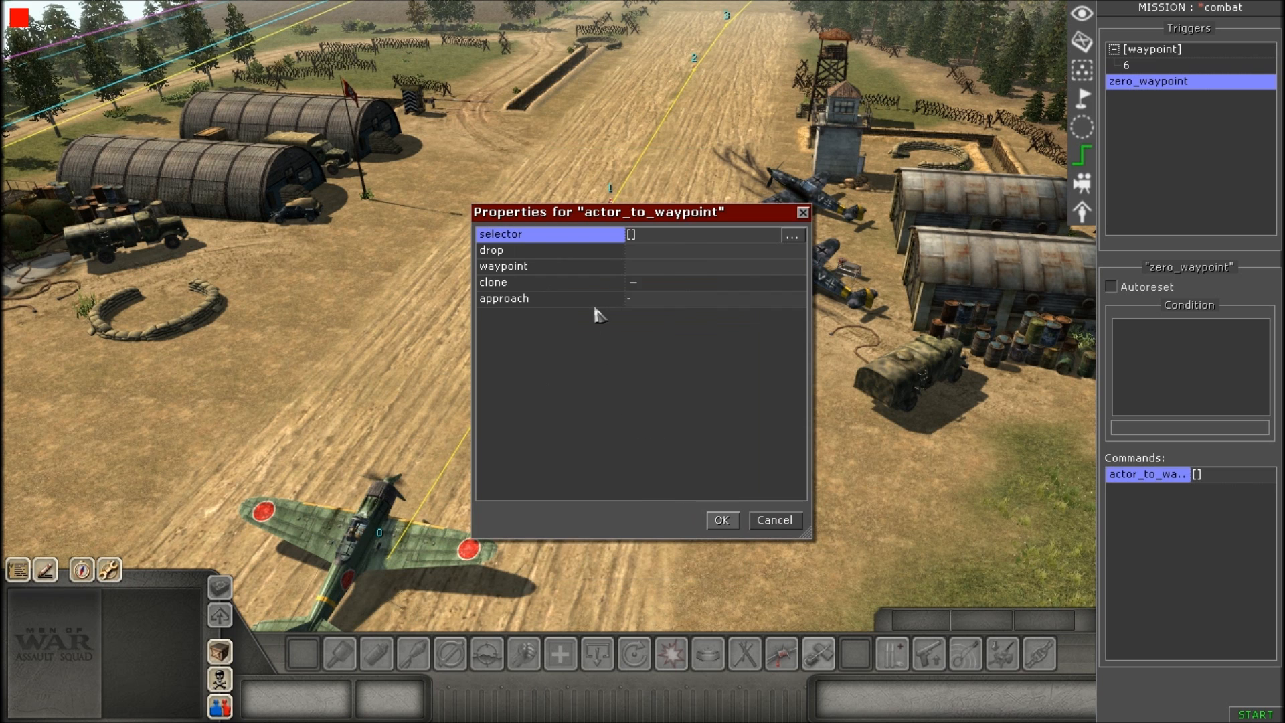
mouse_move(791, 235)
type("\"zero")
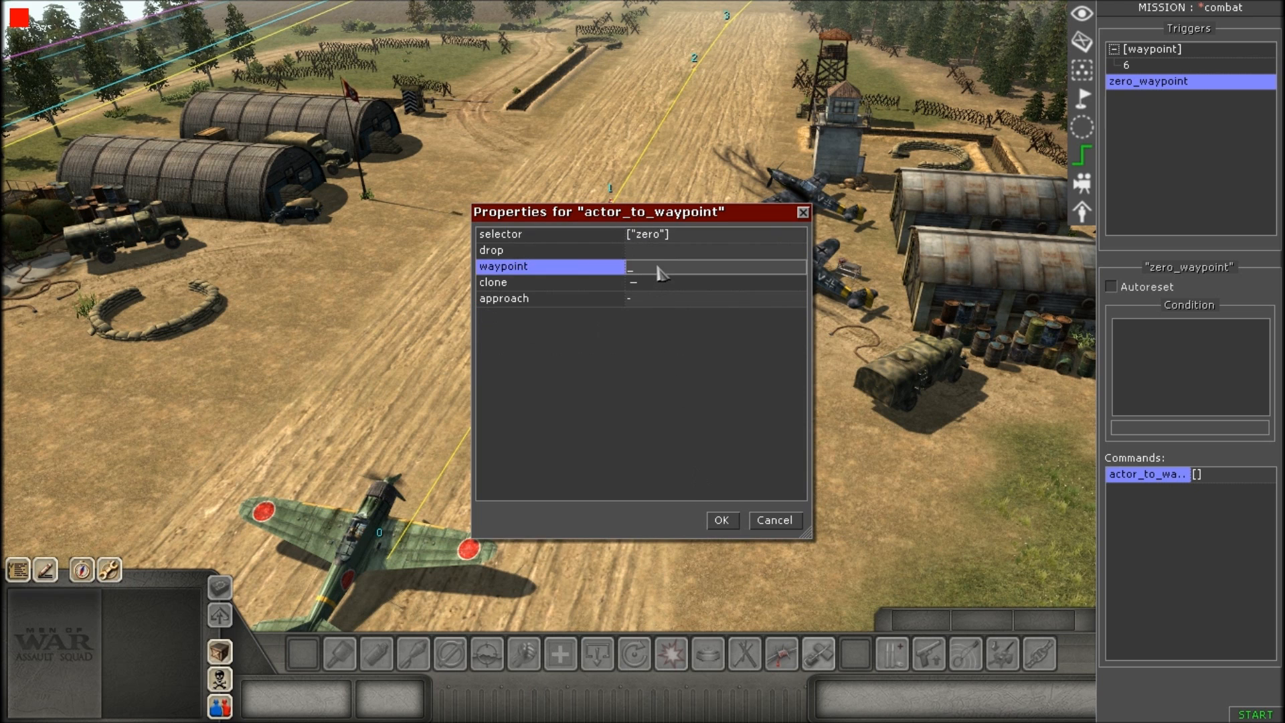
type("0")
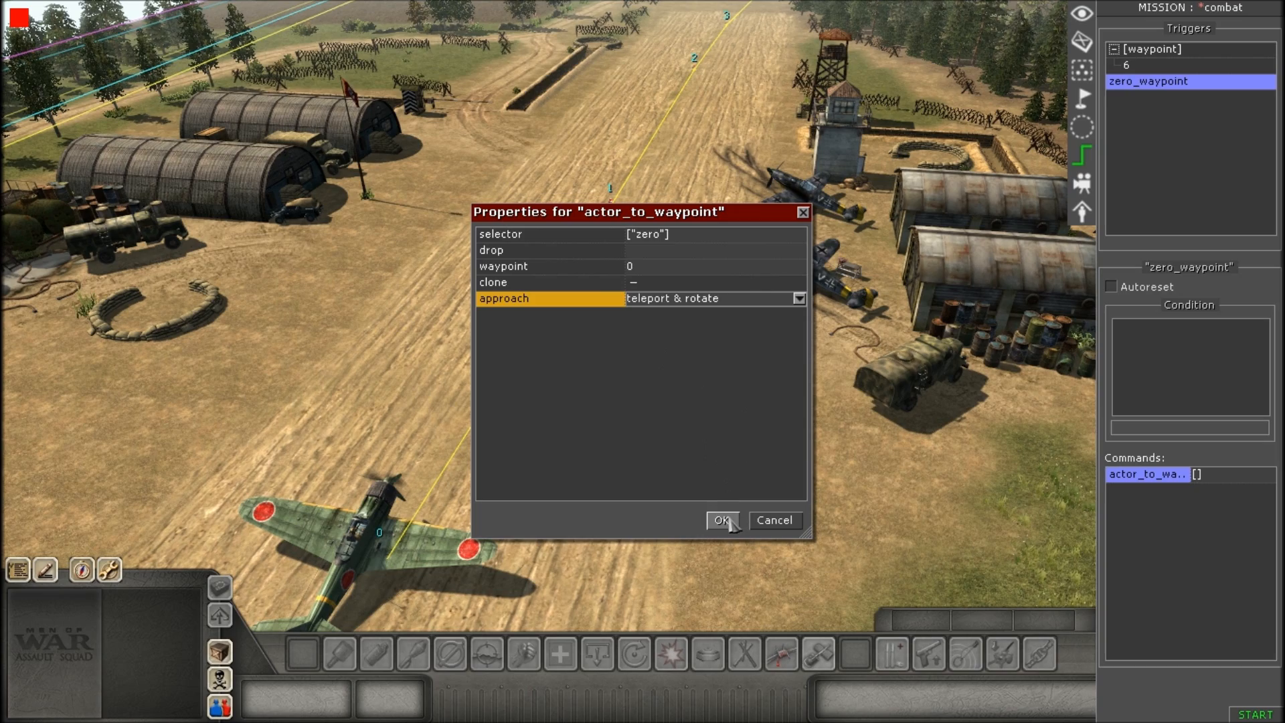
left_click(721, 519)
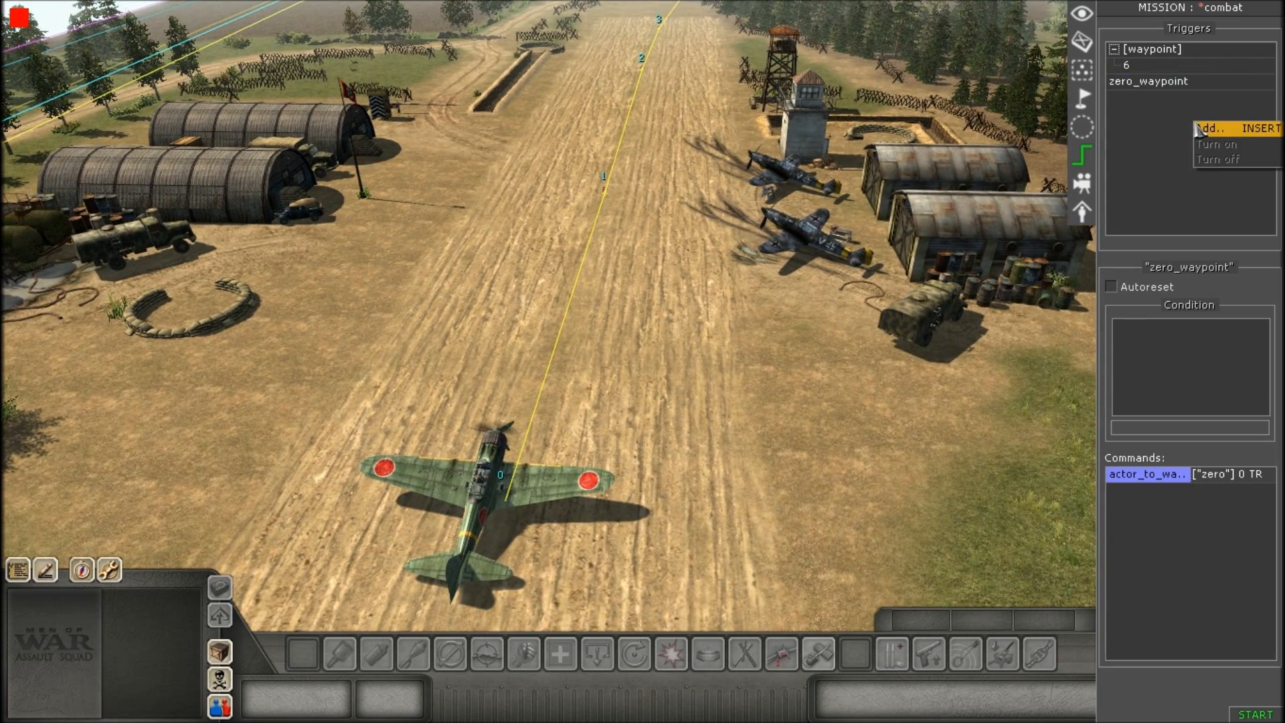
Add a second trigger named zero_take_off.
left_click(1211, 128)
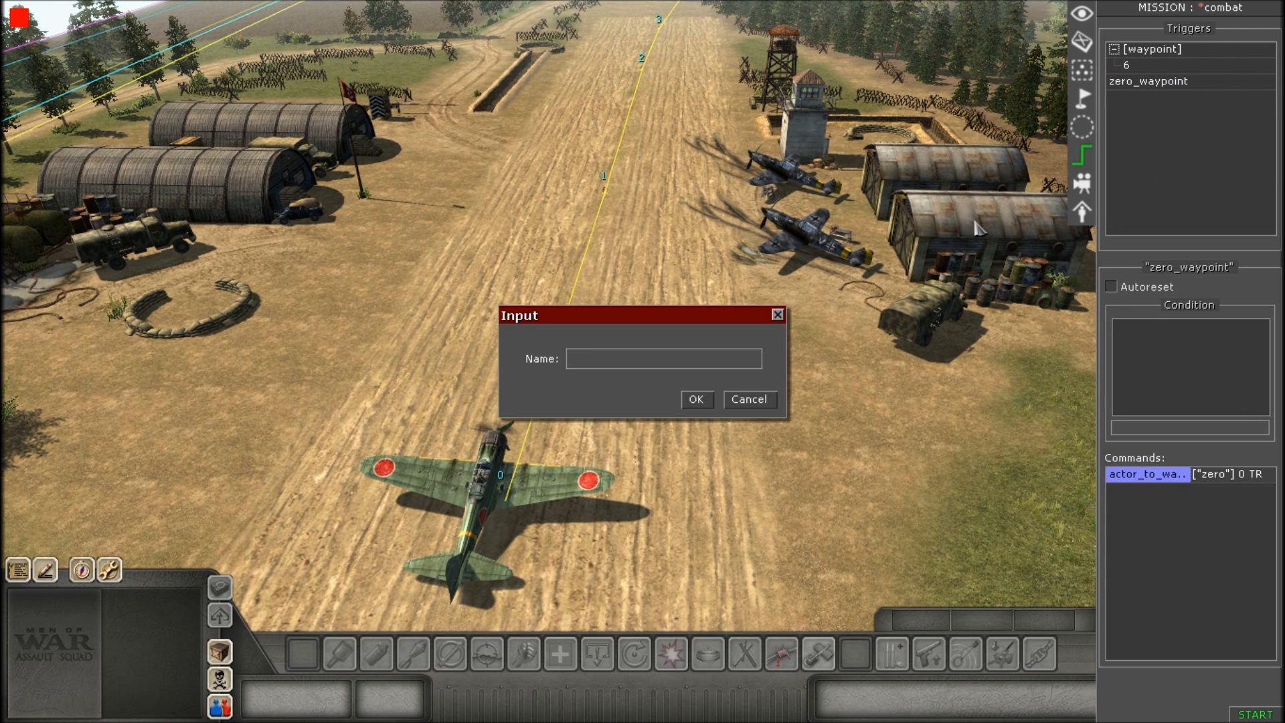
type("zero_")
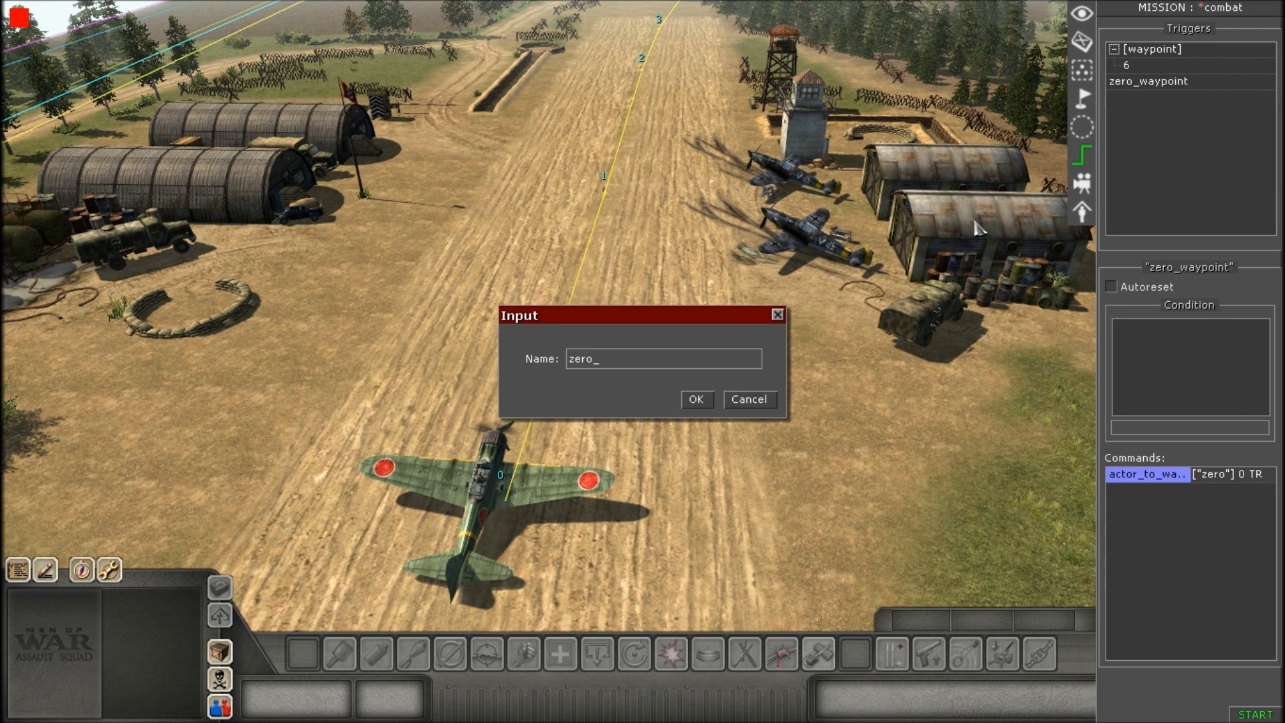
type("take__")
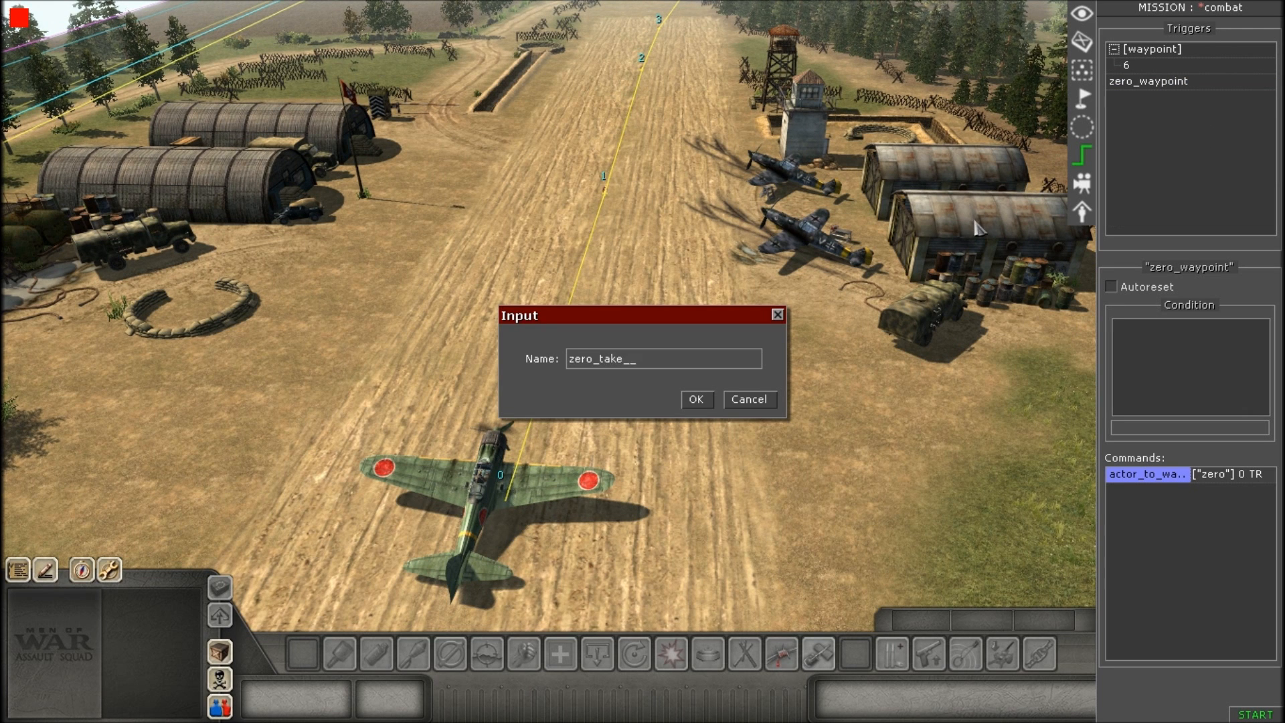
left_click(696, 400)
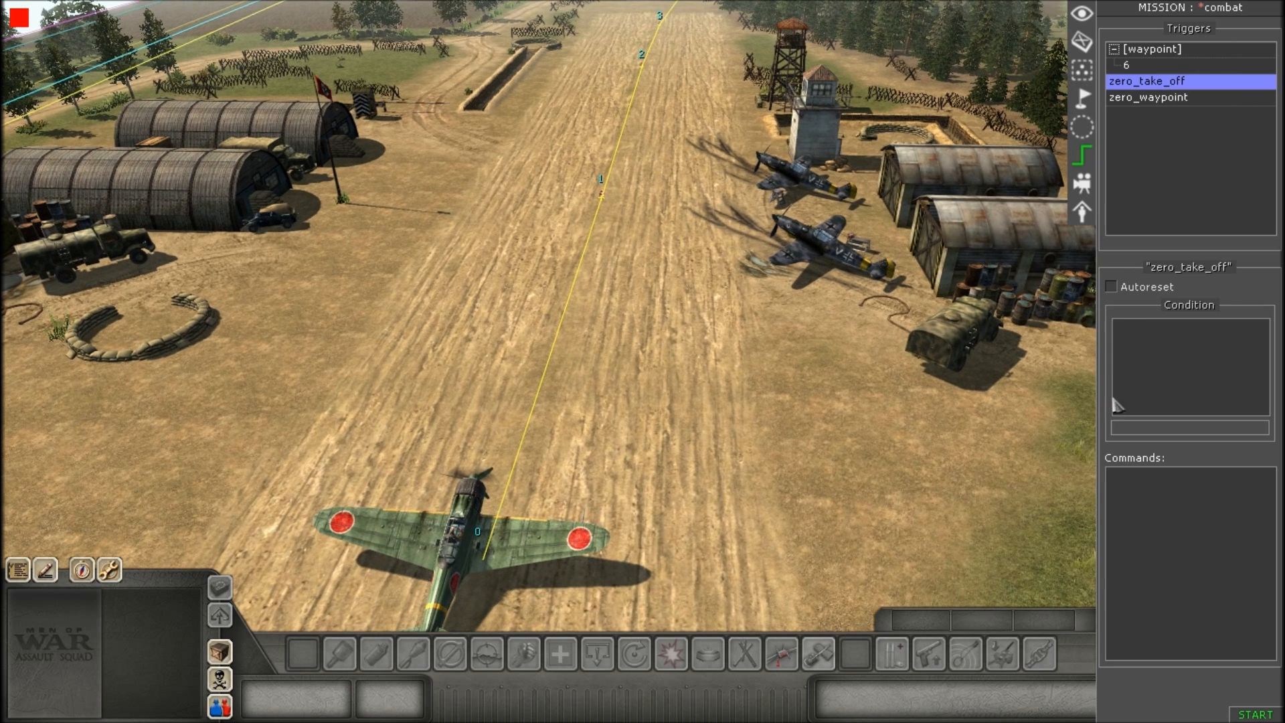
mouse_move(1144, 347)
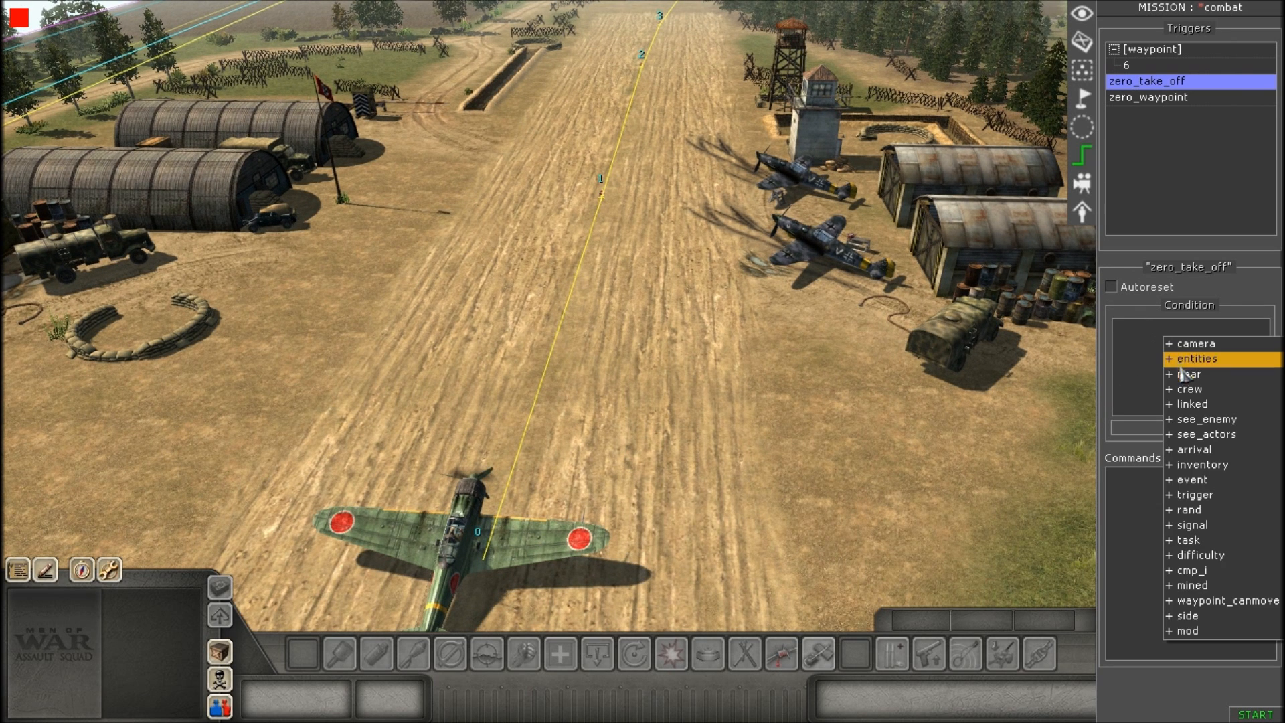
Add a near condition to zero_take_off with units selector tag zero.
left_click(1188, 374)
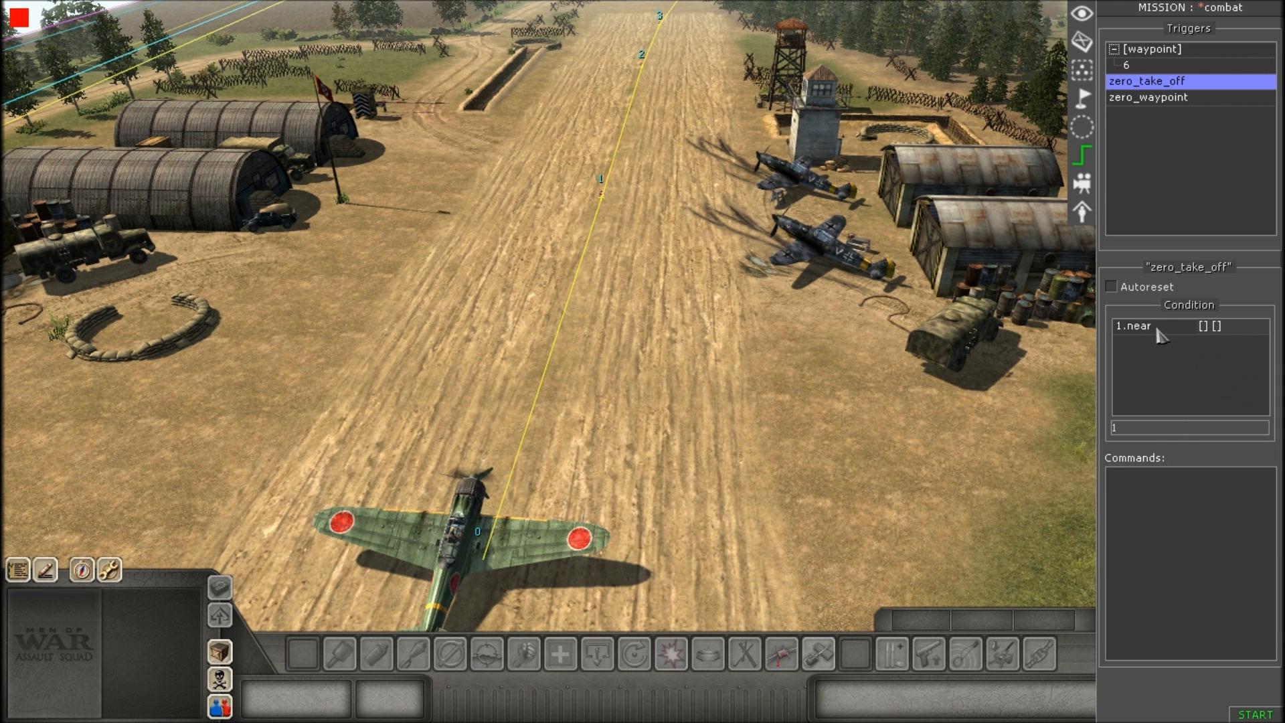
double_click(1135, 325)
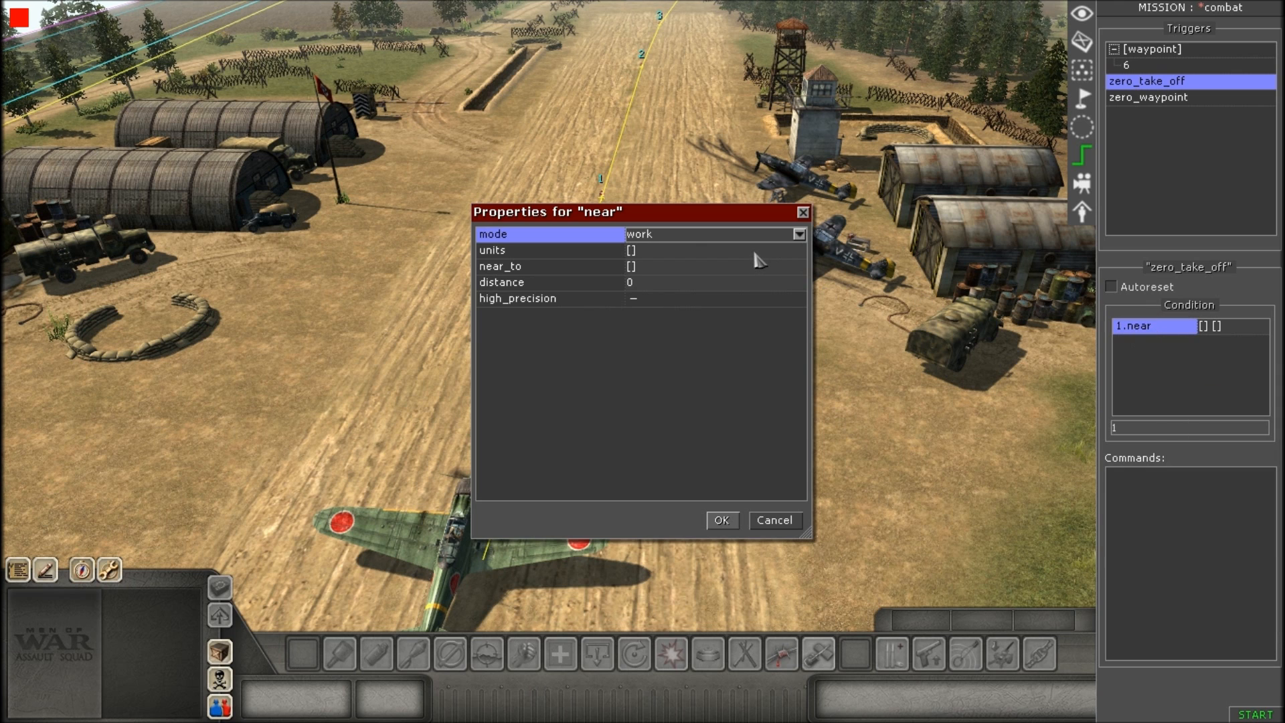
left_click(548, 250)
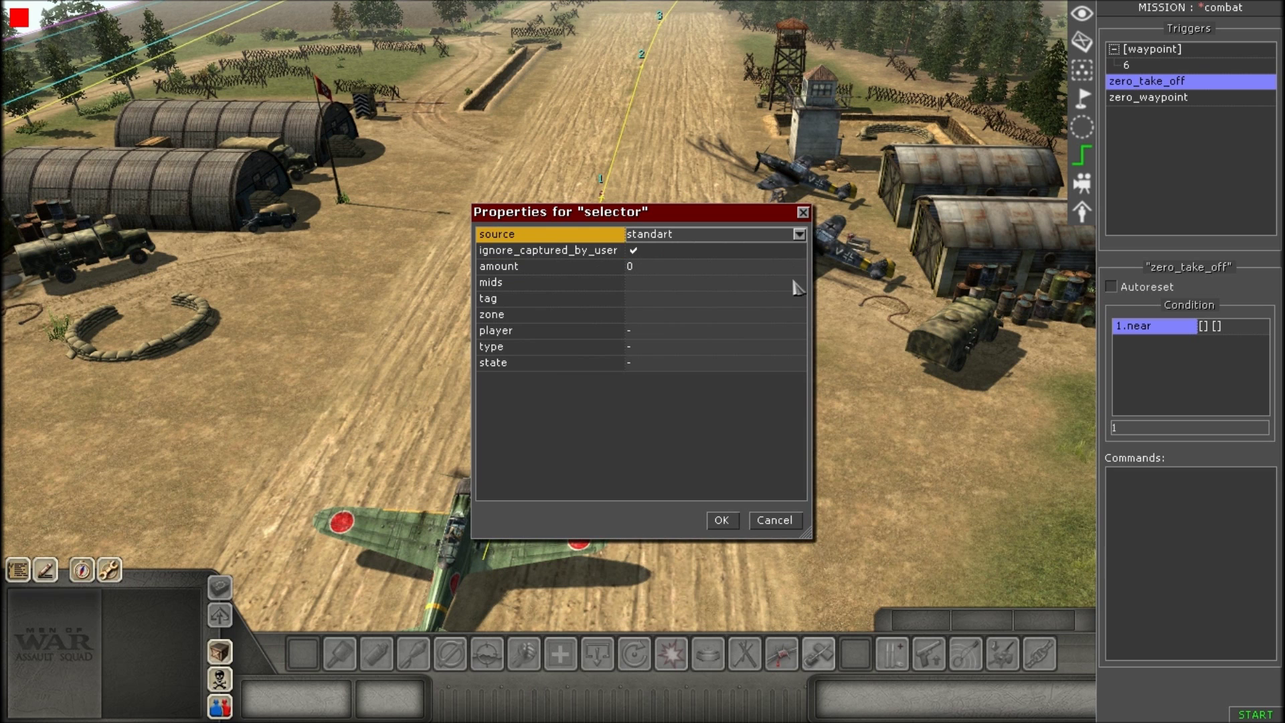
left_click(575, 297)
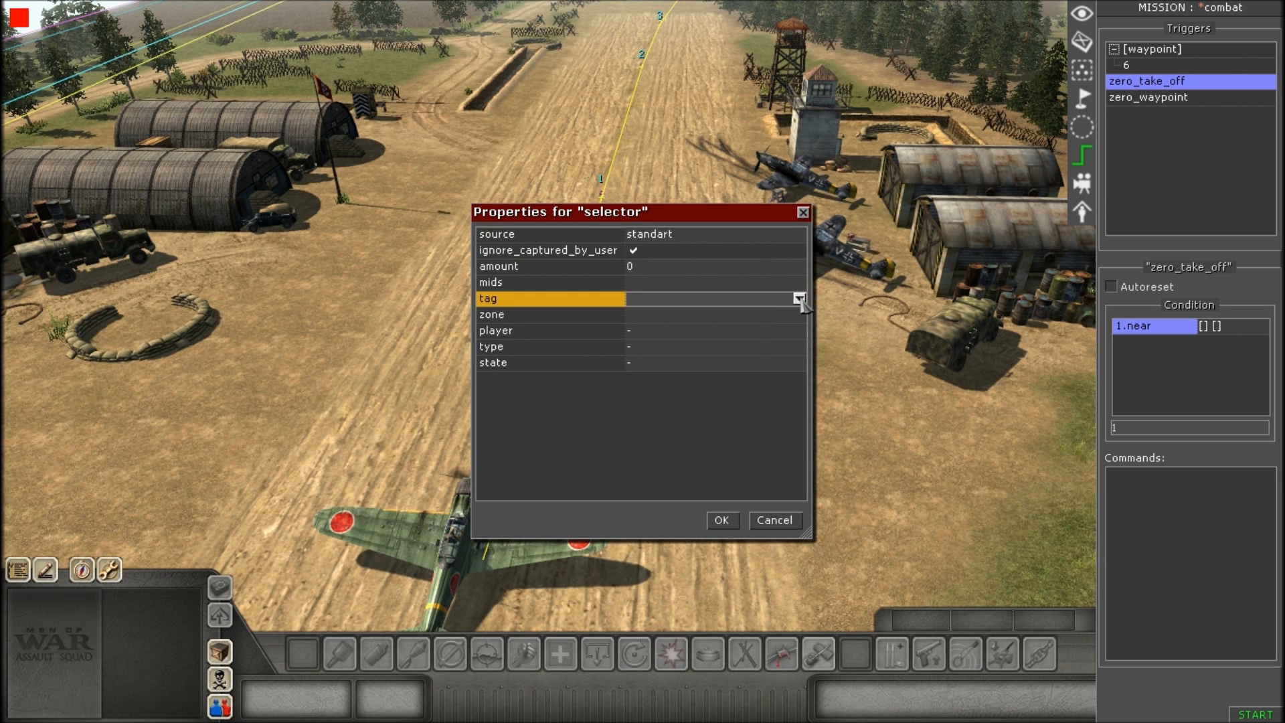
type("zero")
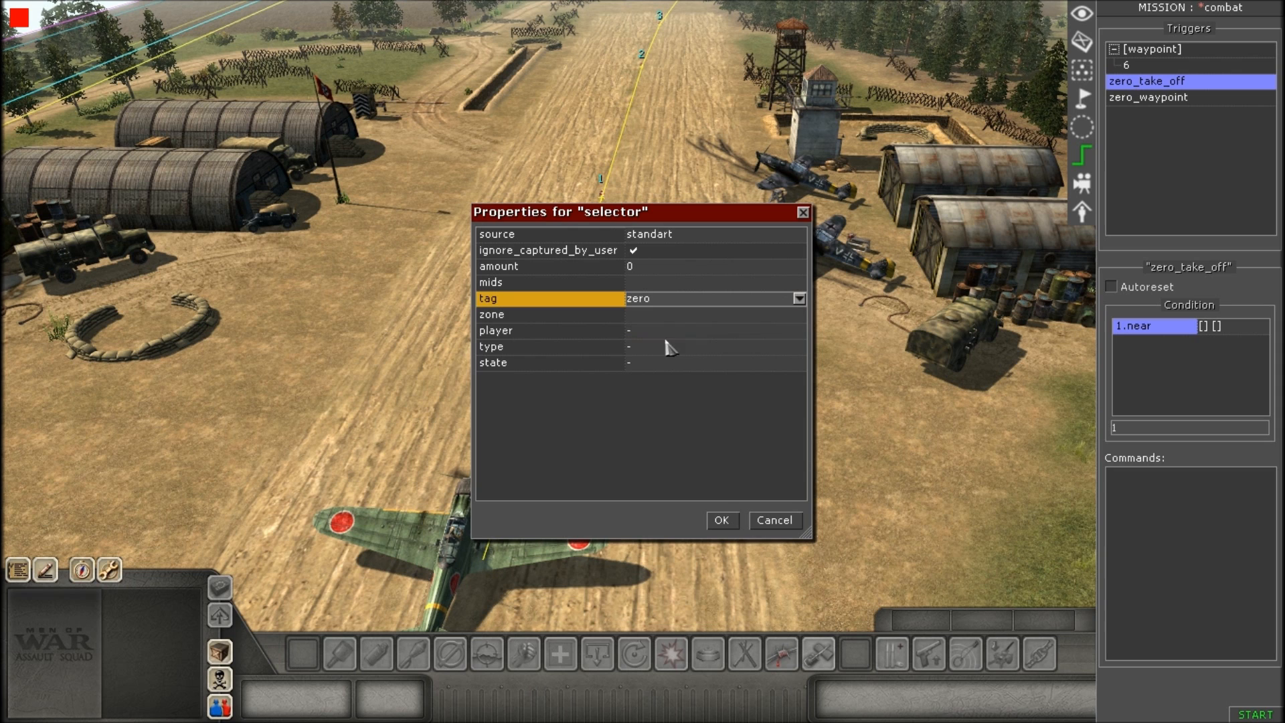
mouse_move(688, 310)
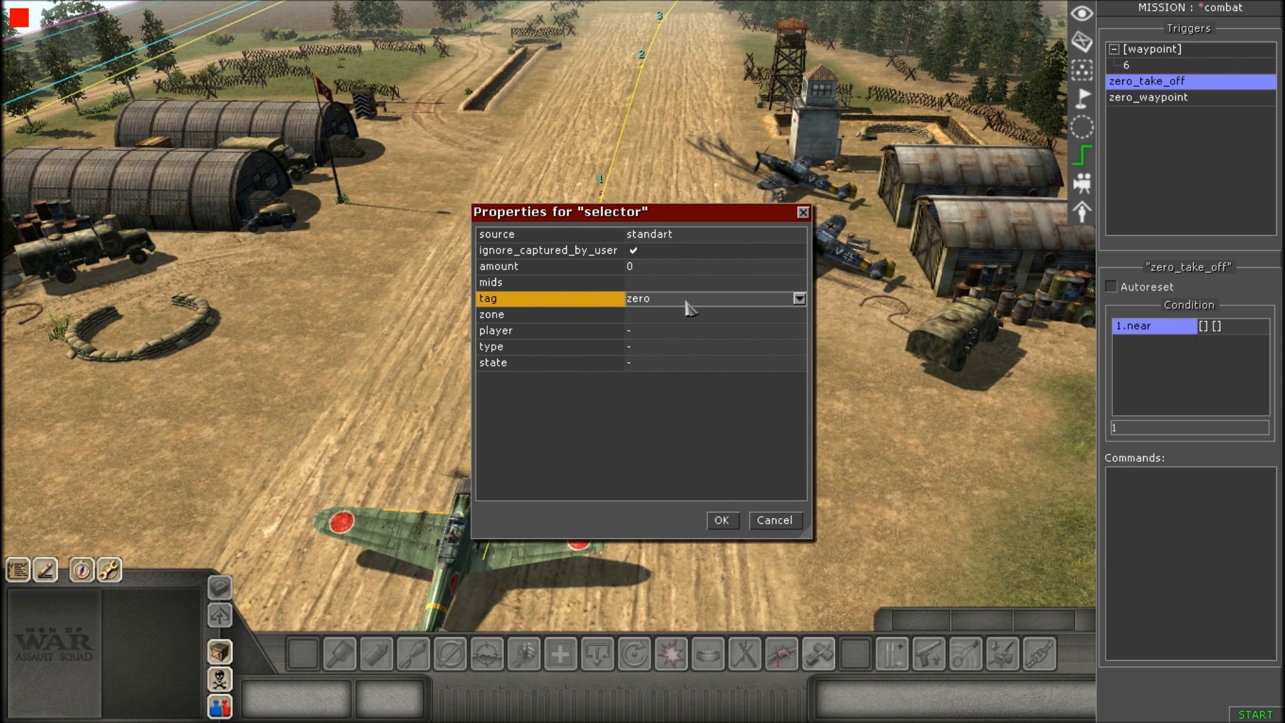
mouse_move(724, 509)
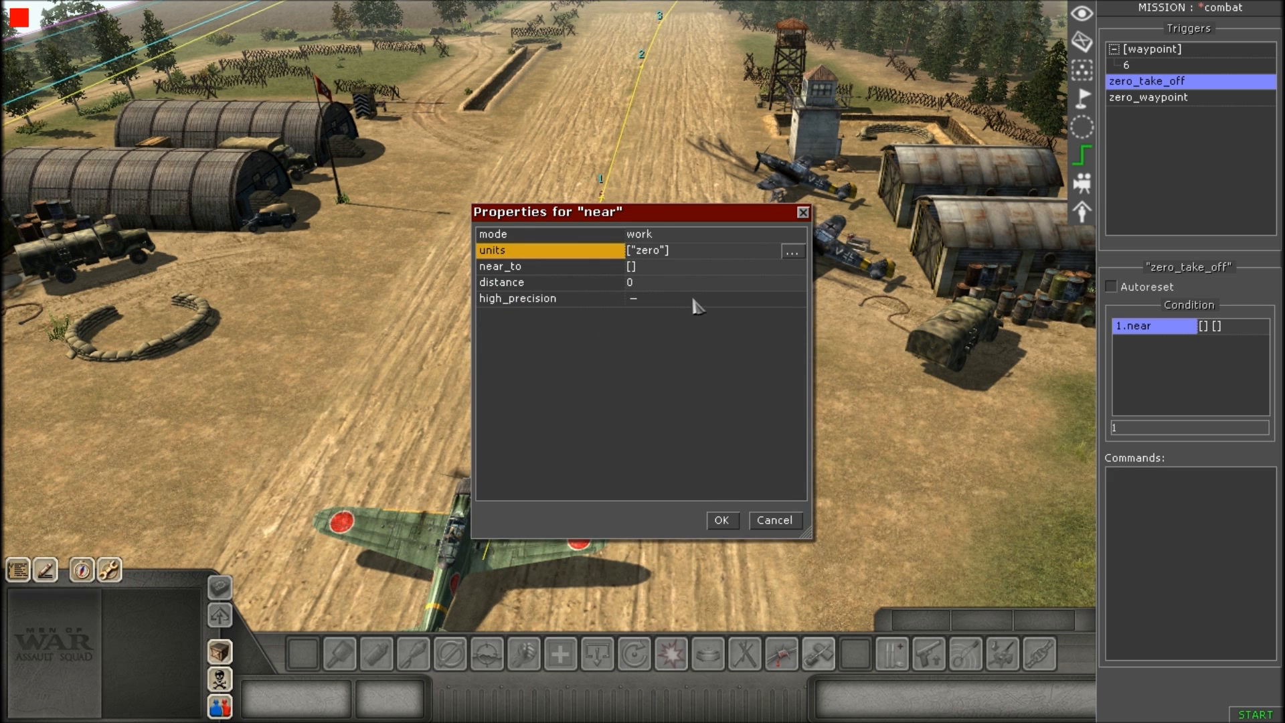
Set the condition's near_to selector zone to take_off_zone.
left_click(791, 250)
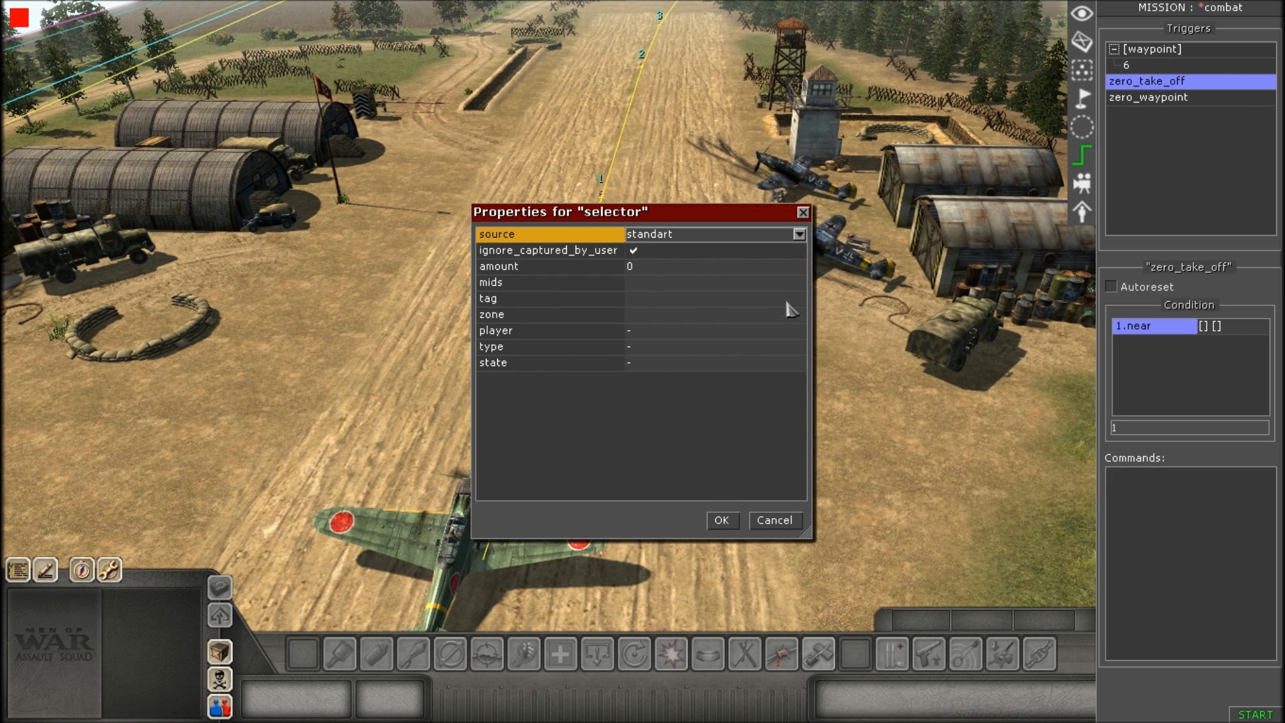
left_click(799, 314)
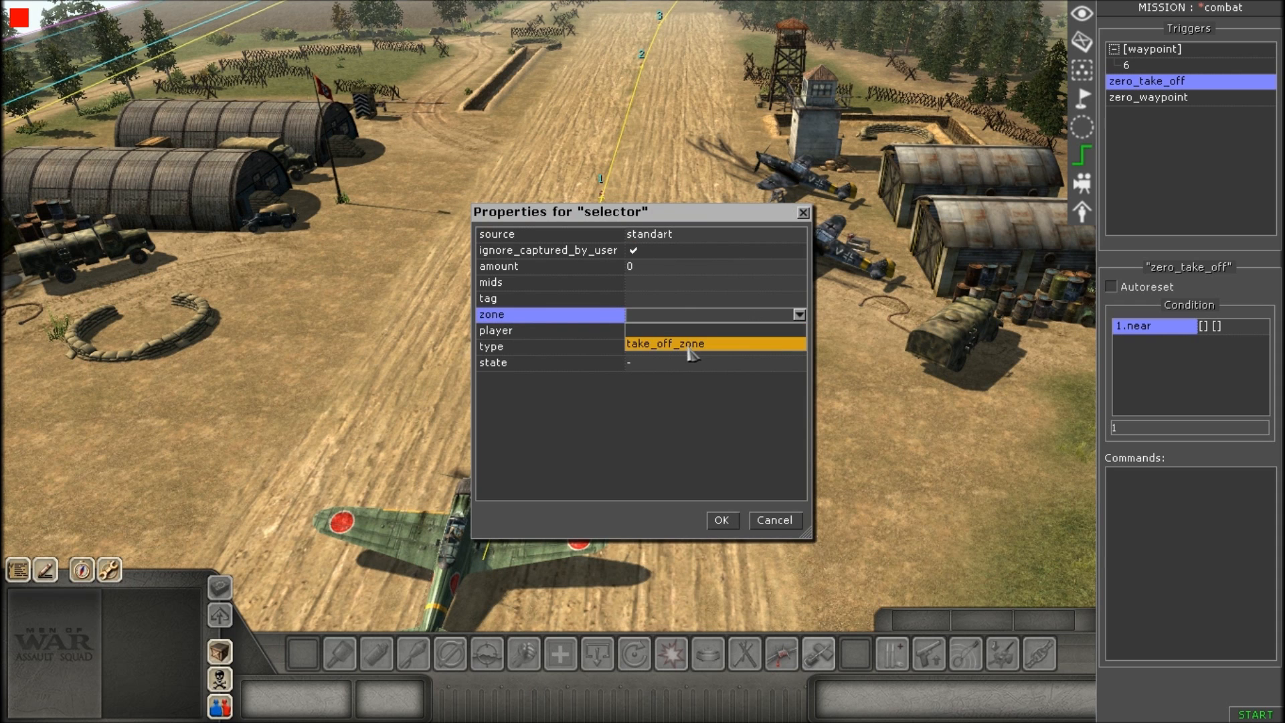
left_click(663, 343)
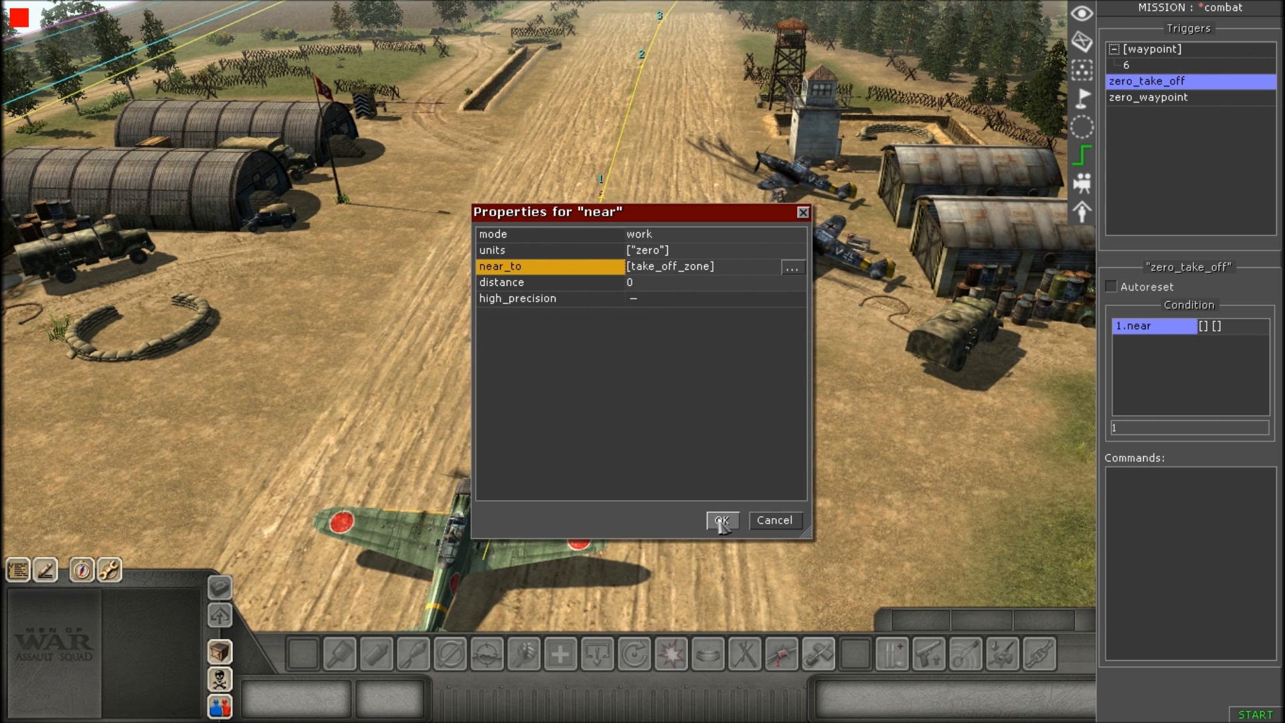
Confirm the near condition and add an air_state command from the actor category.
left_click(720, 520)
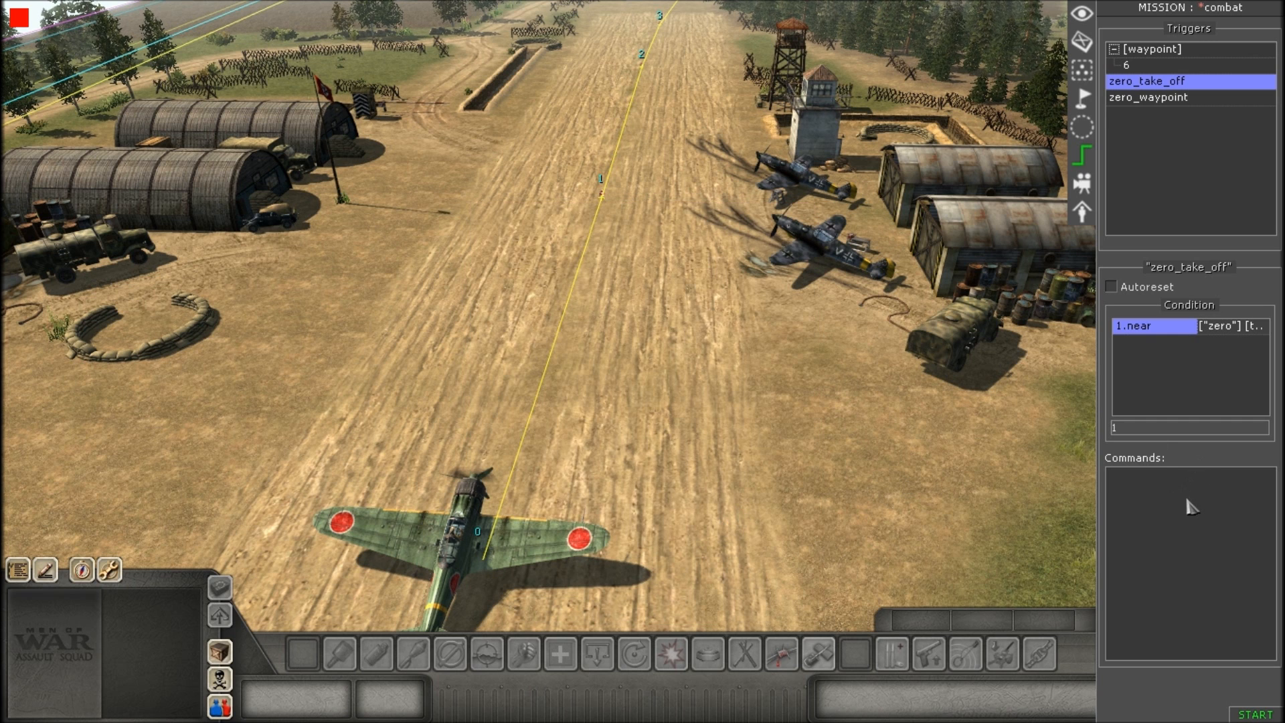
right_click(1189, 506)
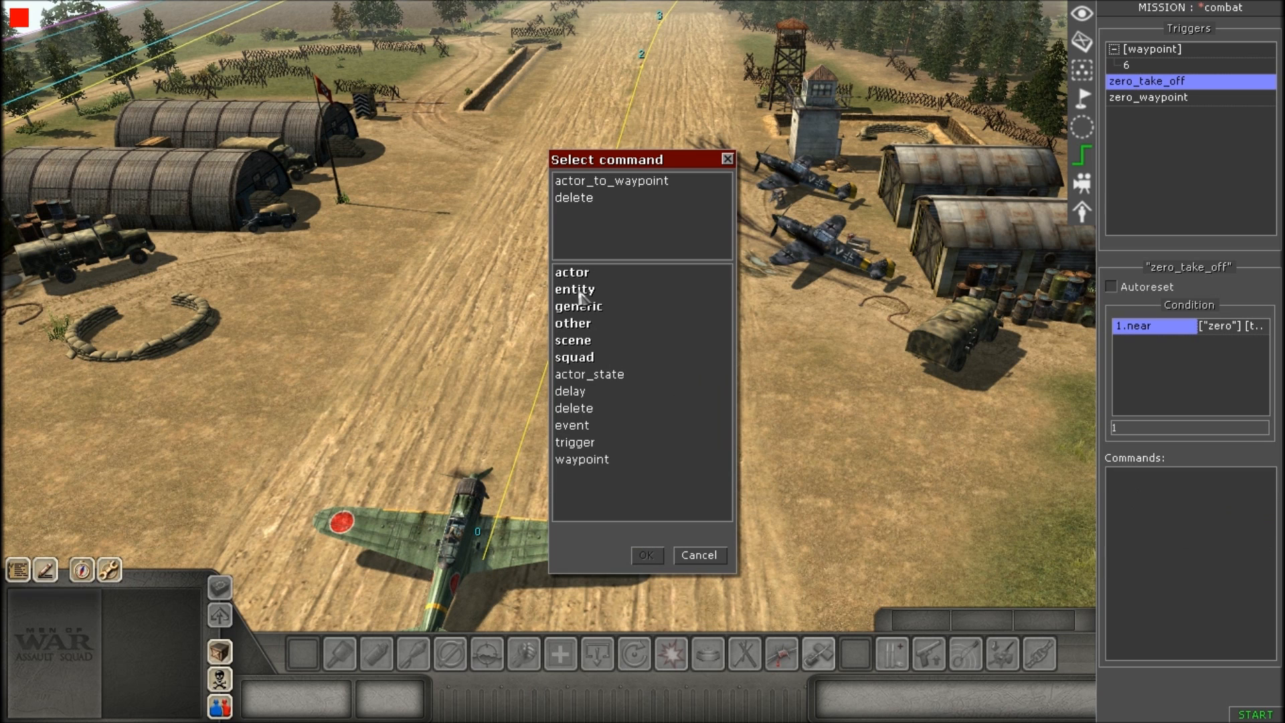
left_click(572, 272)
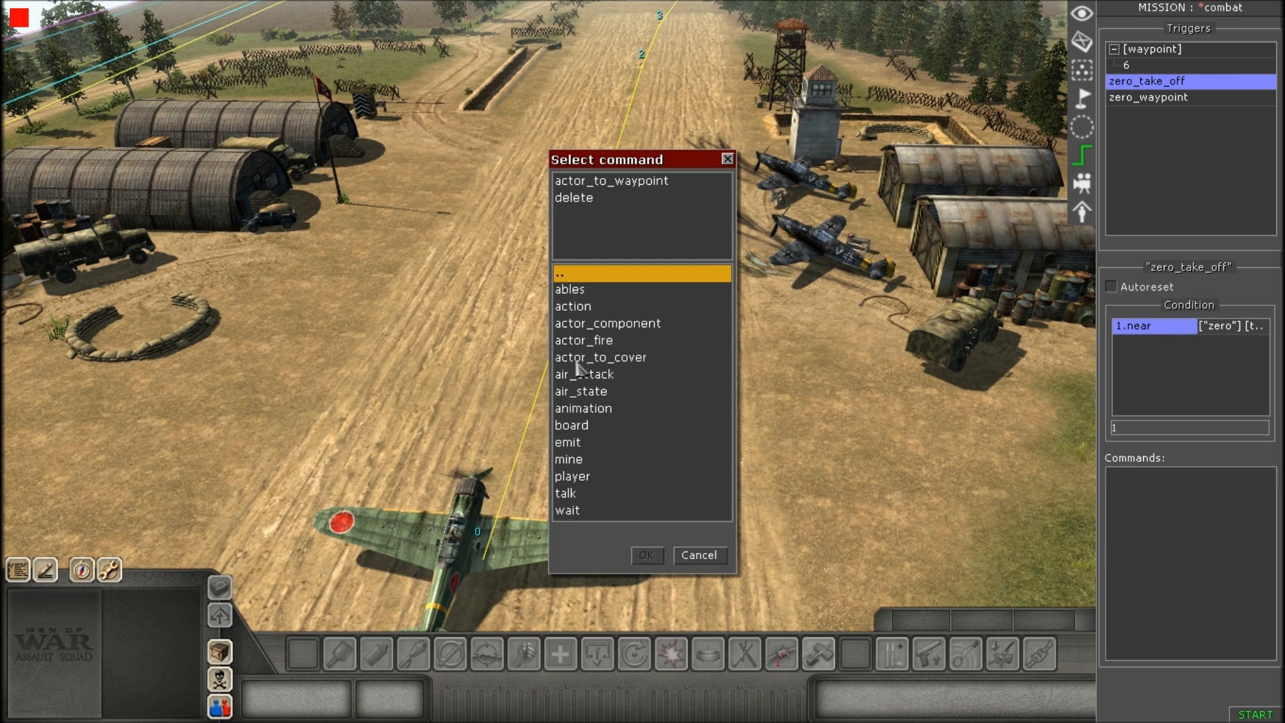
mouse_move(589, 400)
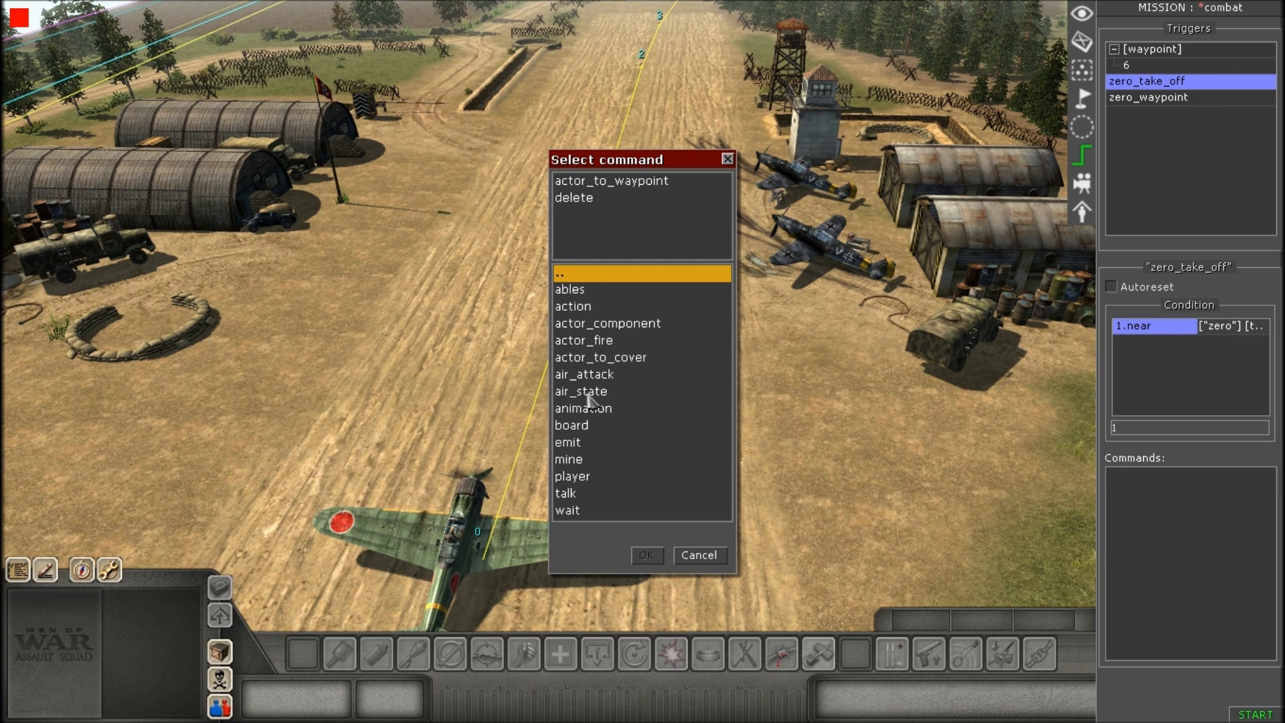
double_click(580, 391)
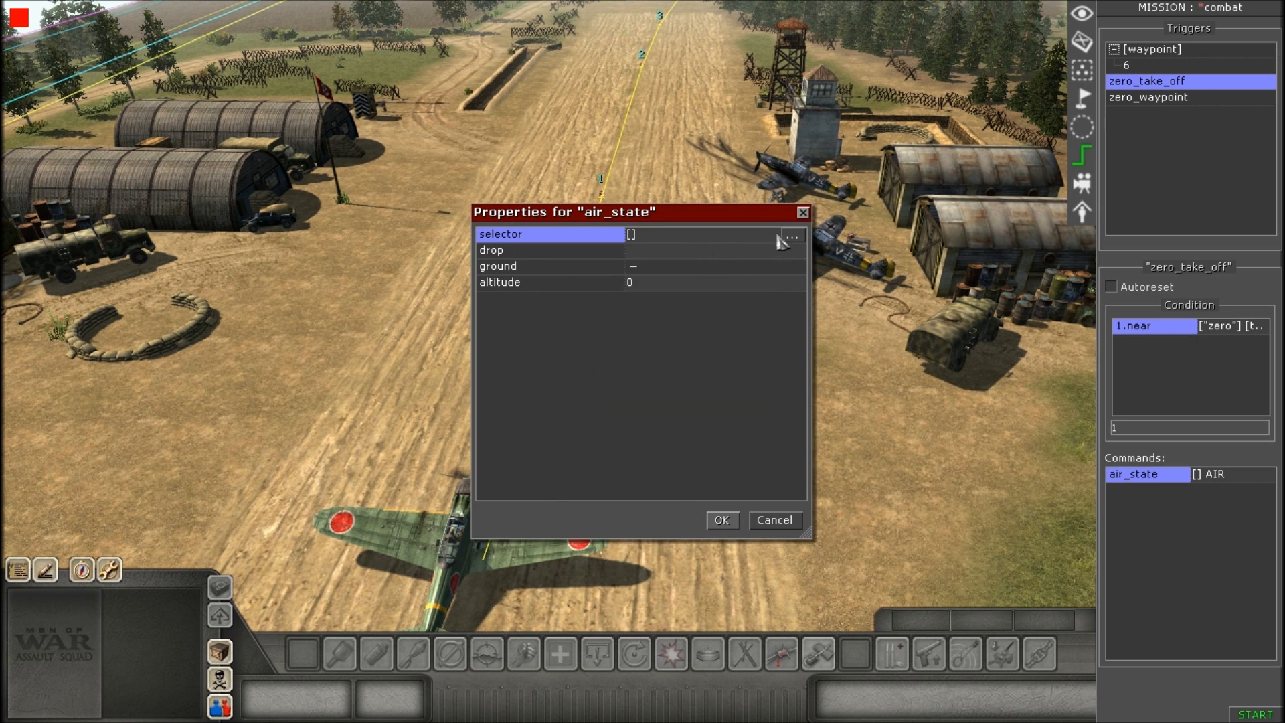
Set the air_state selector to zero, state ground at altitude 0, and confirm.
left_click(790, 236)
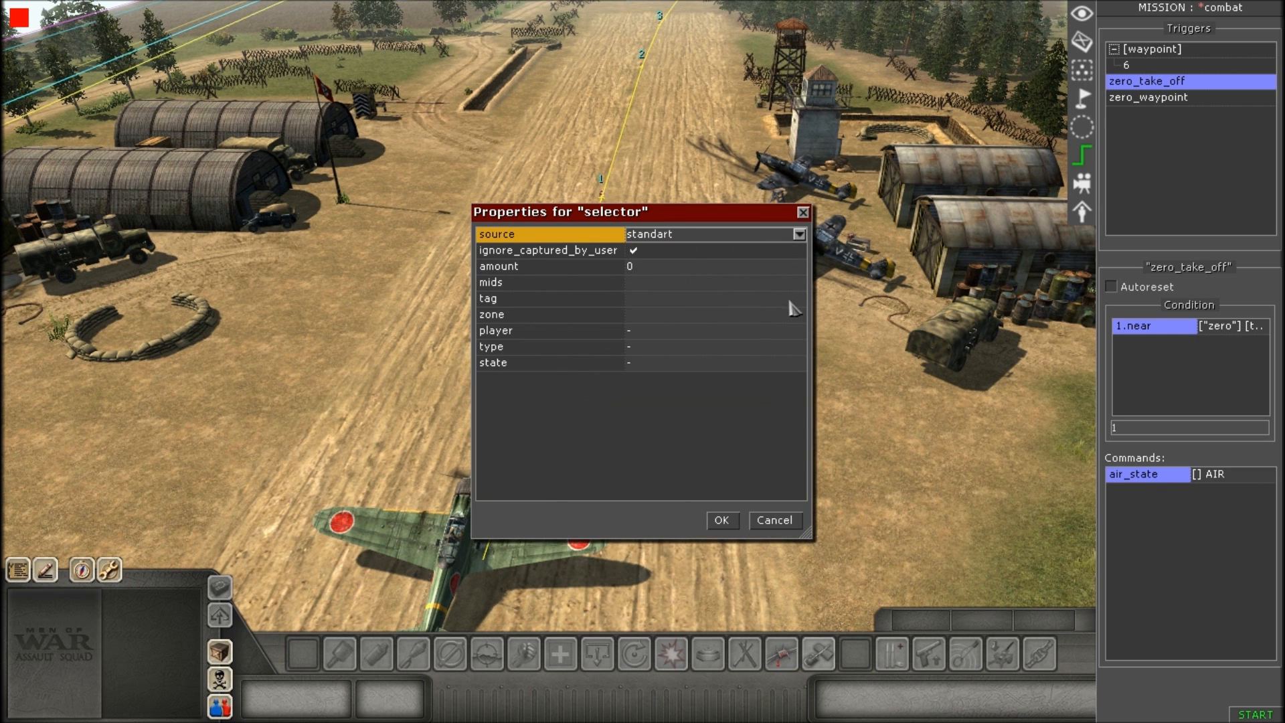
left_click(545, 298)
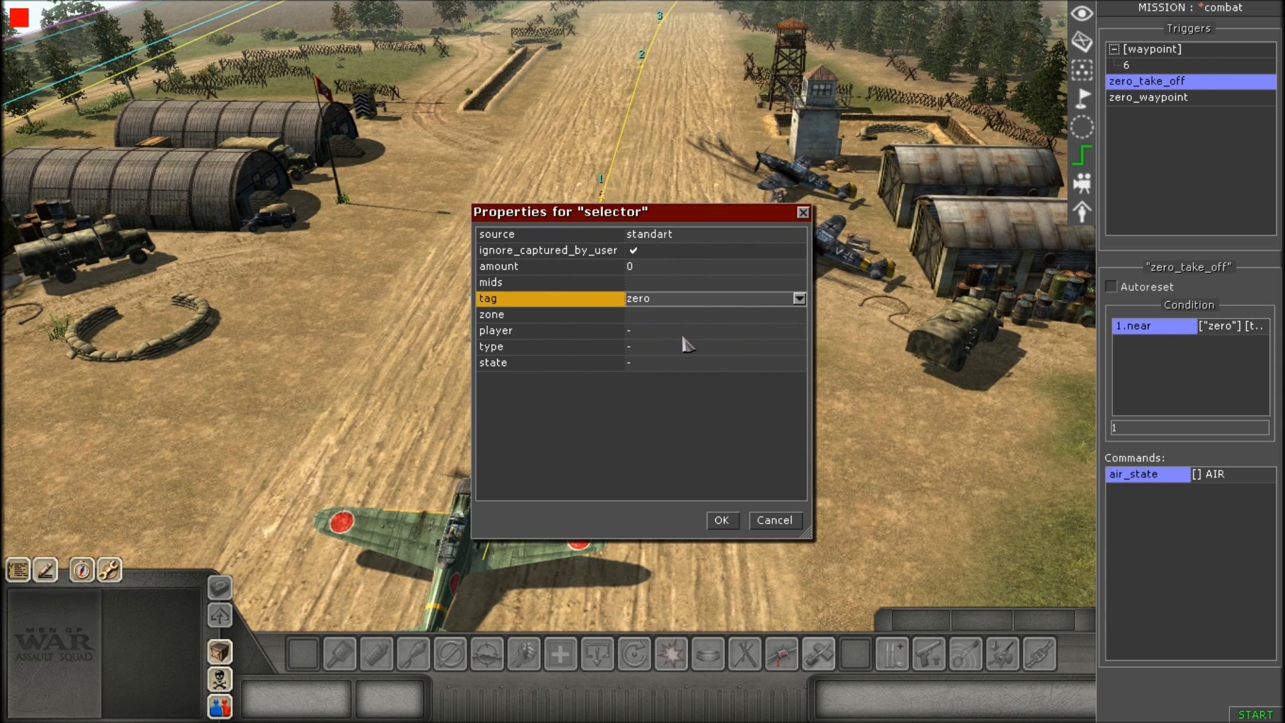
left_click(720, 520)
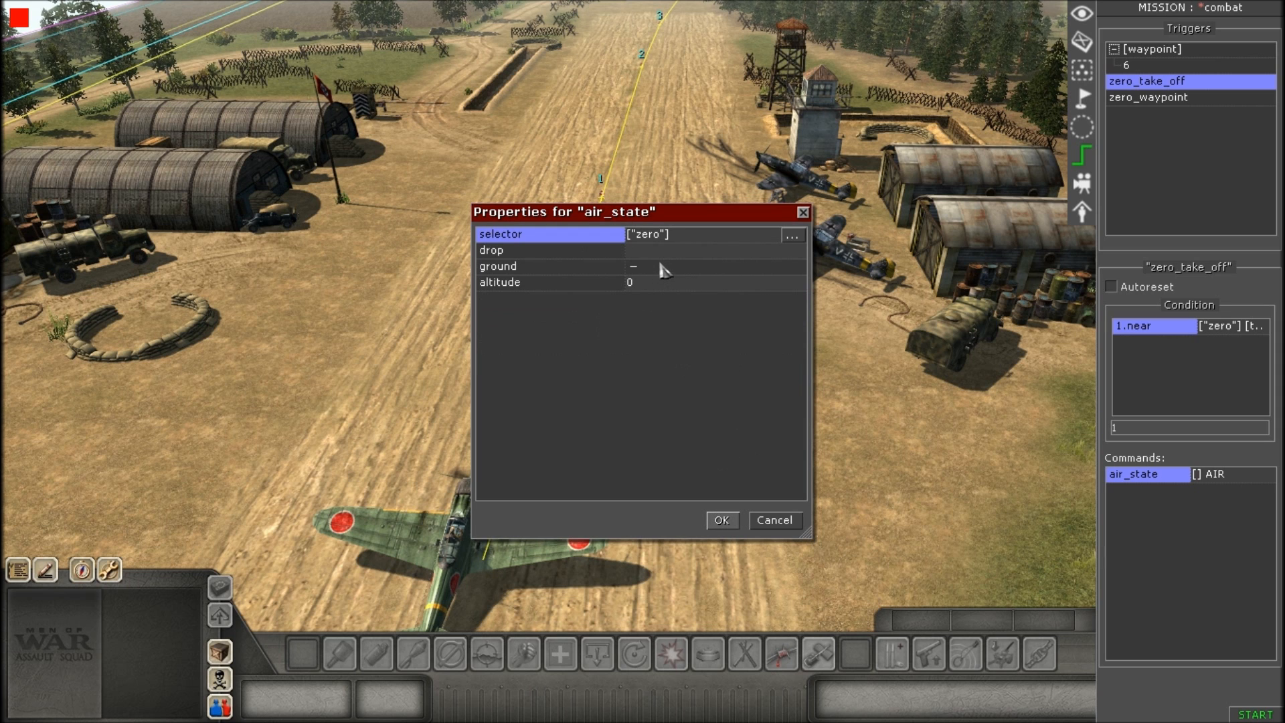
mouse_move(662, 279)
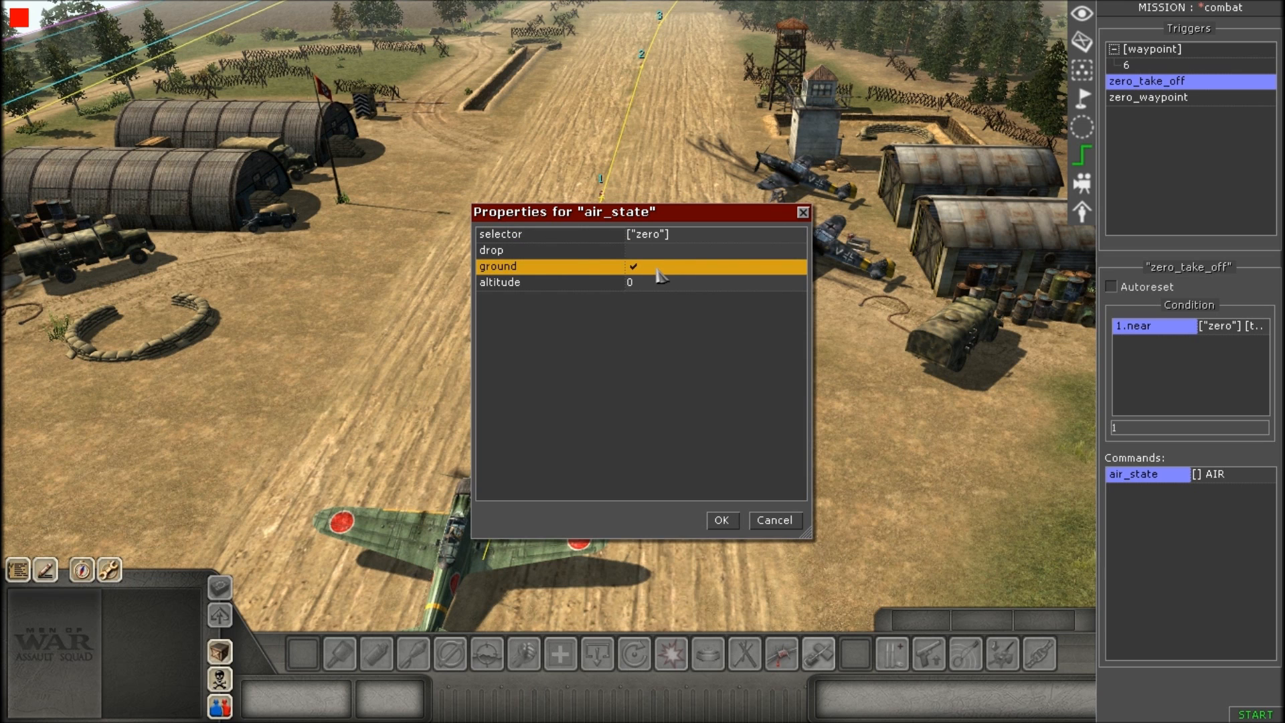
left_click(533, 282)
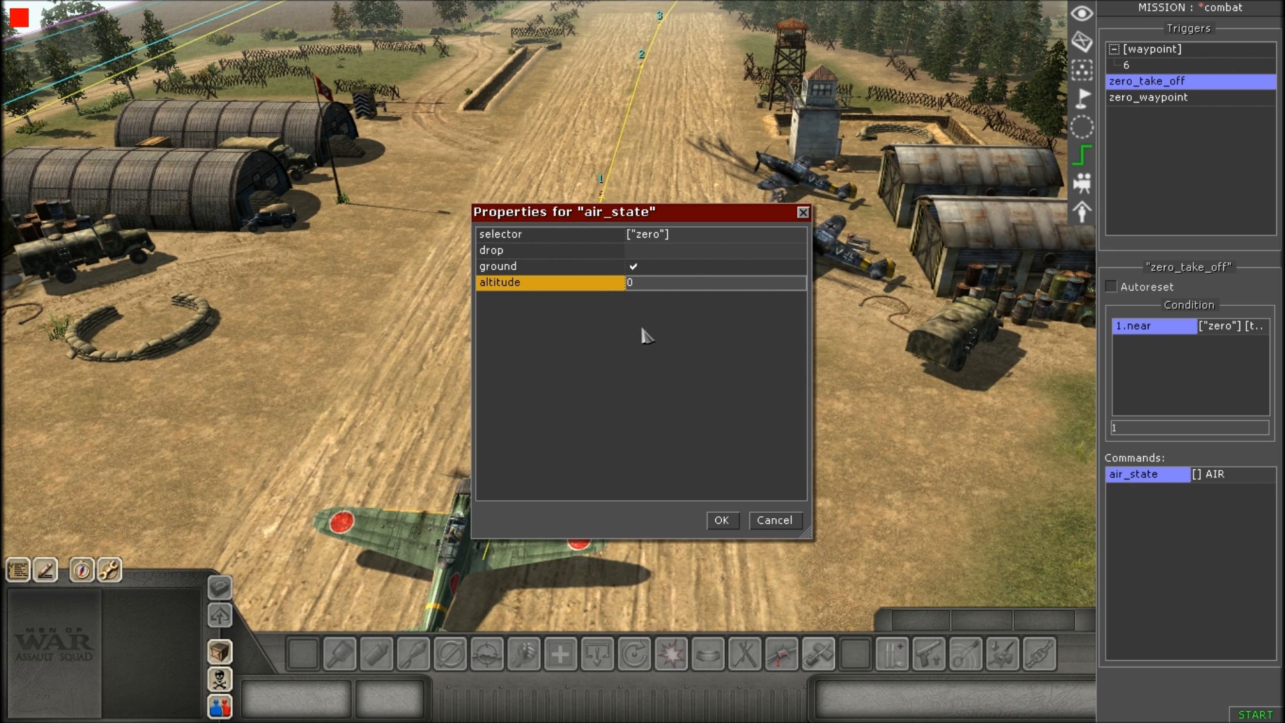
mouse_move(621, 323)
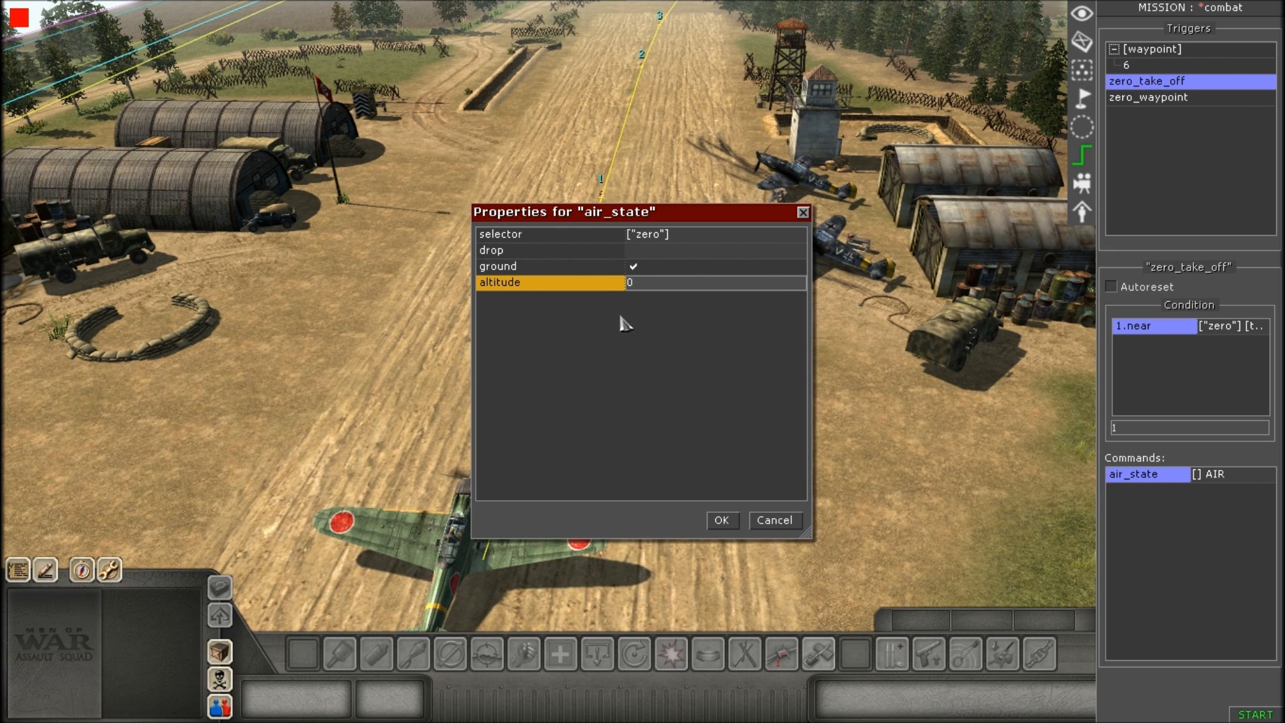
mouse_move(663, 332)
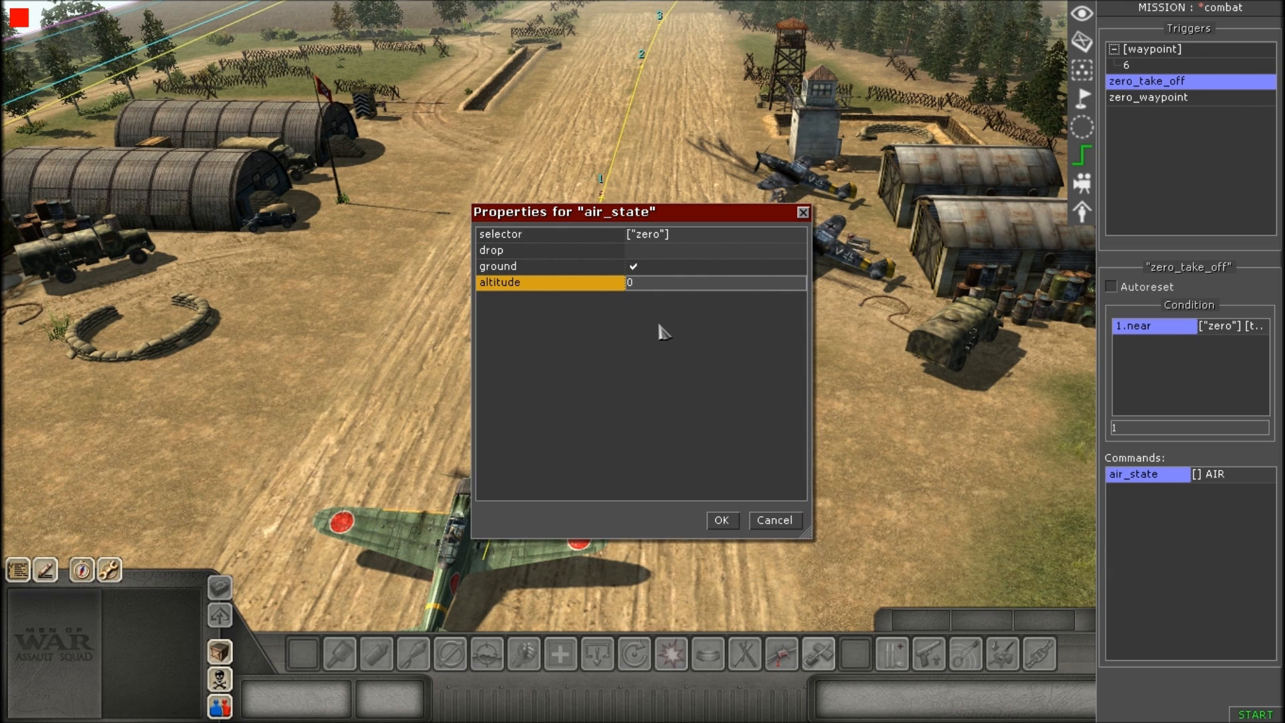
mouse_move(729, 517)
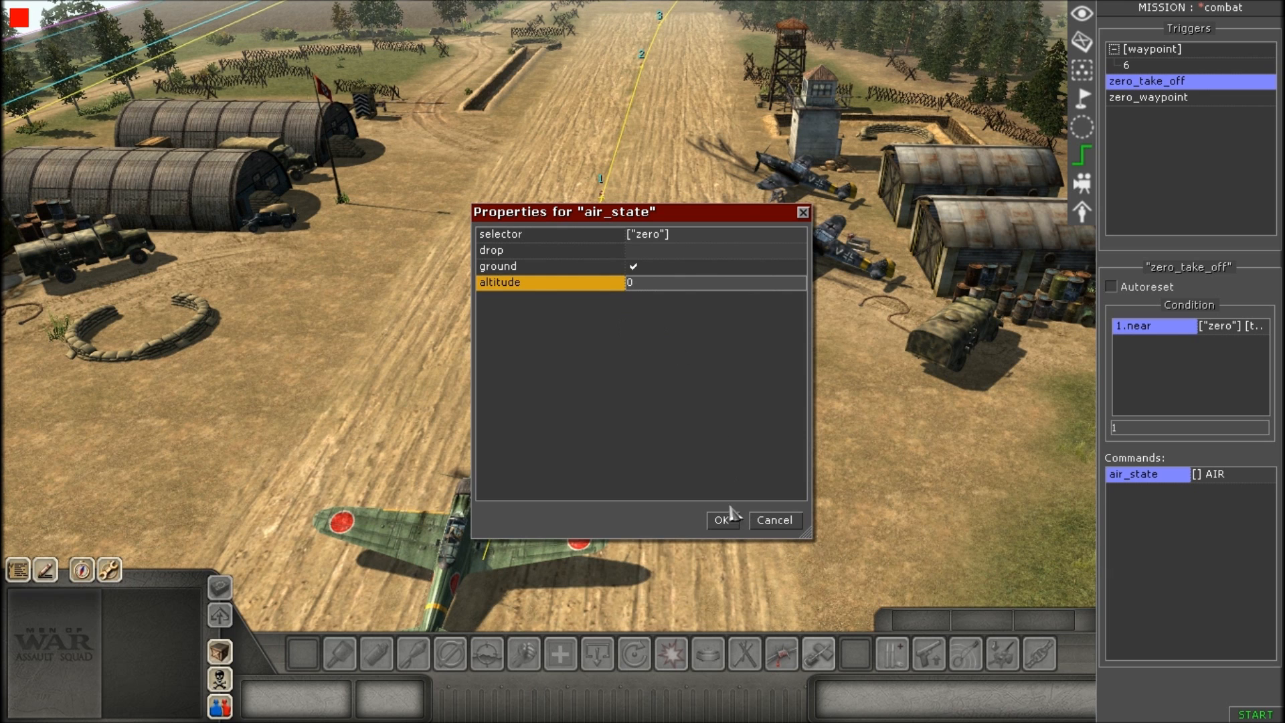
mouse_move(664, 244)
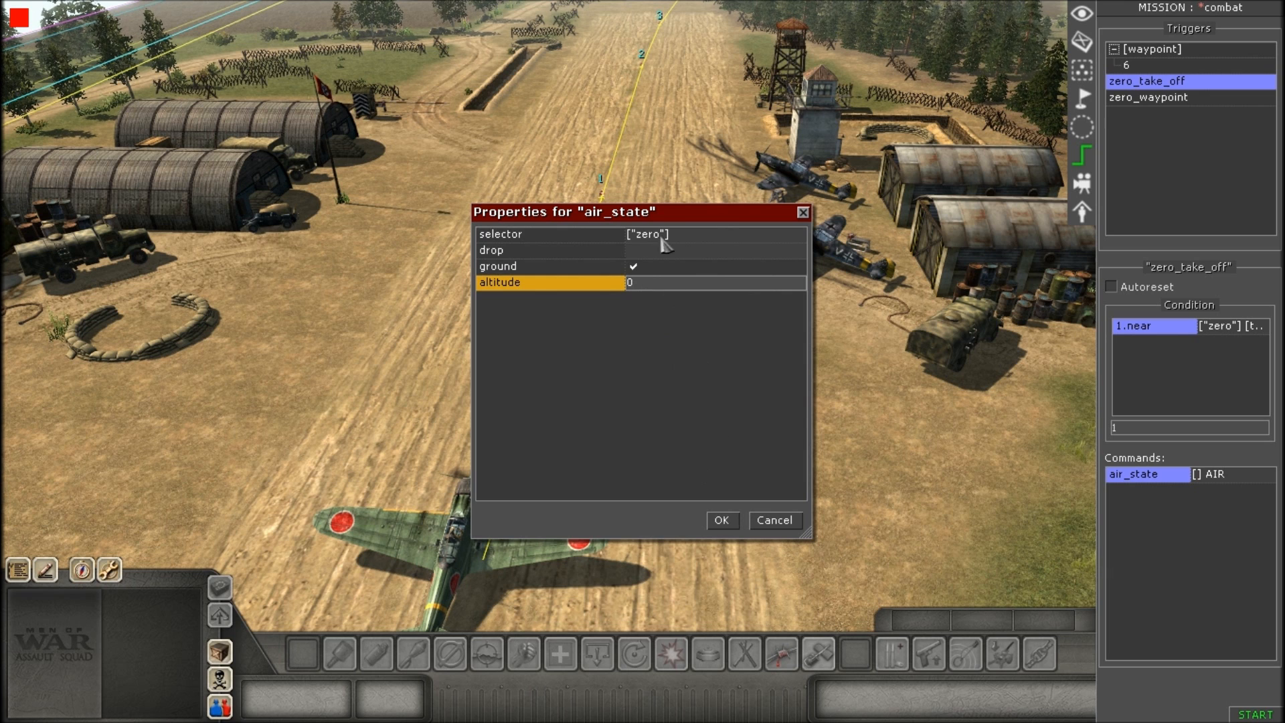
left_click(720, 521)
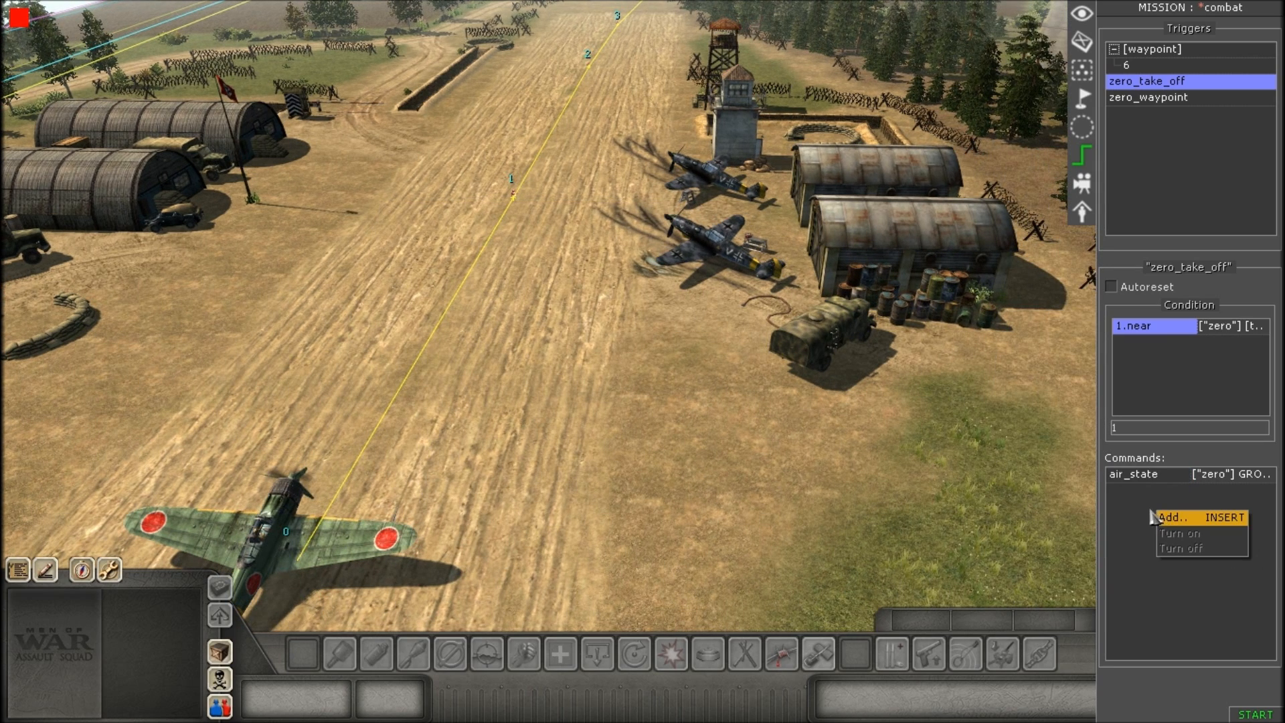
Add a delay command of 3 seconds after the ground command.
left_click(1170, 517)
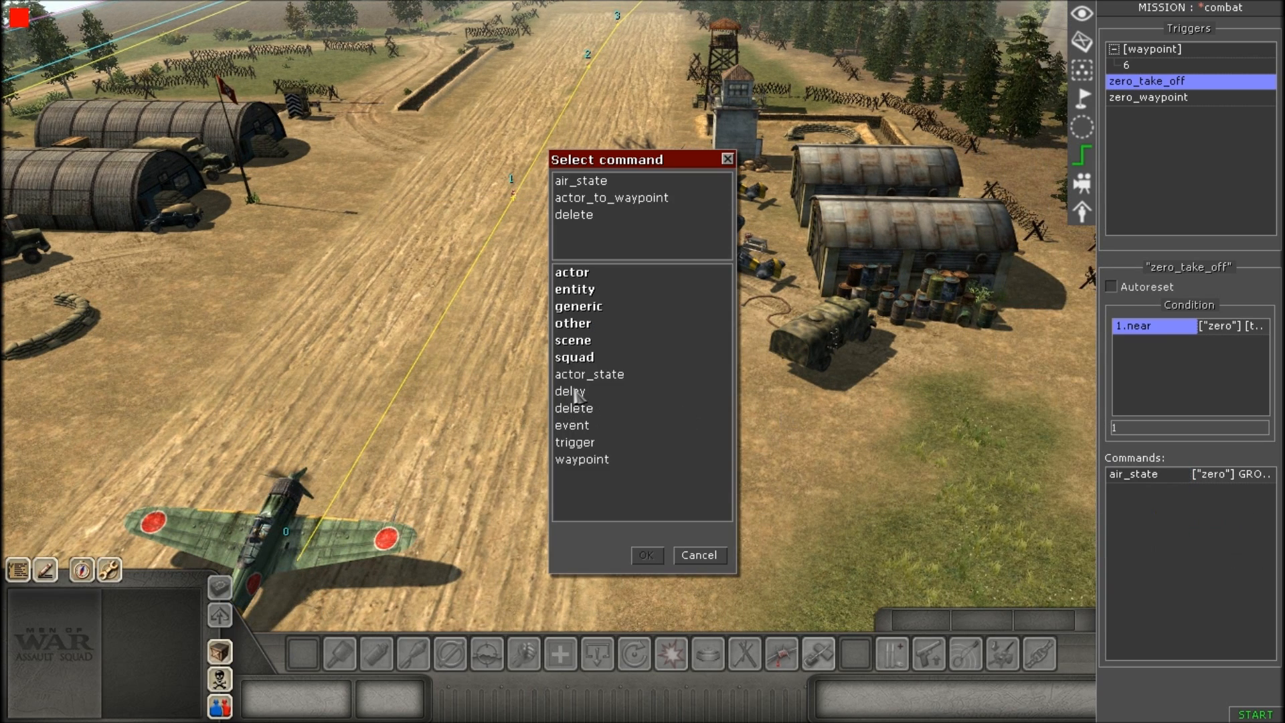
double_click(569, 391)
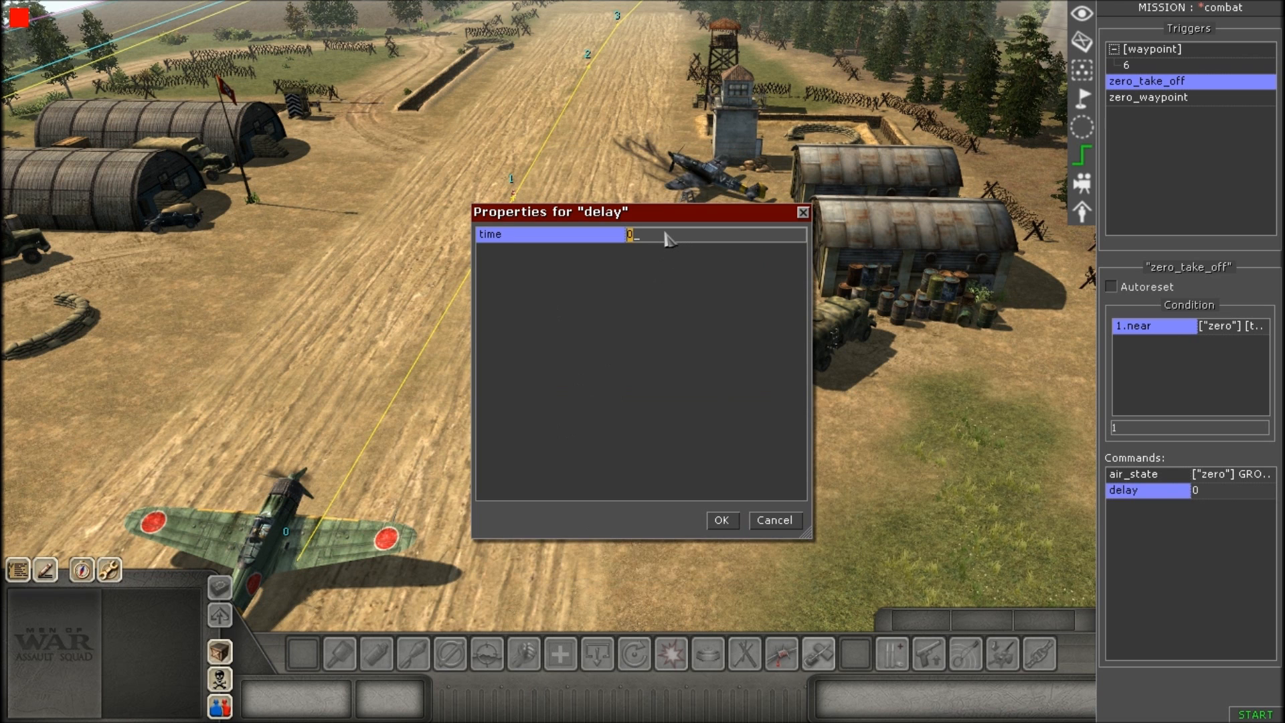
left_click(720, 521)
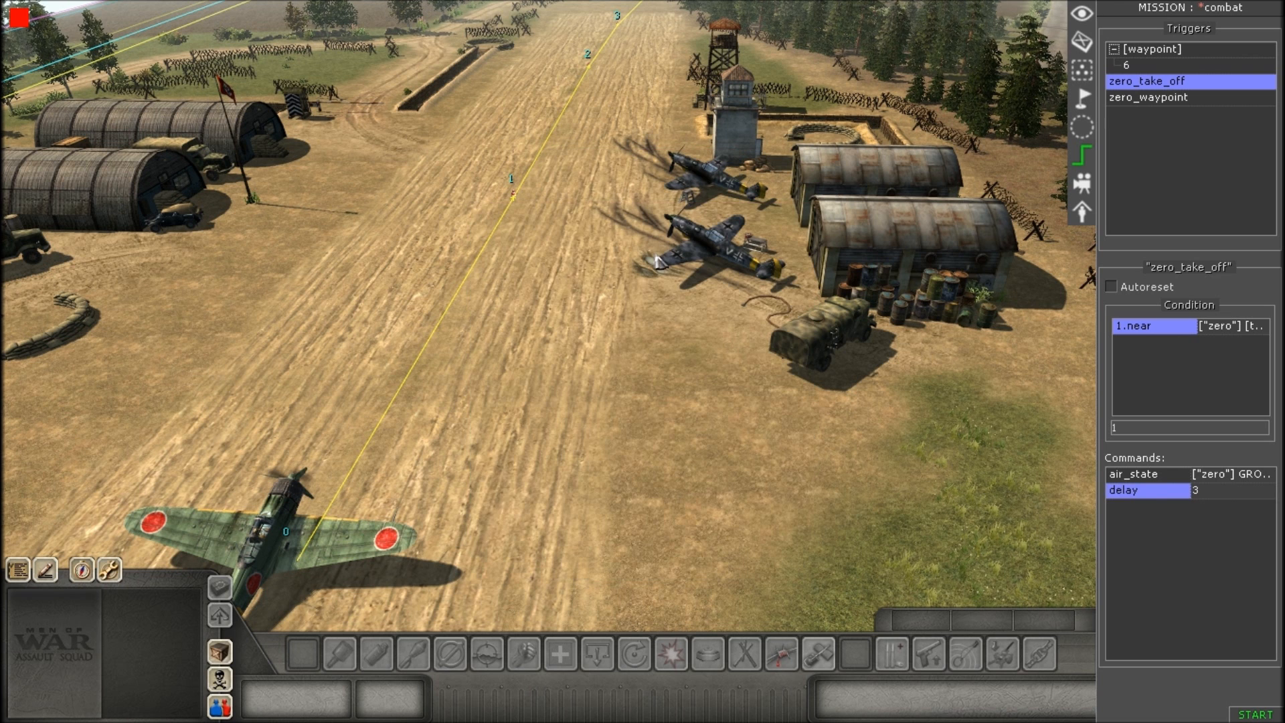
Add a second air_state making unit zero airborne at altitude 15.
scroll("up", 3)
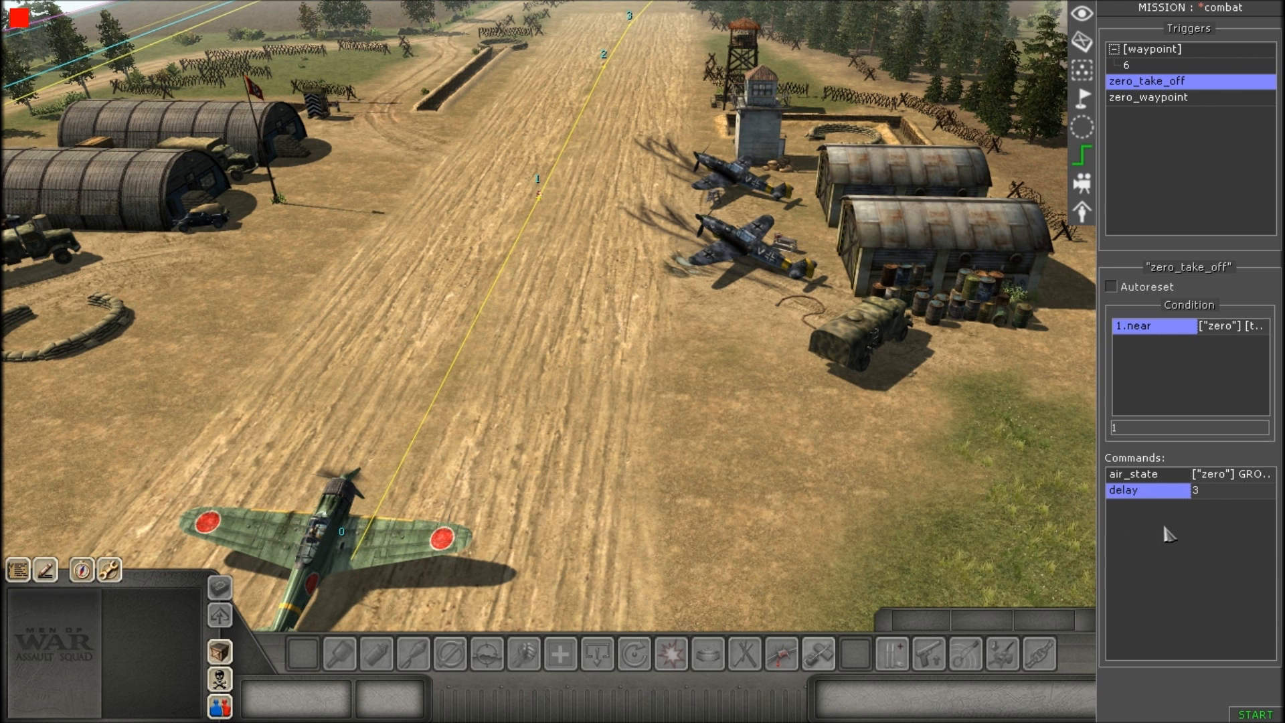
double_click(1123, 490)
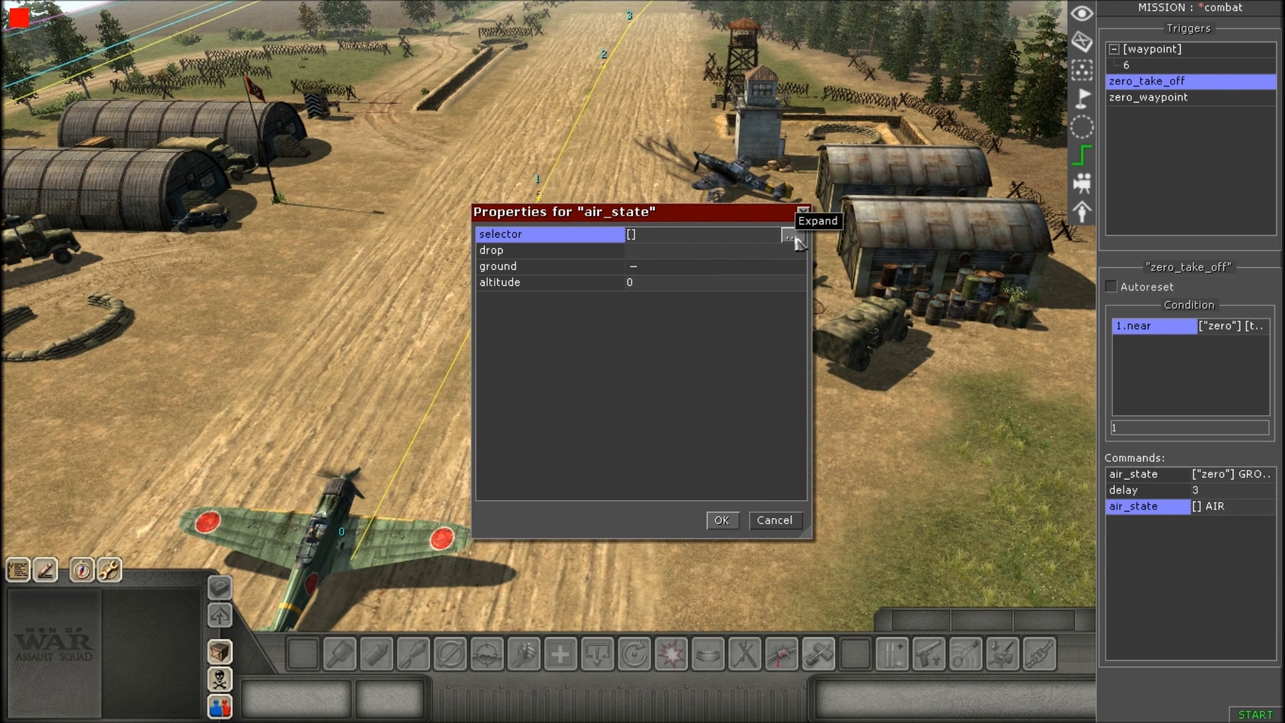
left_click(788, 235)
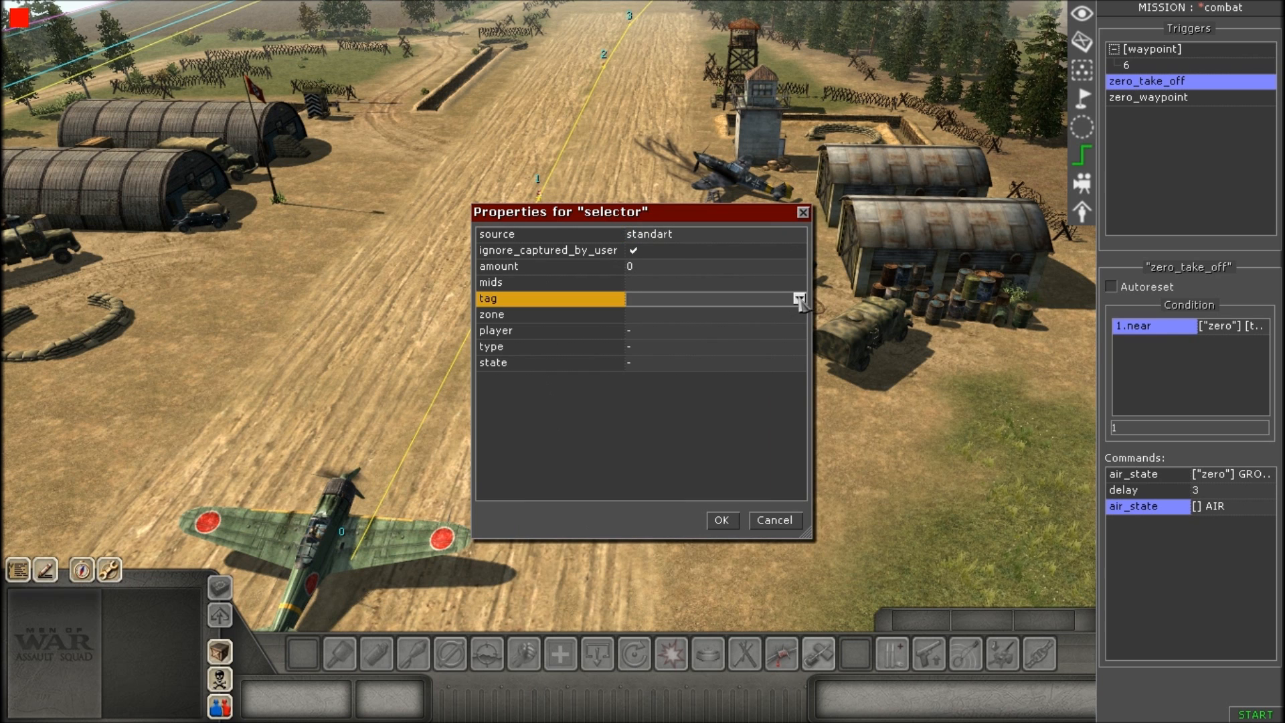
left_click(797, 299)
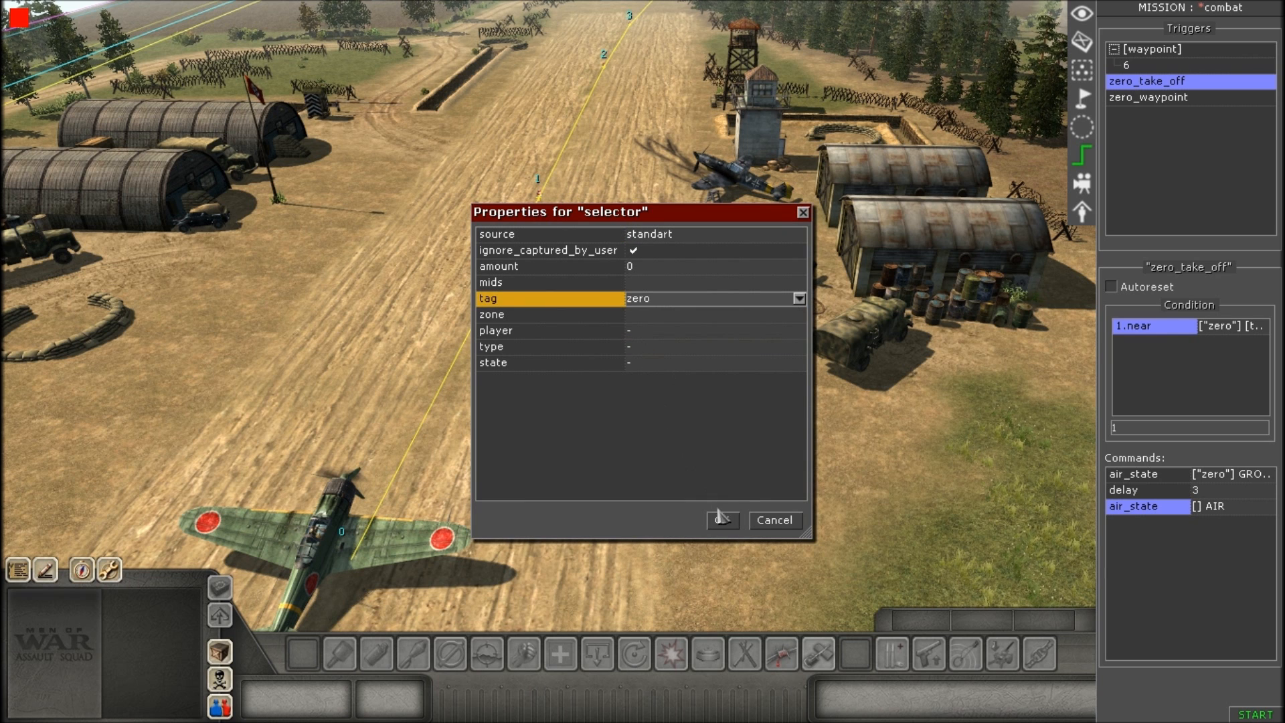
left_click(722, 521)
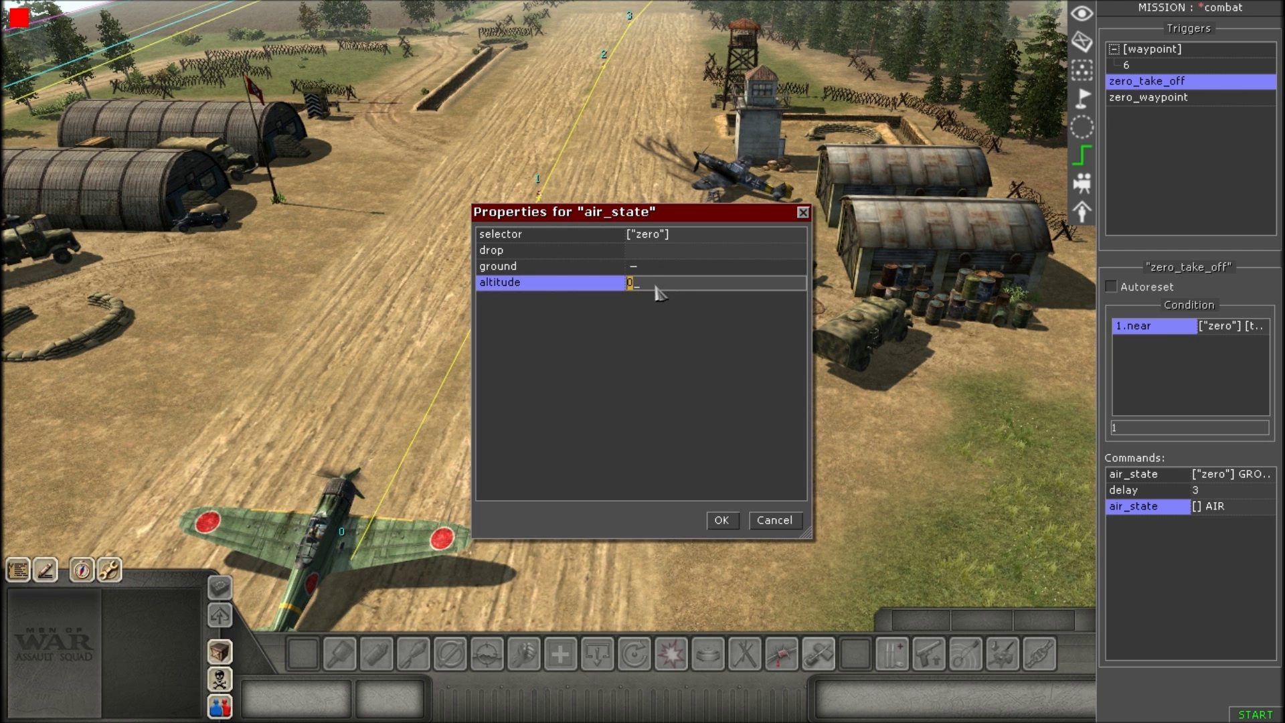
type("15")
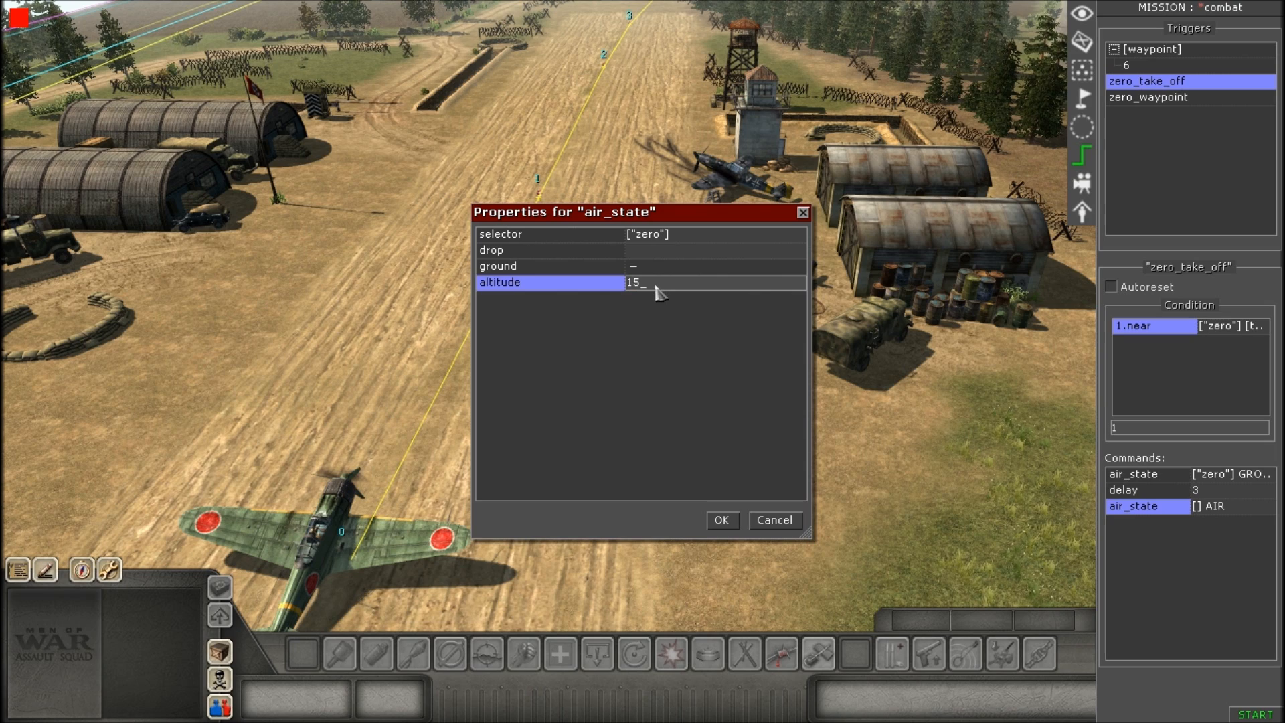
left_click(720, 519)
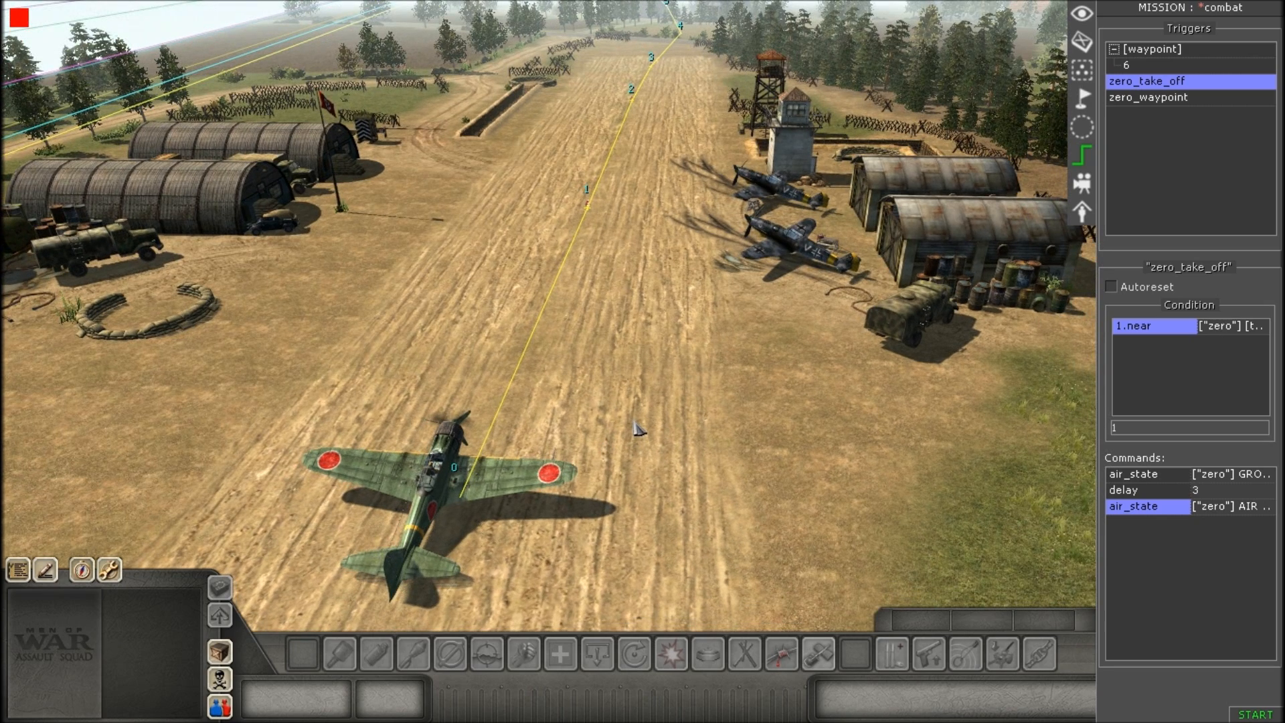
mouse_move(1143, 464)
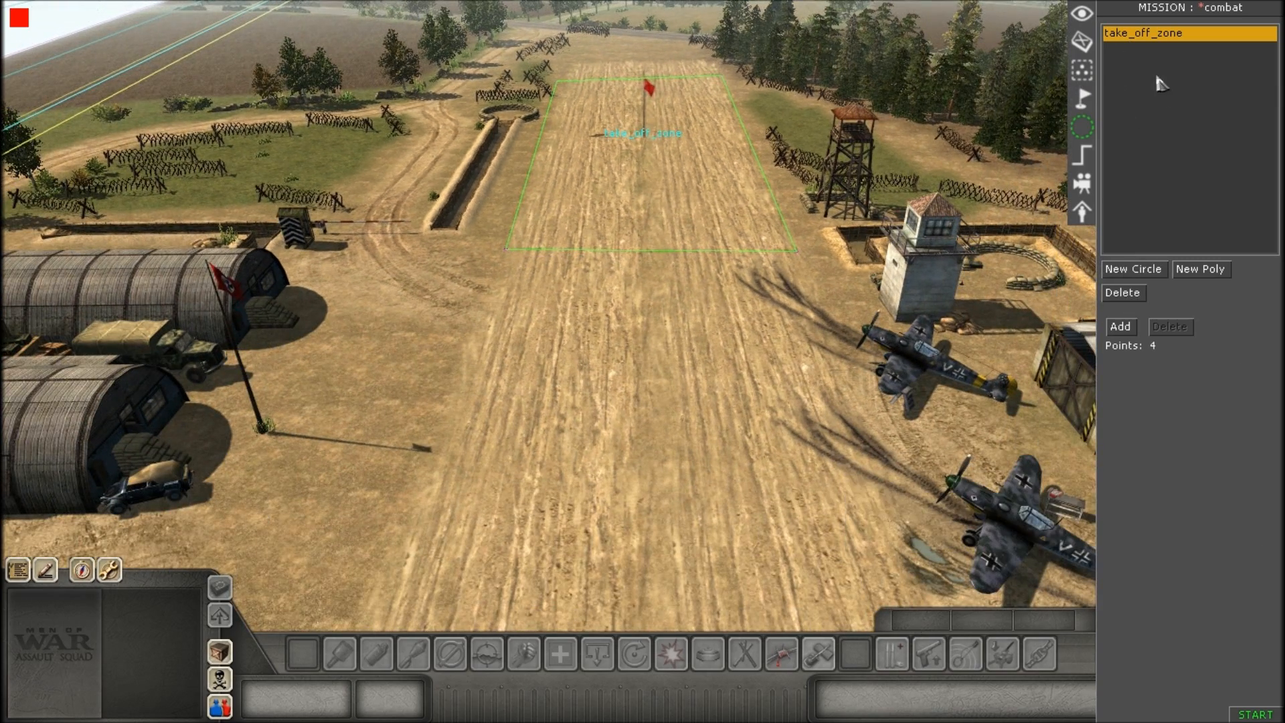
Select the take_off waypoint group and the Zero to view its tag list showing zero.
left_click(1122, 293)
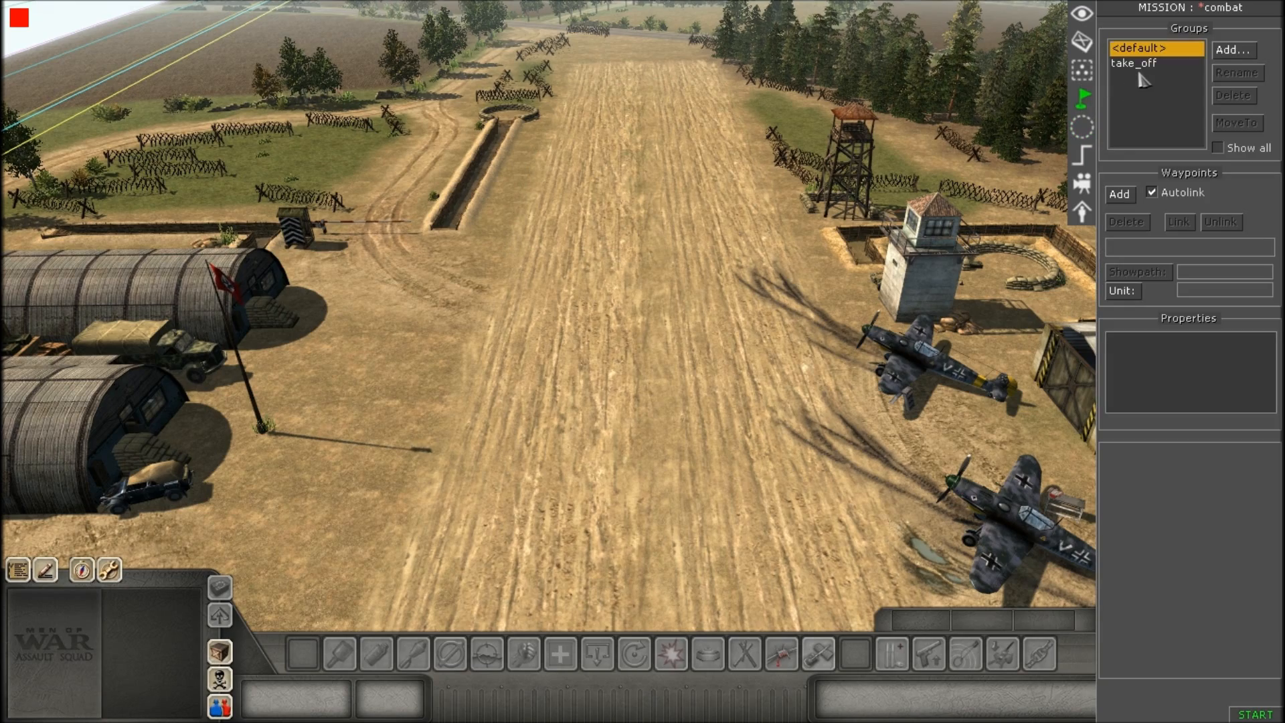
left_click(1134, 64)
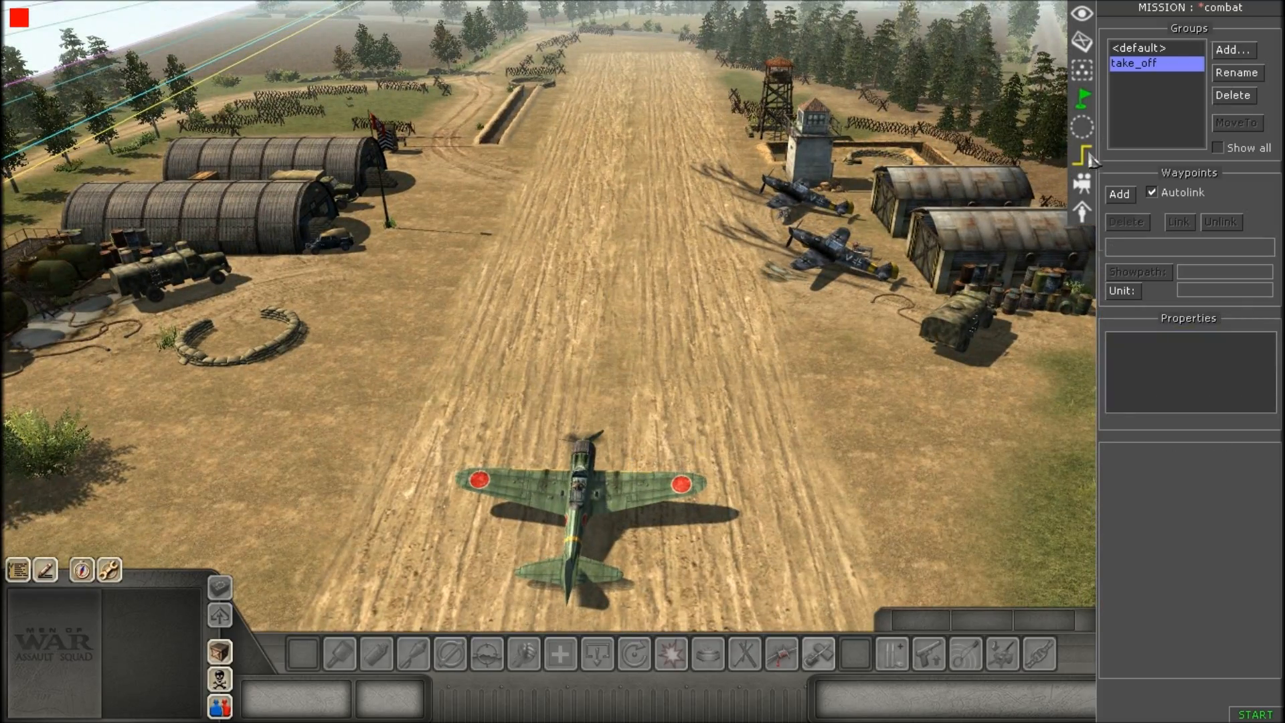
left_click(1082, 159)
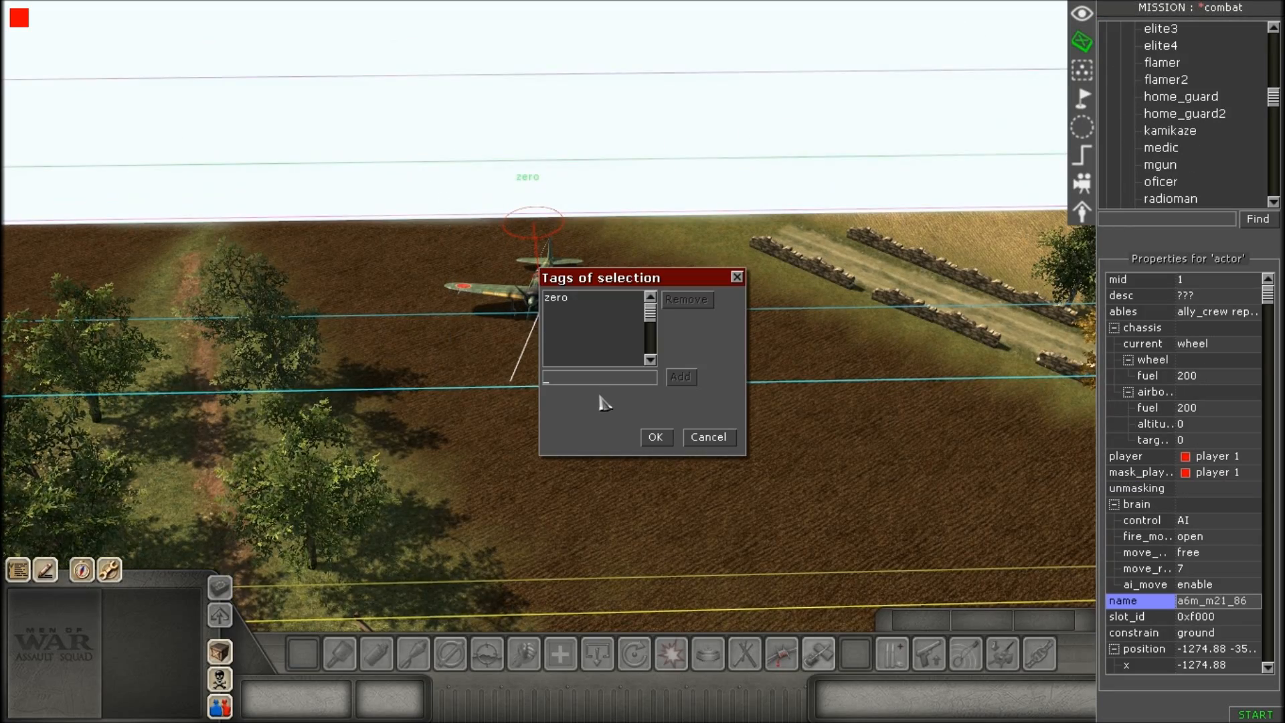
Set the Zero's current chassis to airborne with altitude 15 so it starts aloft.
left_click(654, 437)
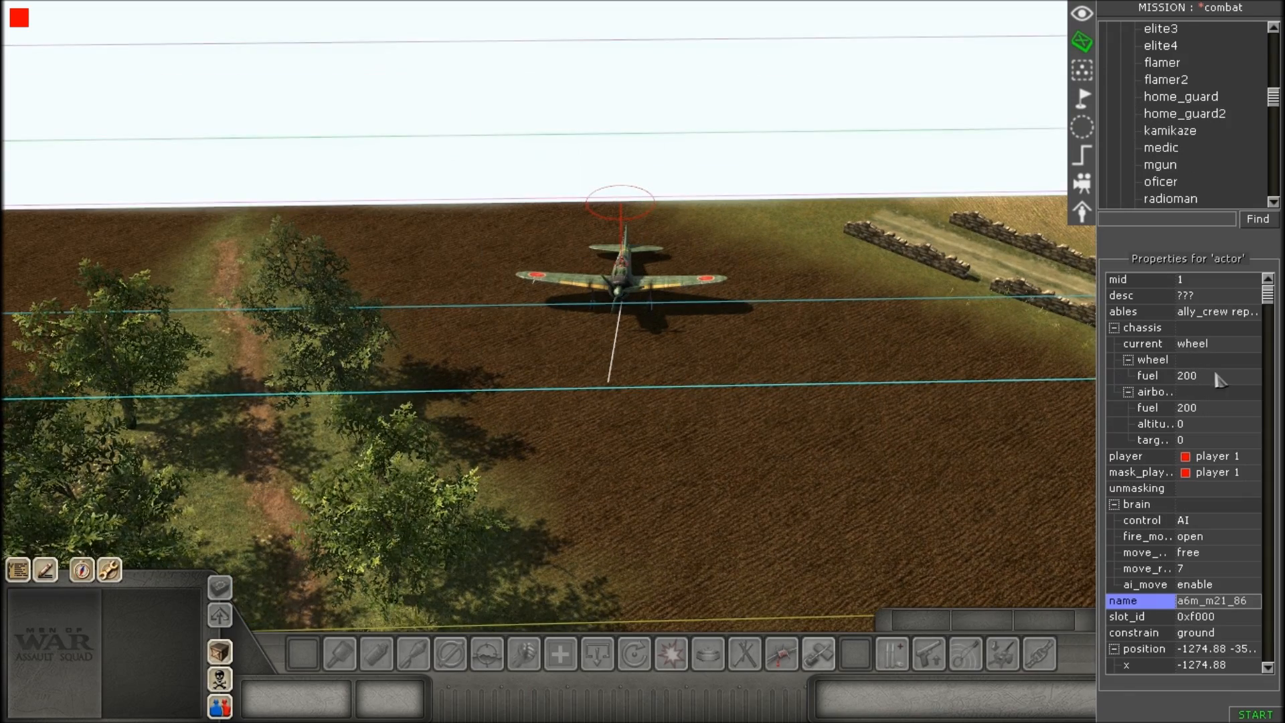
left_click(1141, 327)
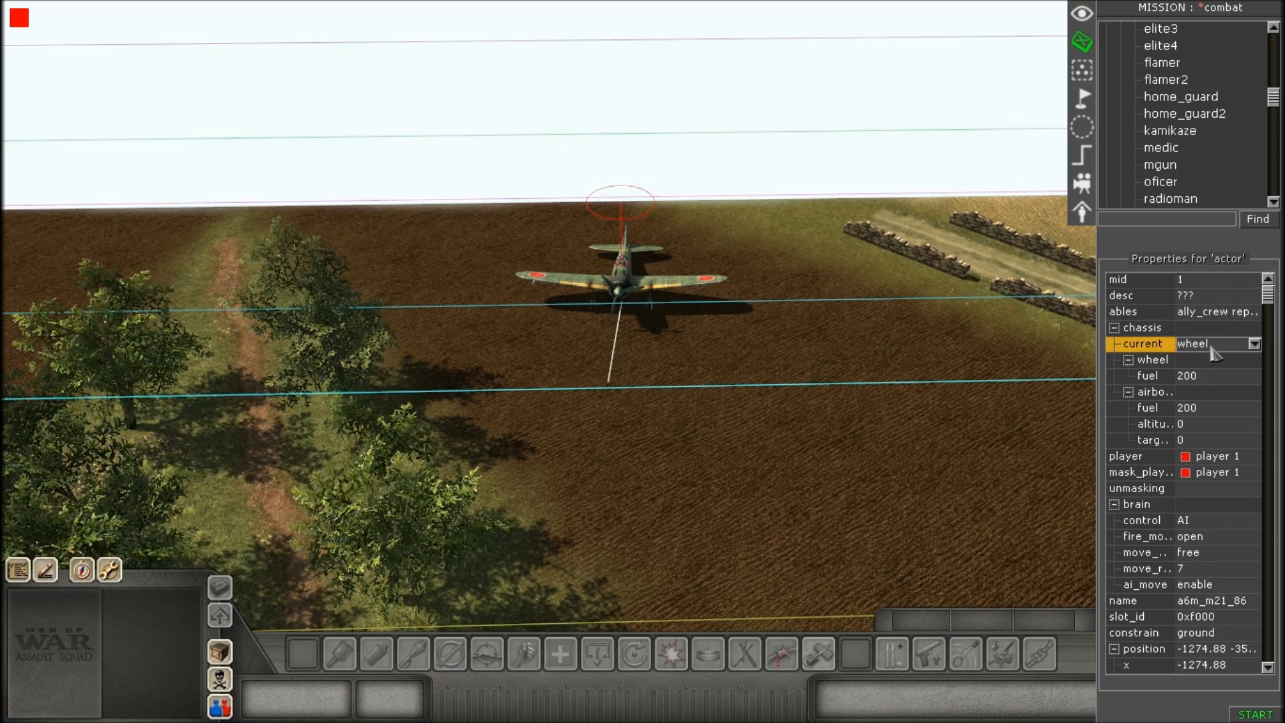
left_click(1254, 344)
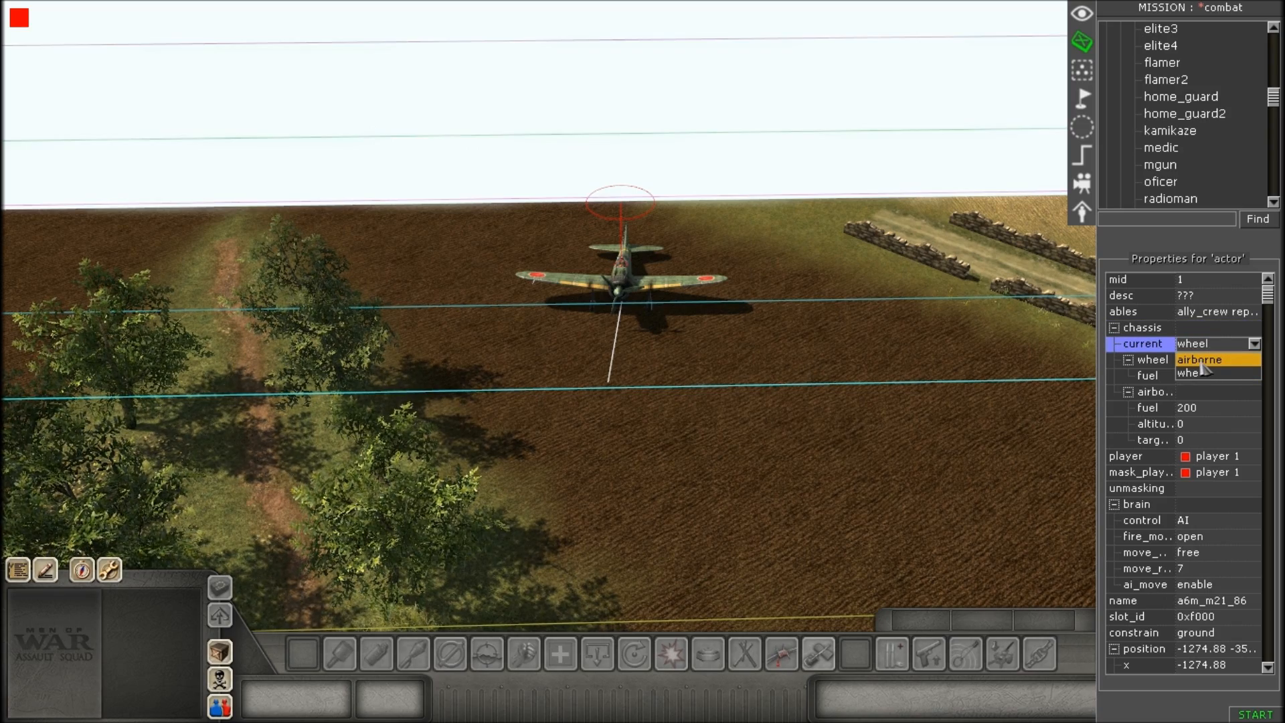
left_click(1199, 359)
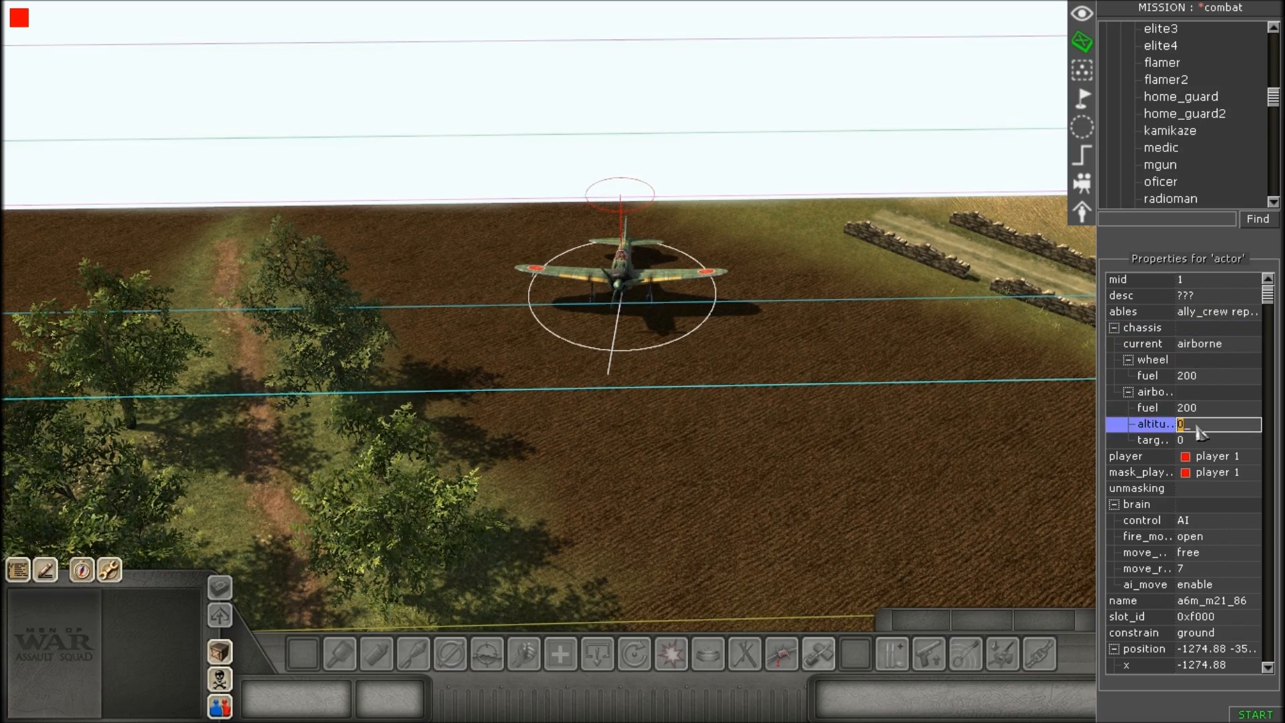
type("15")
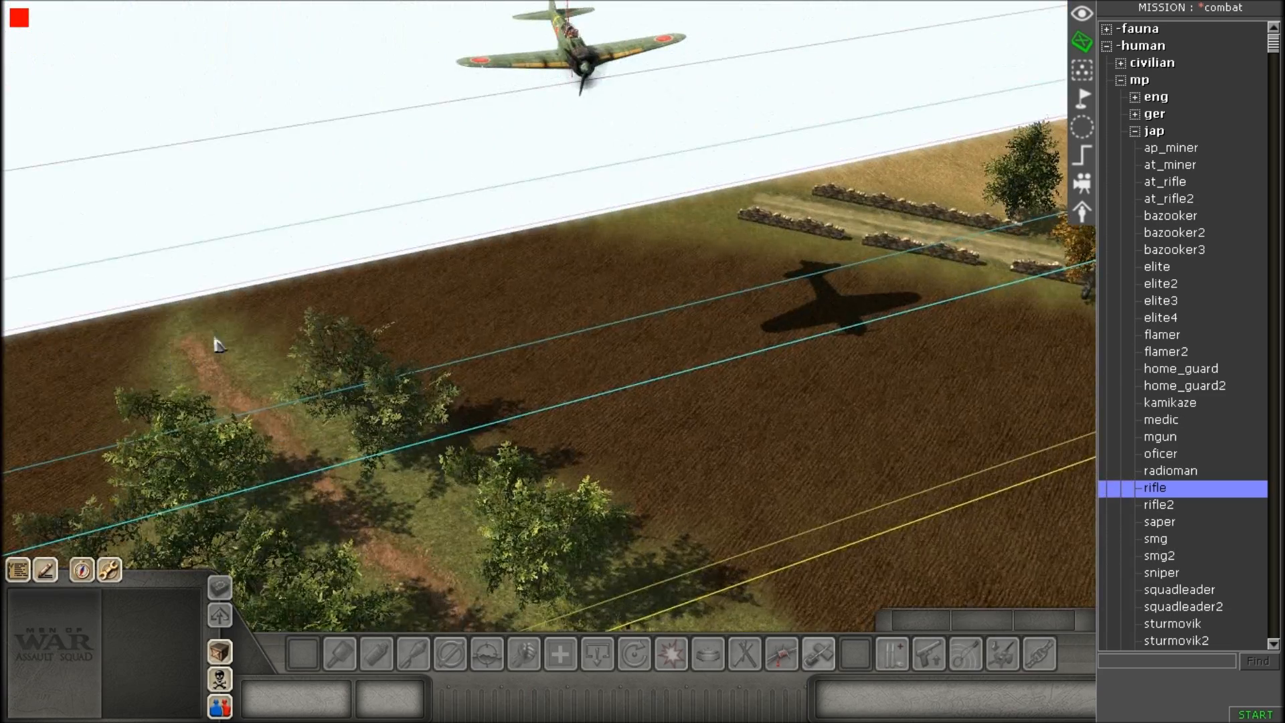
Rename the take_off waypoint group to land in the groups list.
left_click(1081, 96)
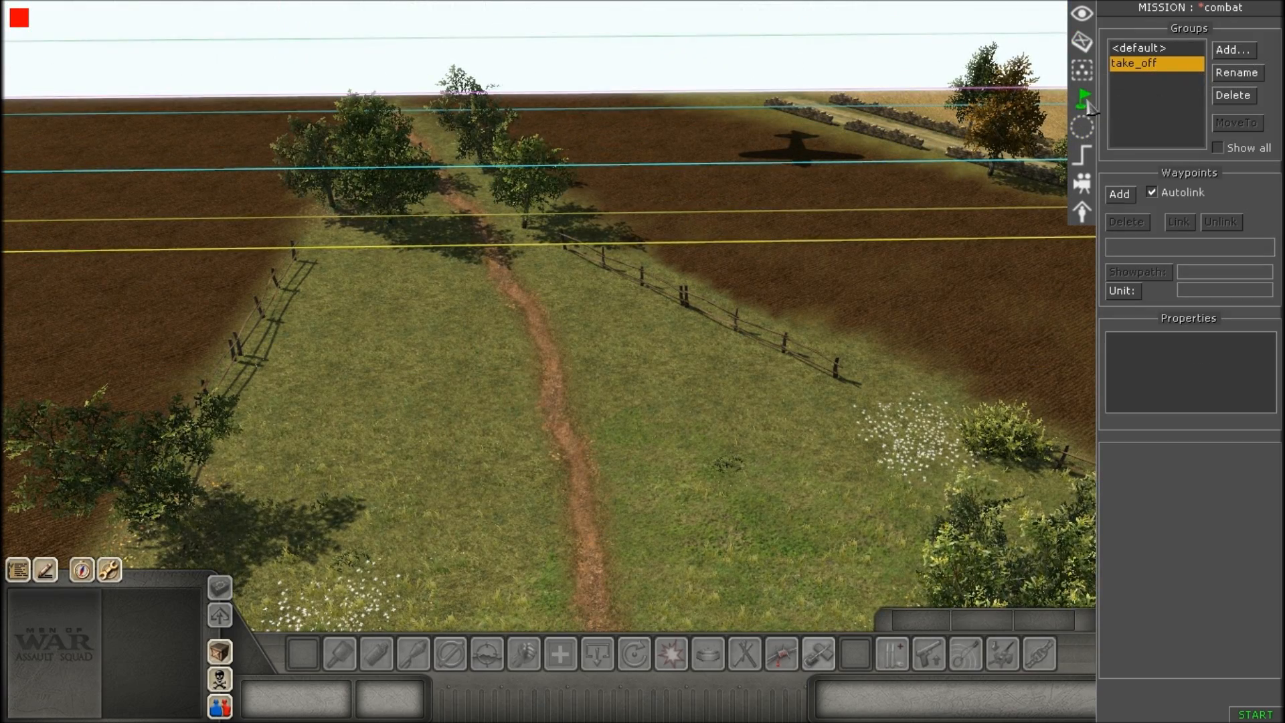
left_click(1236, 73)
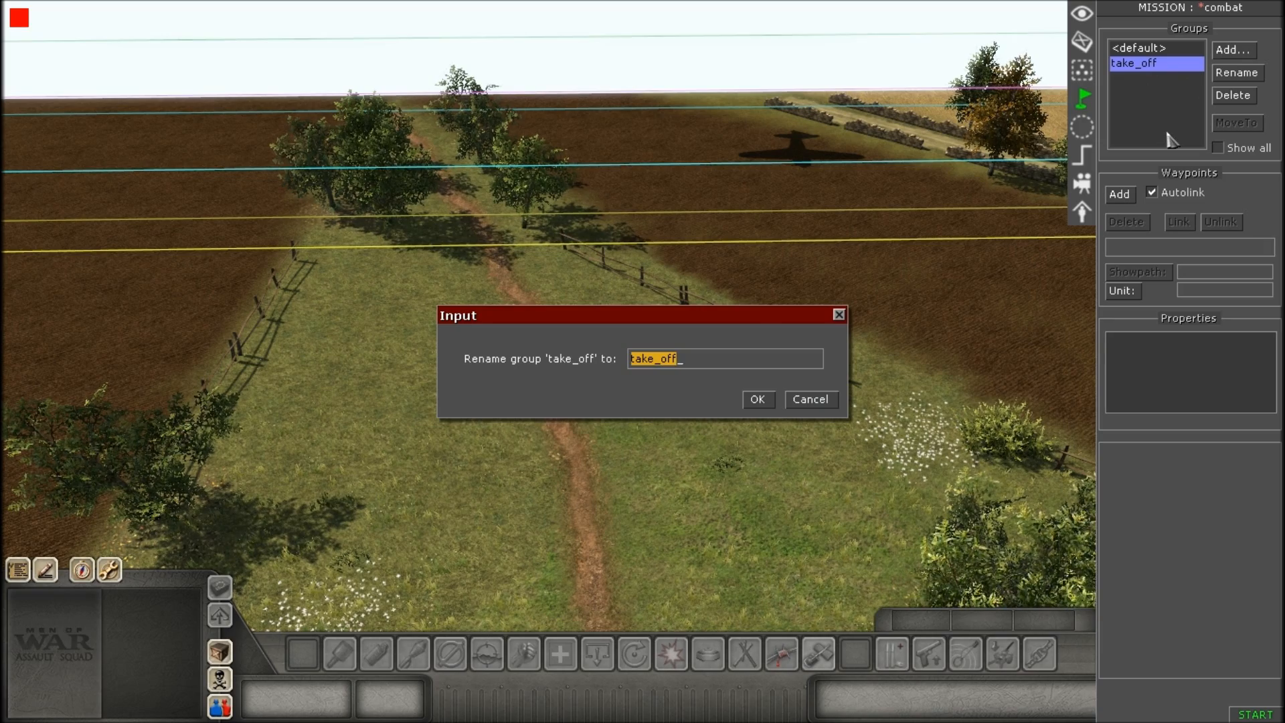
left_click(755, 399)
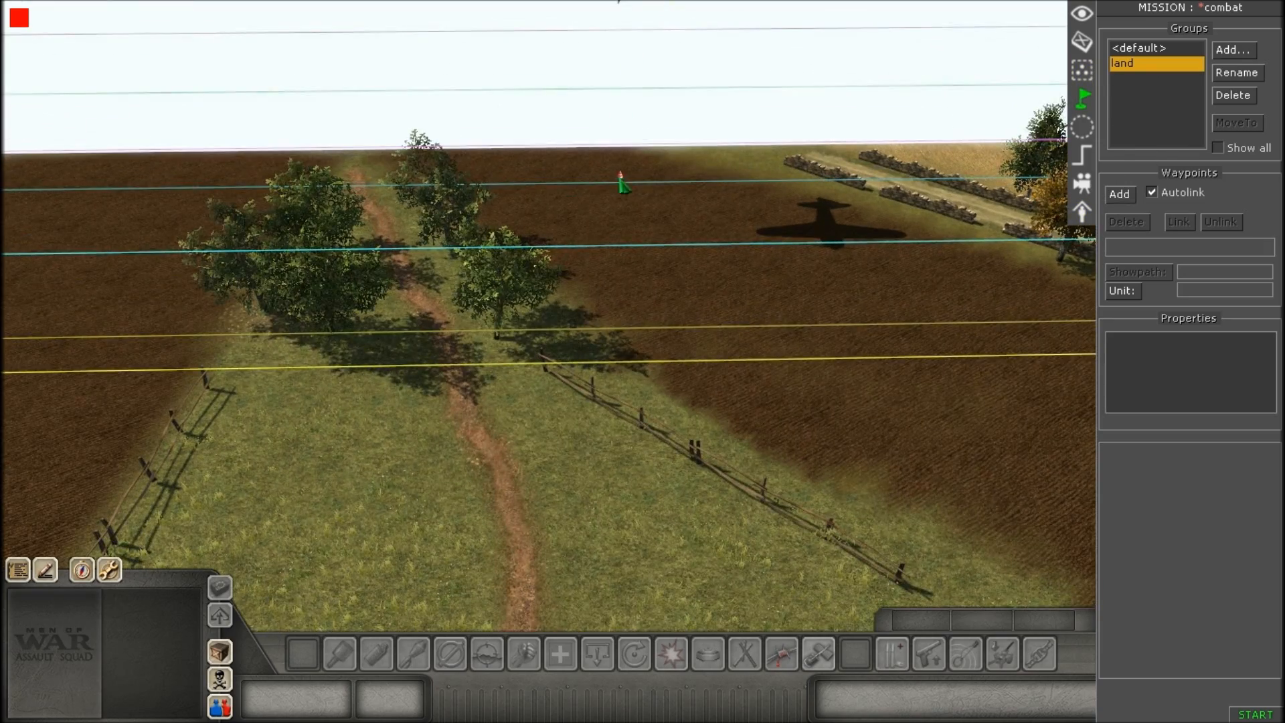
Jump the camera through the land group's waypoints from the farmyard onto the airstrip.
left_click(1119, 194)
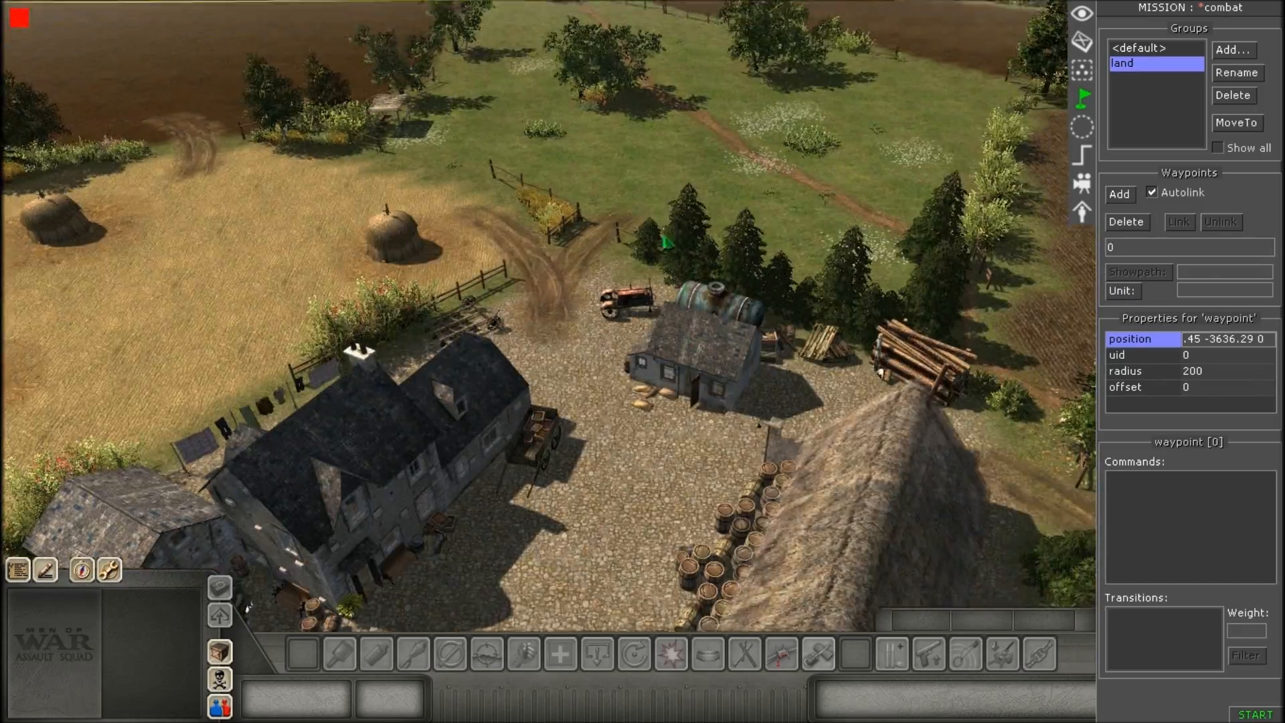
left_click(1118, 193)
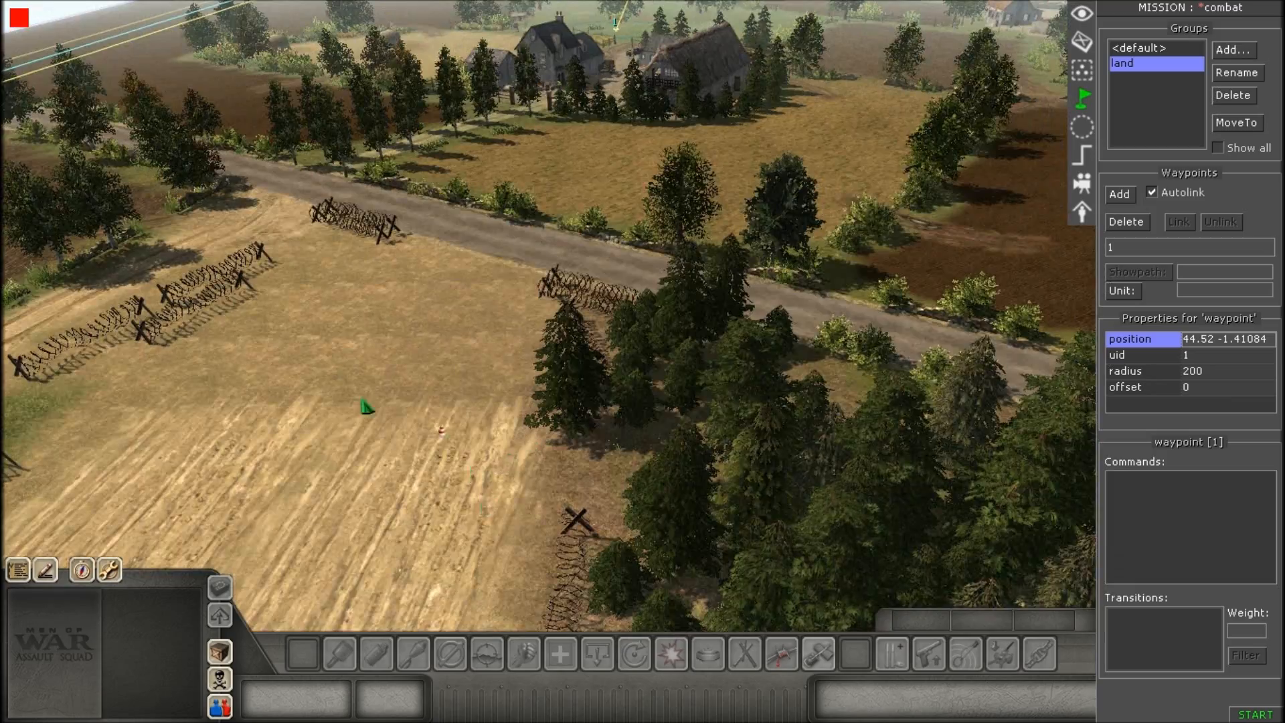
left_click(1119, 194)
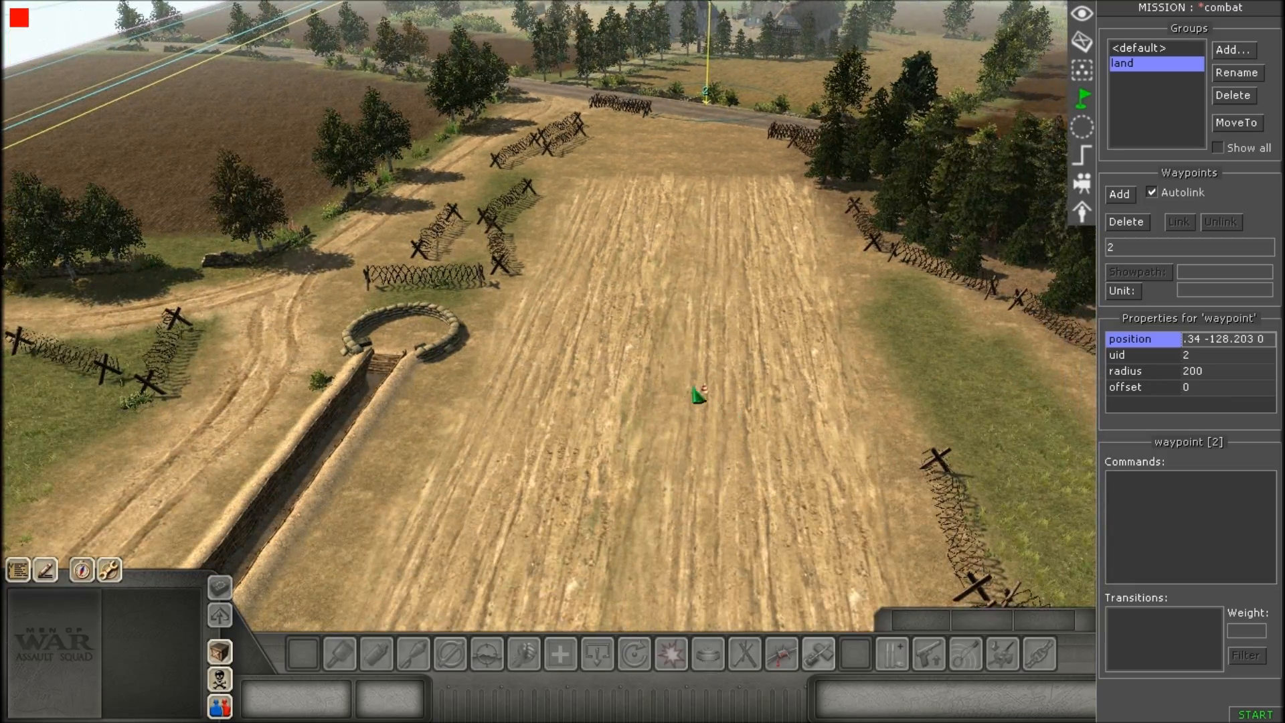
left_click(1119, 194)
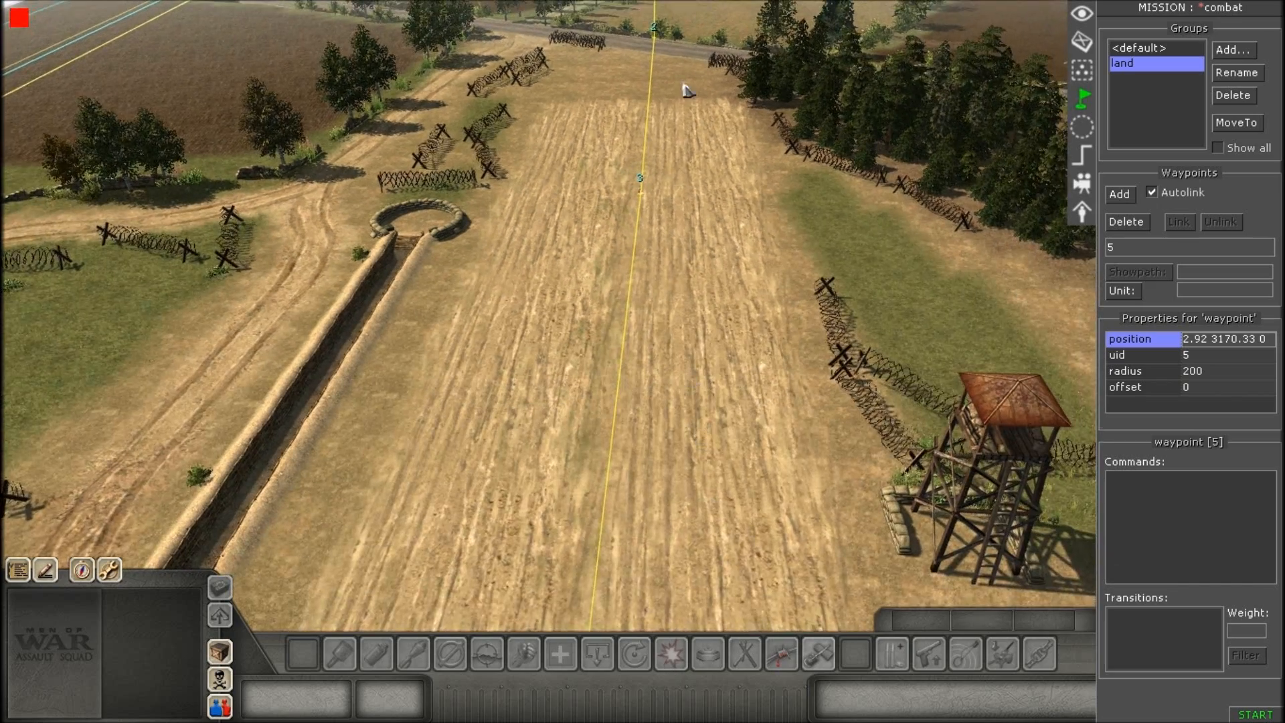
Create a new circular zone on the airstrip and name it landing.
left_click(1082, 123)
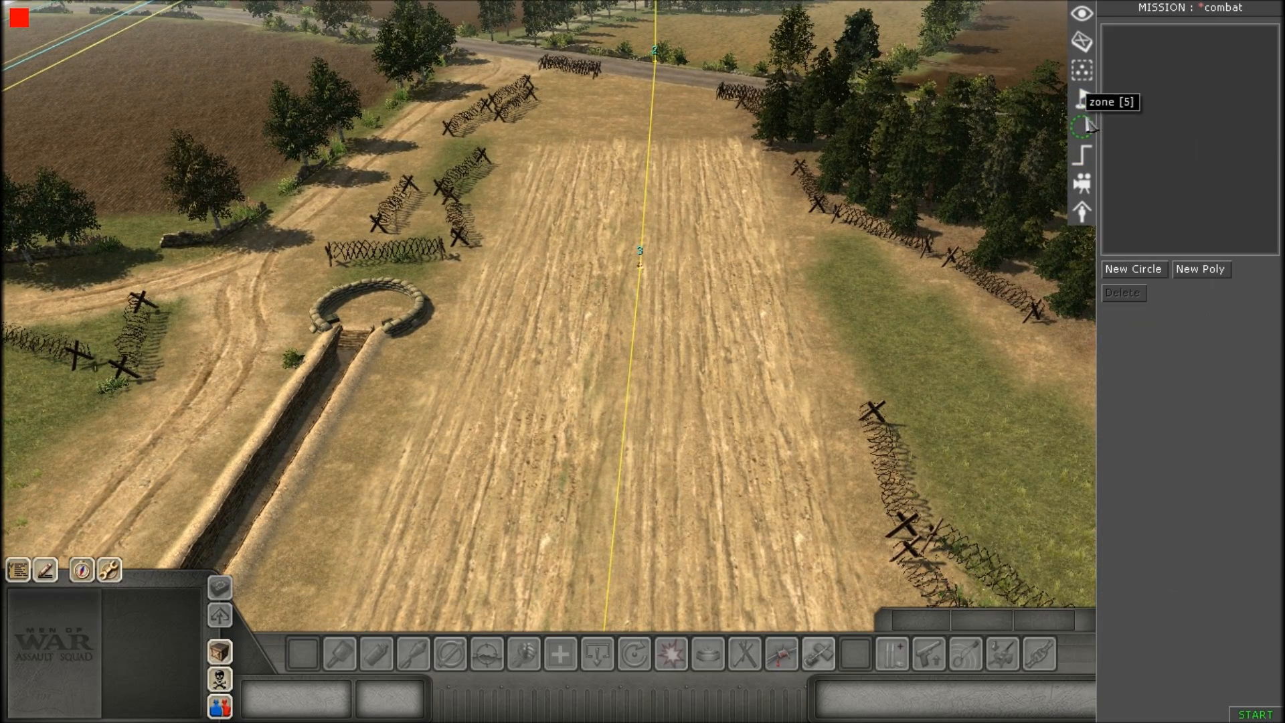
left_click(1133, 269)
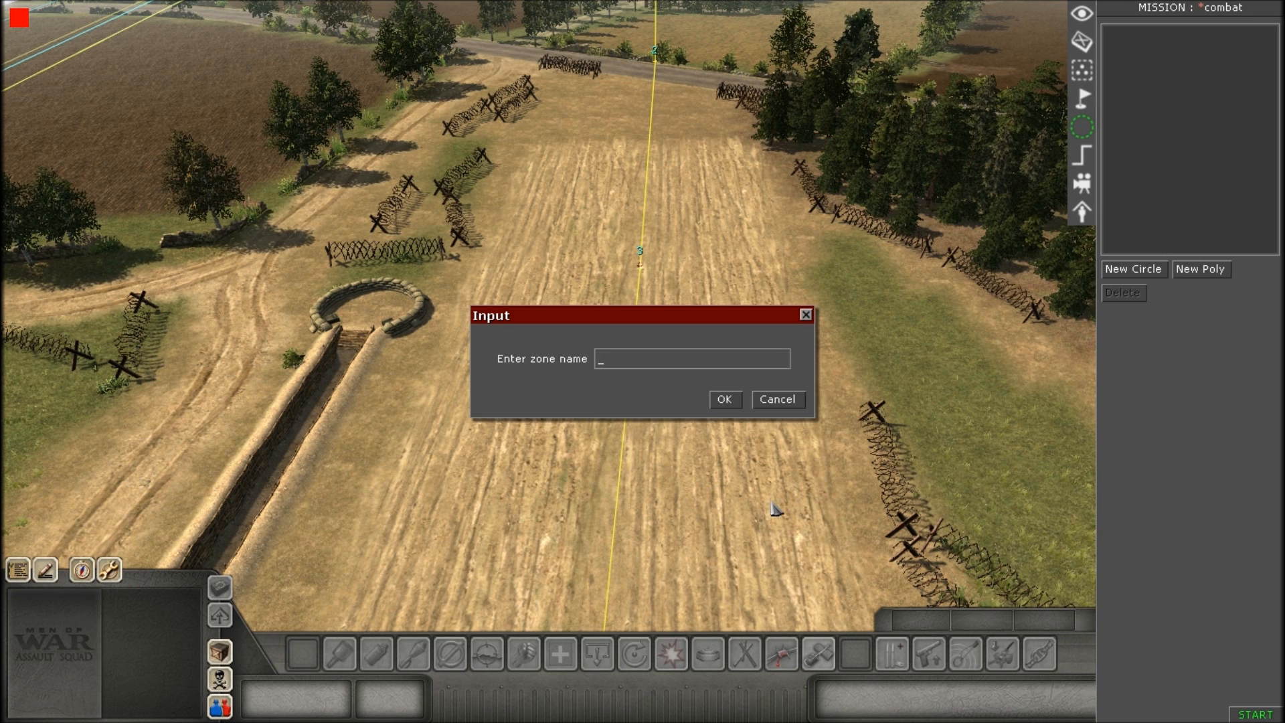
type("land")
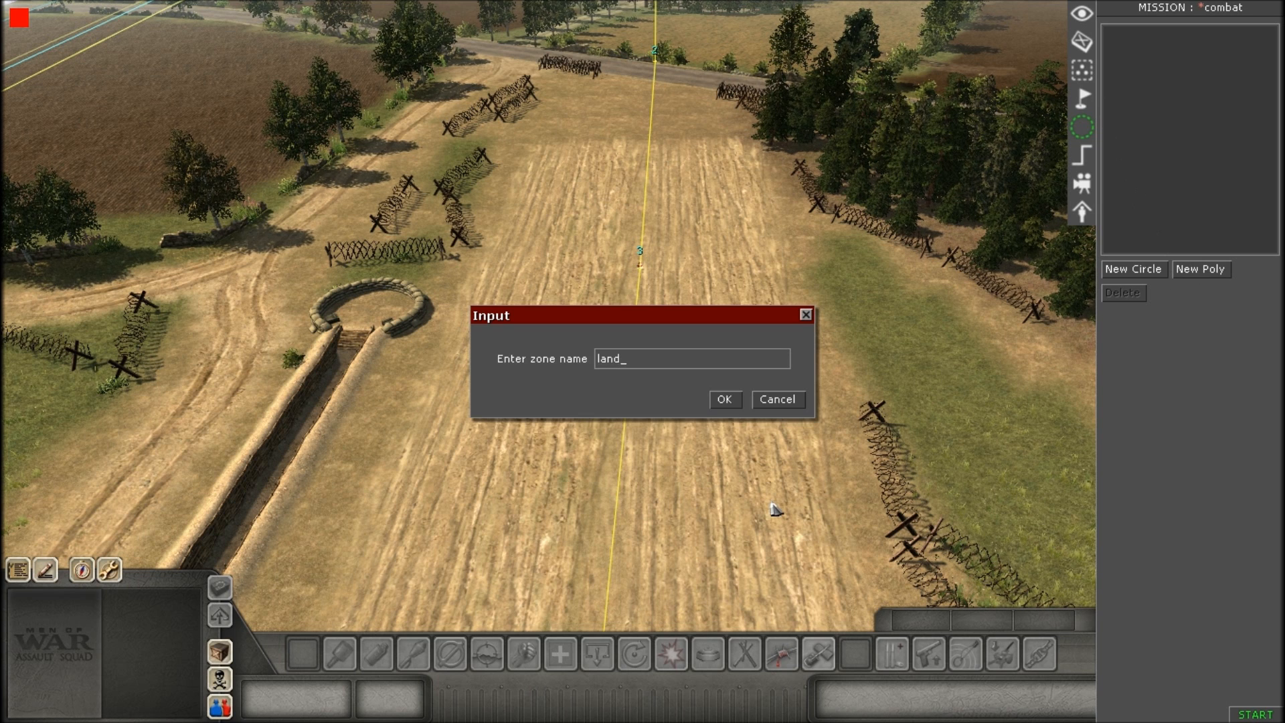
type("ing")
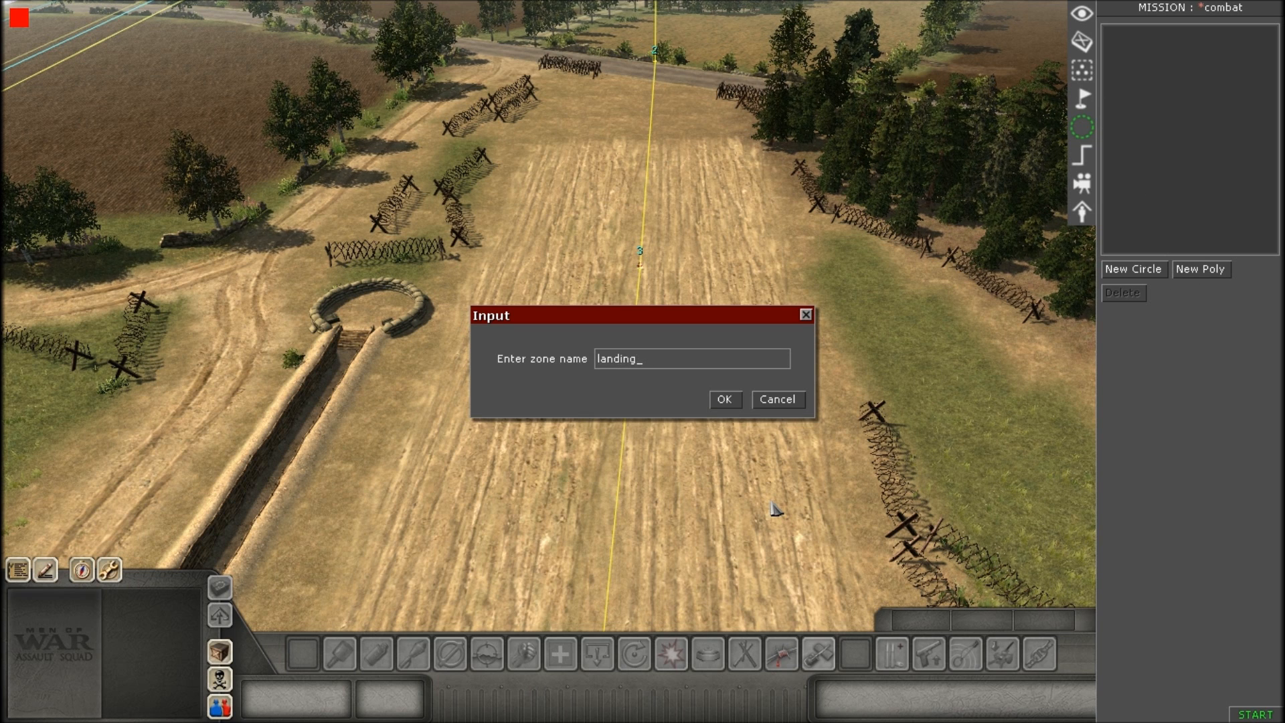
left_click(723, 399)
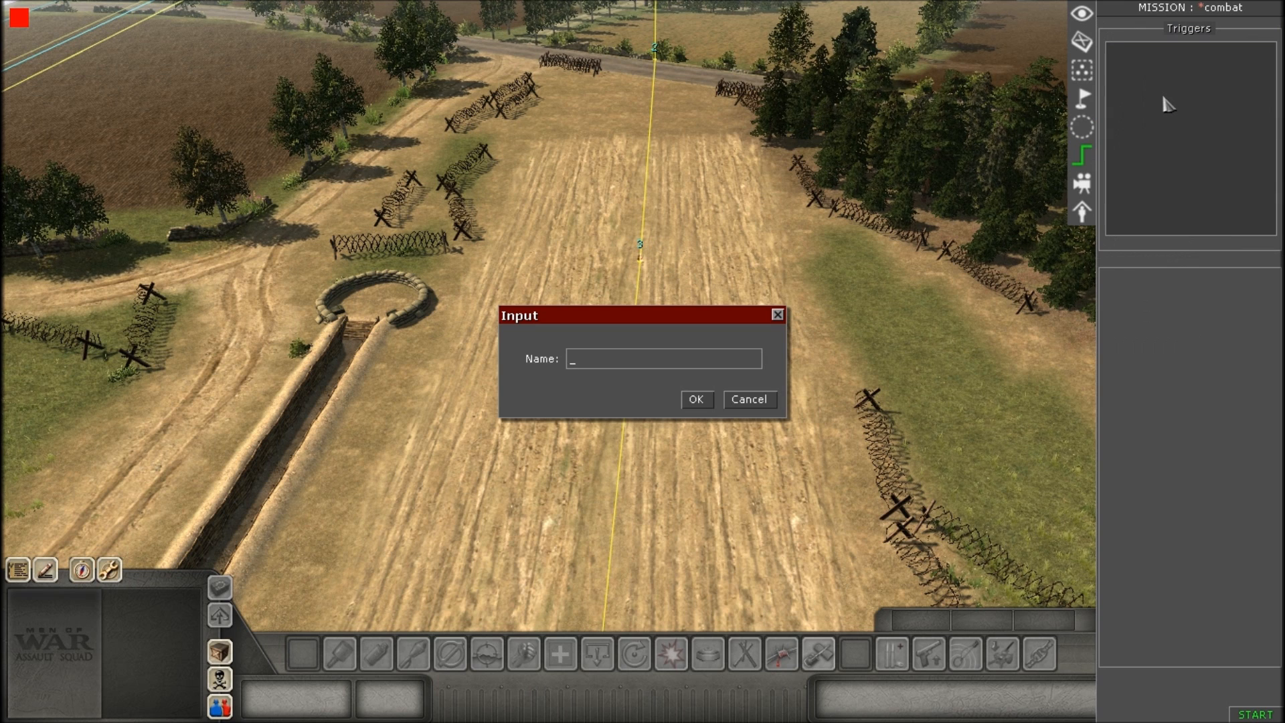
Name the new trigger zero-waypoint and confirm it.
type("z")
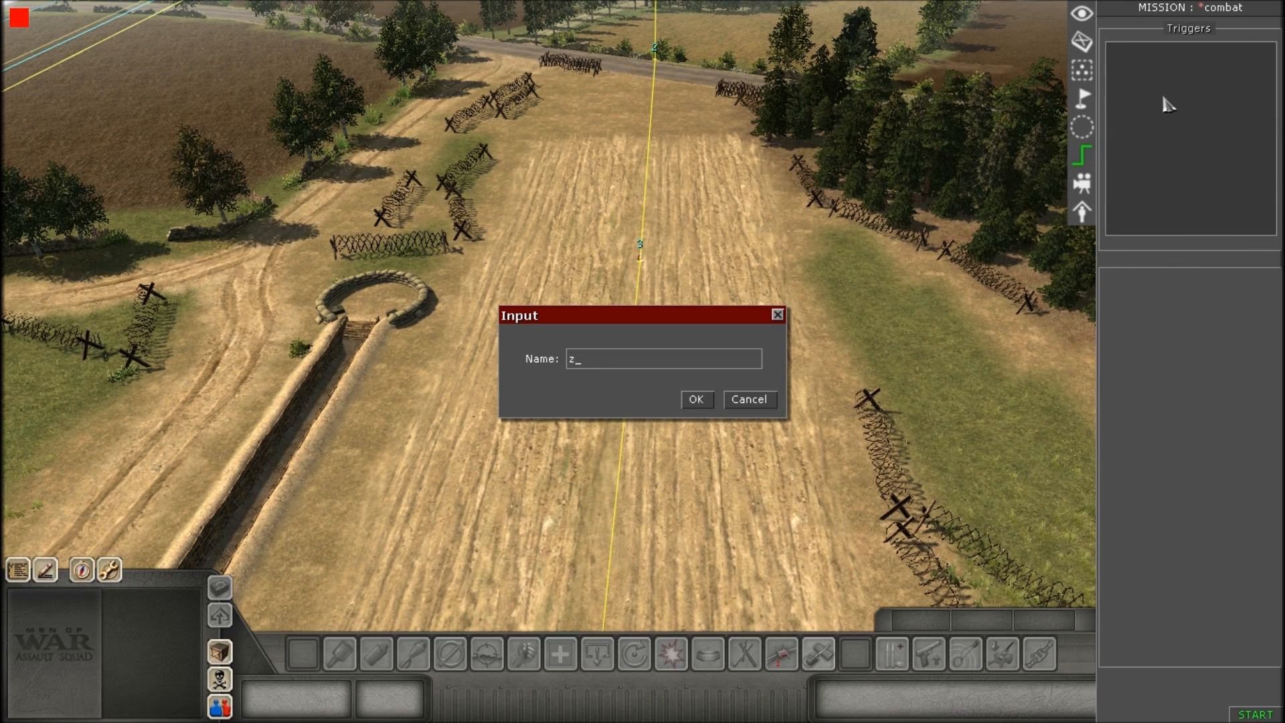
type("ero-waypo")
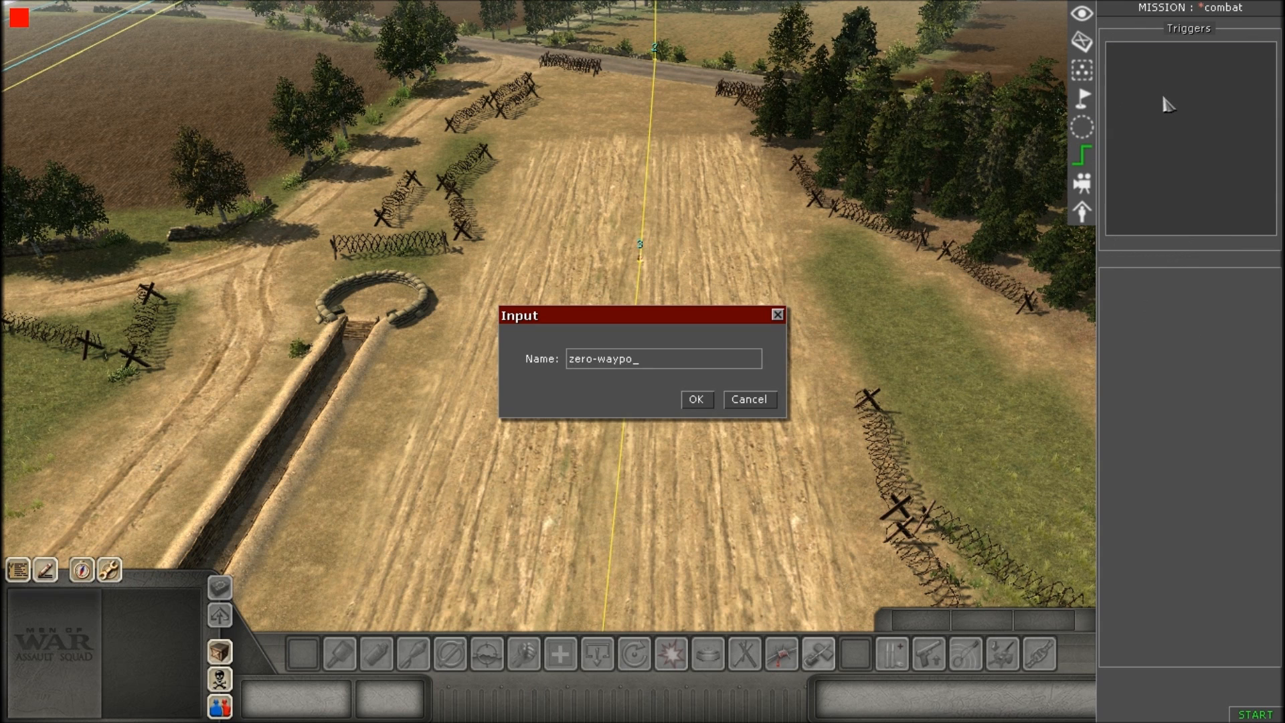
left_click(696, 399)
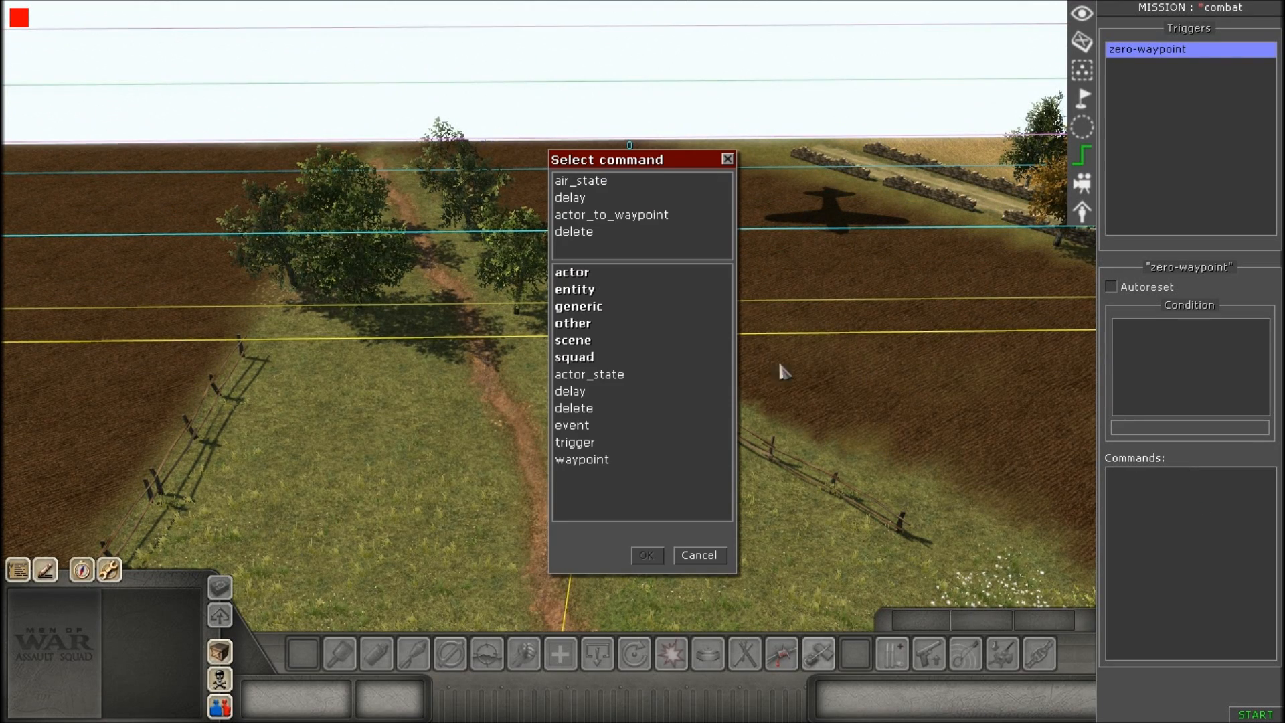
mouse_move(597, 228)
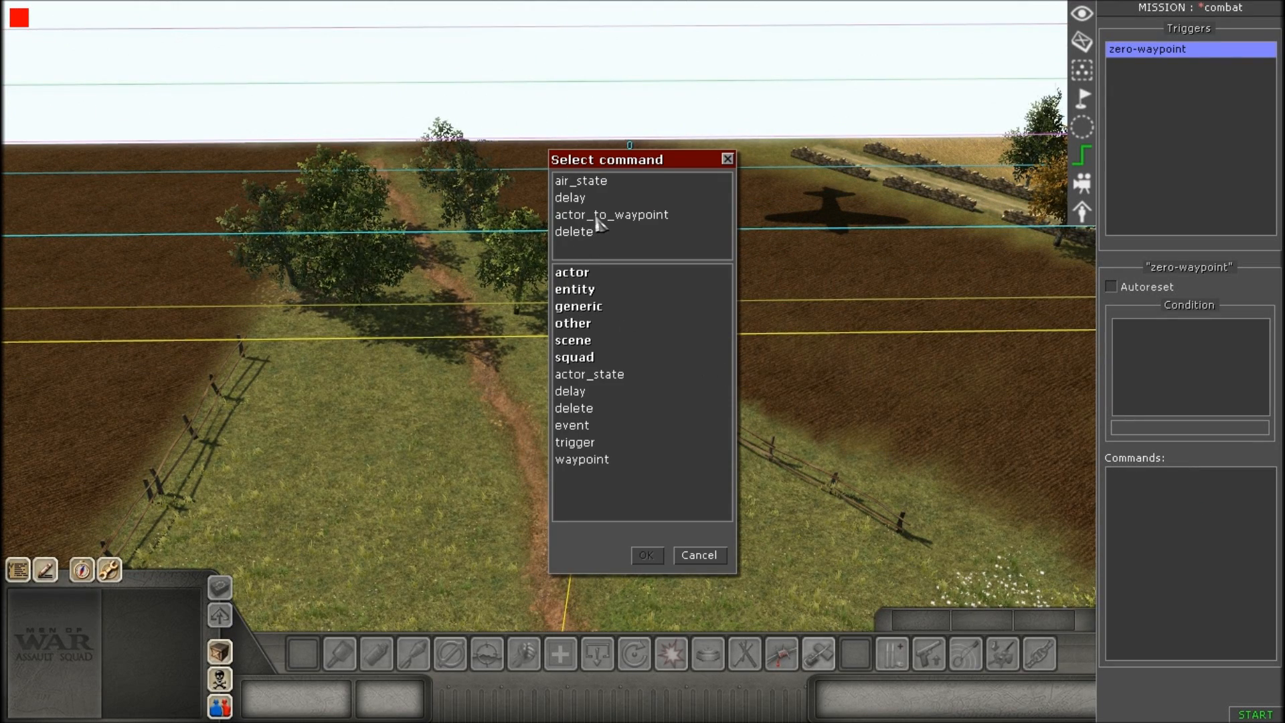
Add actor_to_waypoint sending unit zero to waypoint 0 with teleport & rotate approach.
left_click(645, 554)
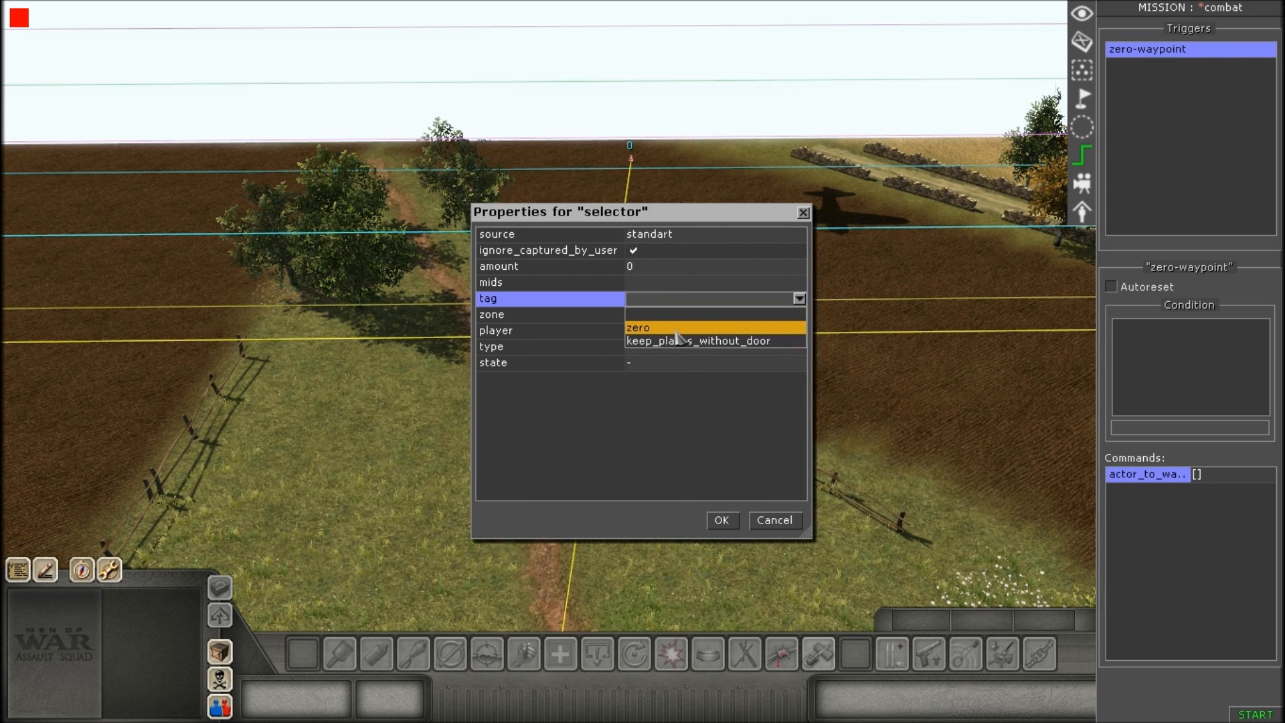
left_click(639, 327)
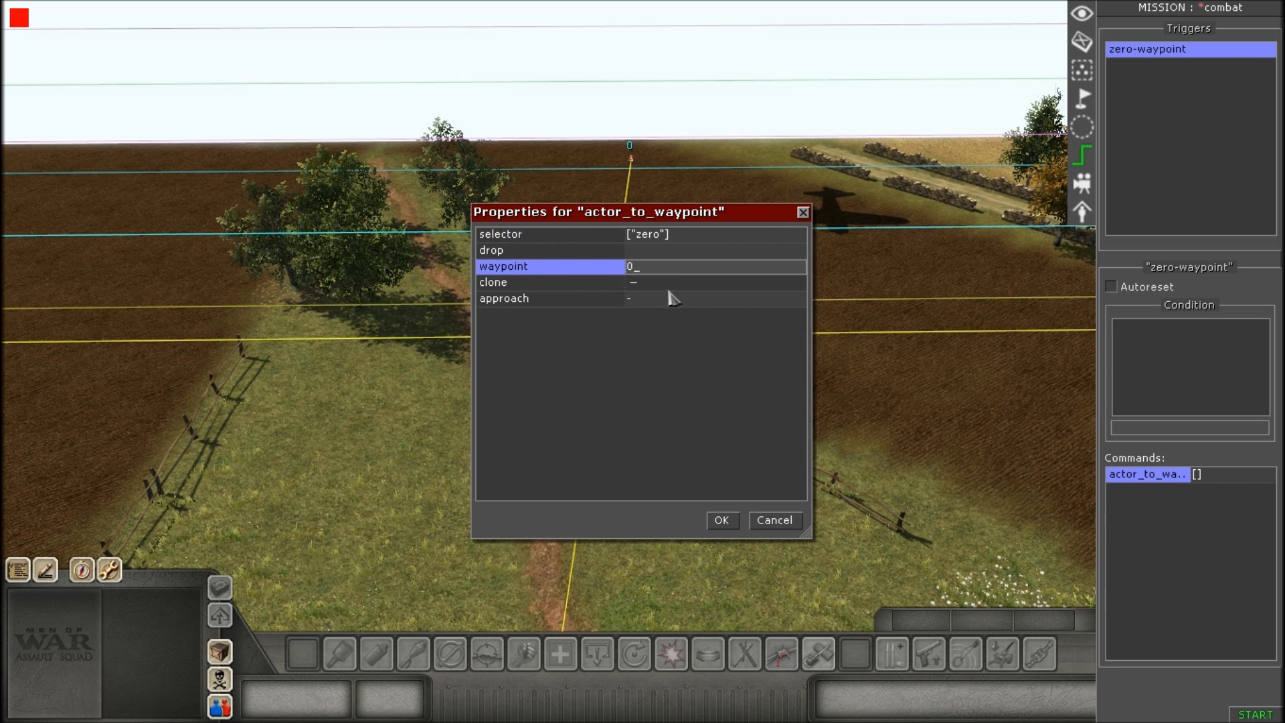
left_click(574, 297)
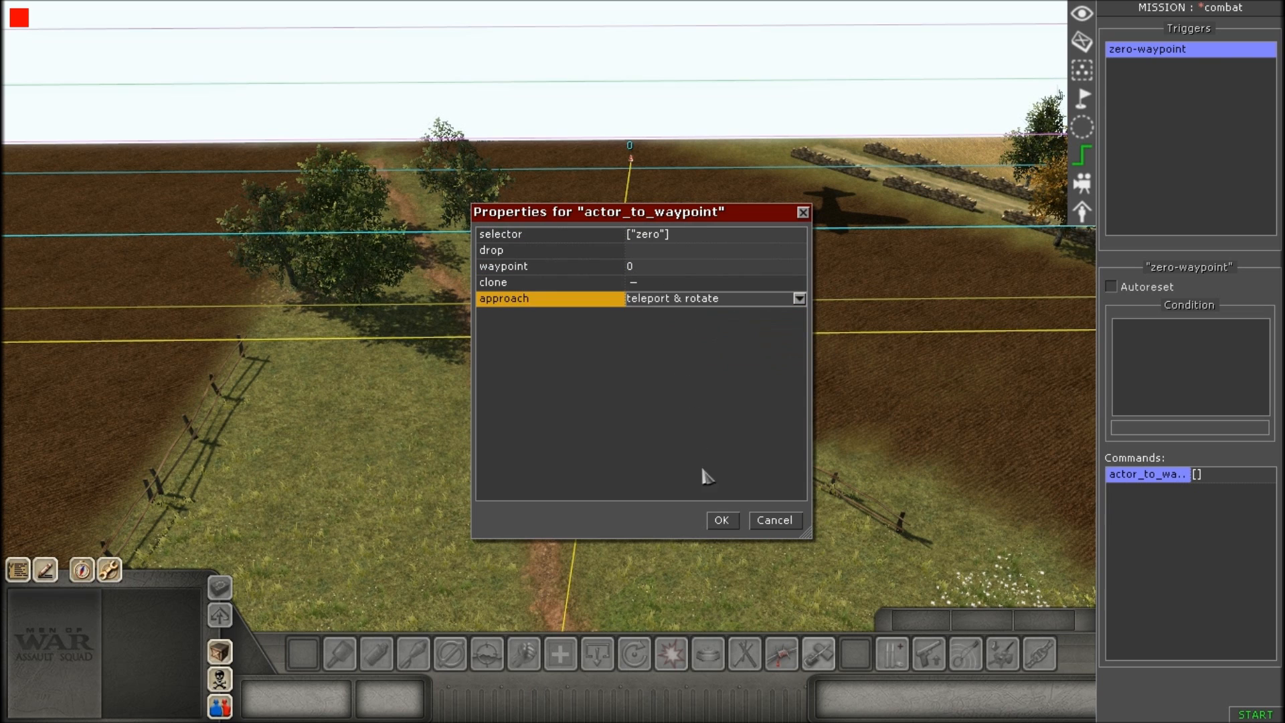
left_click(720, 519)
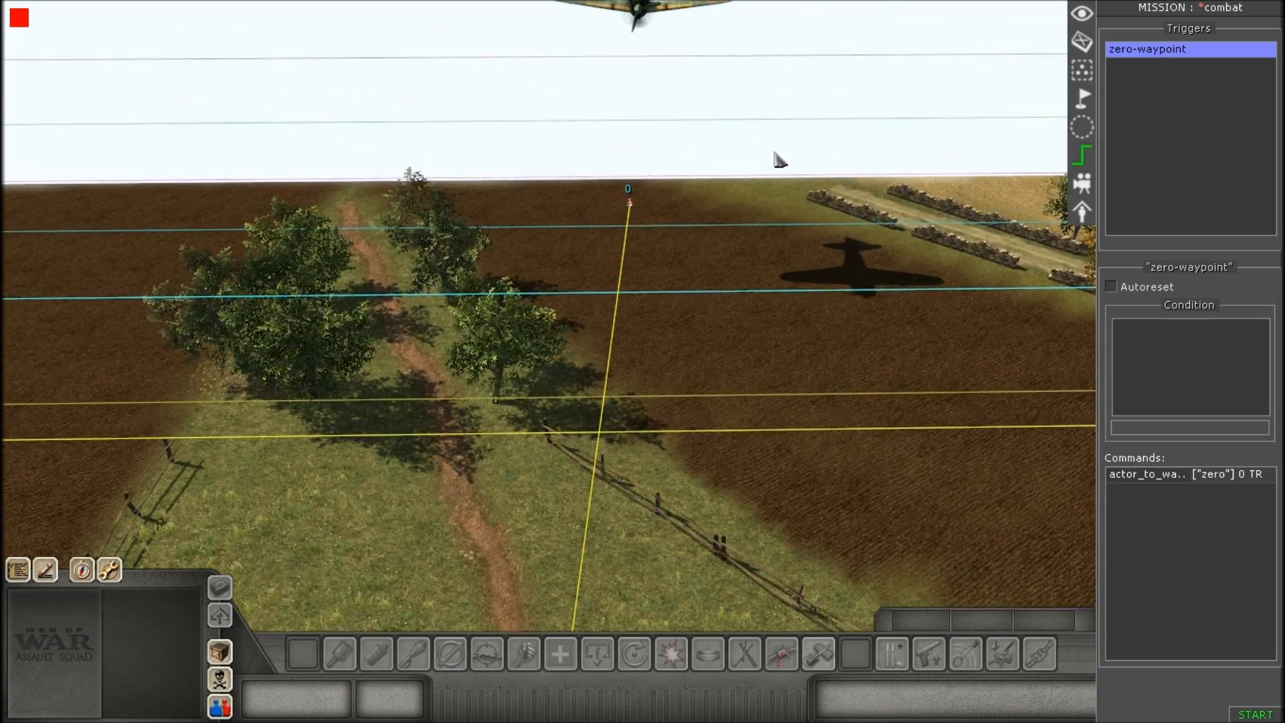
Add an air_state command for selector zero with an altitude so the plane is airborne.
right_click(1186, 474)
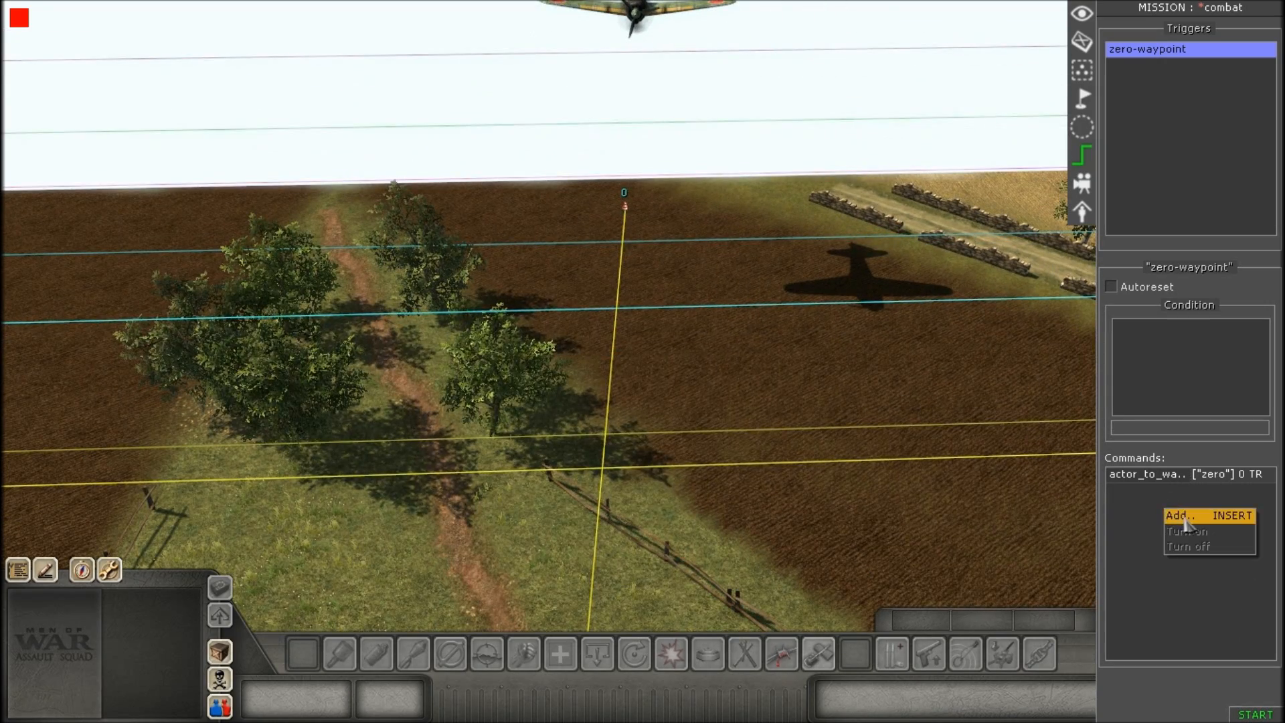
left_click(1182, 516)
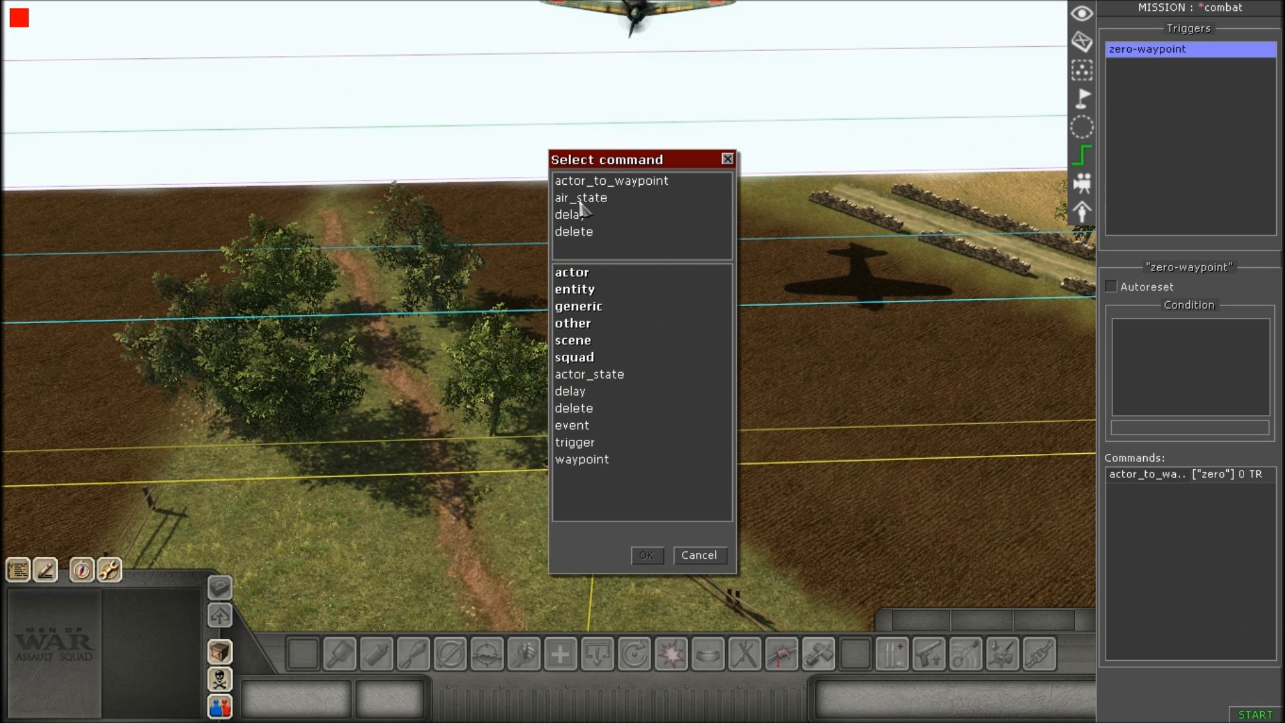
double_click(580, 198)
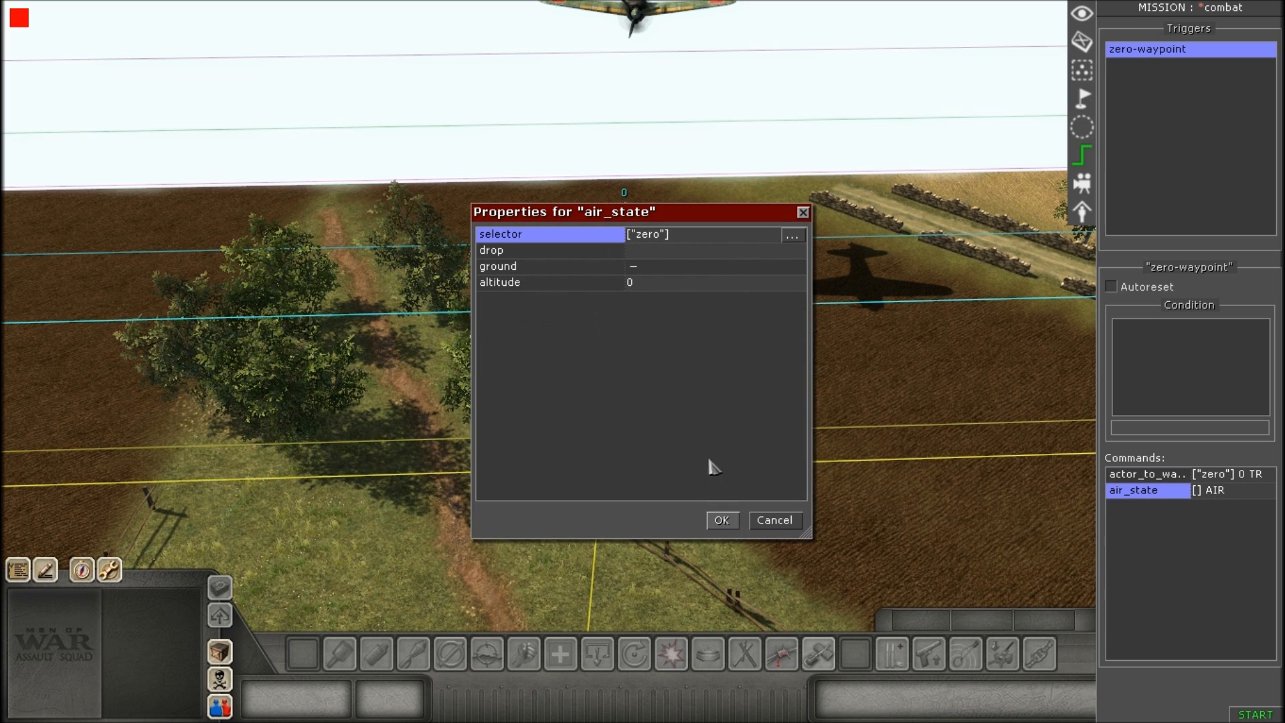
mouse_move(660, 278)
type("1")
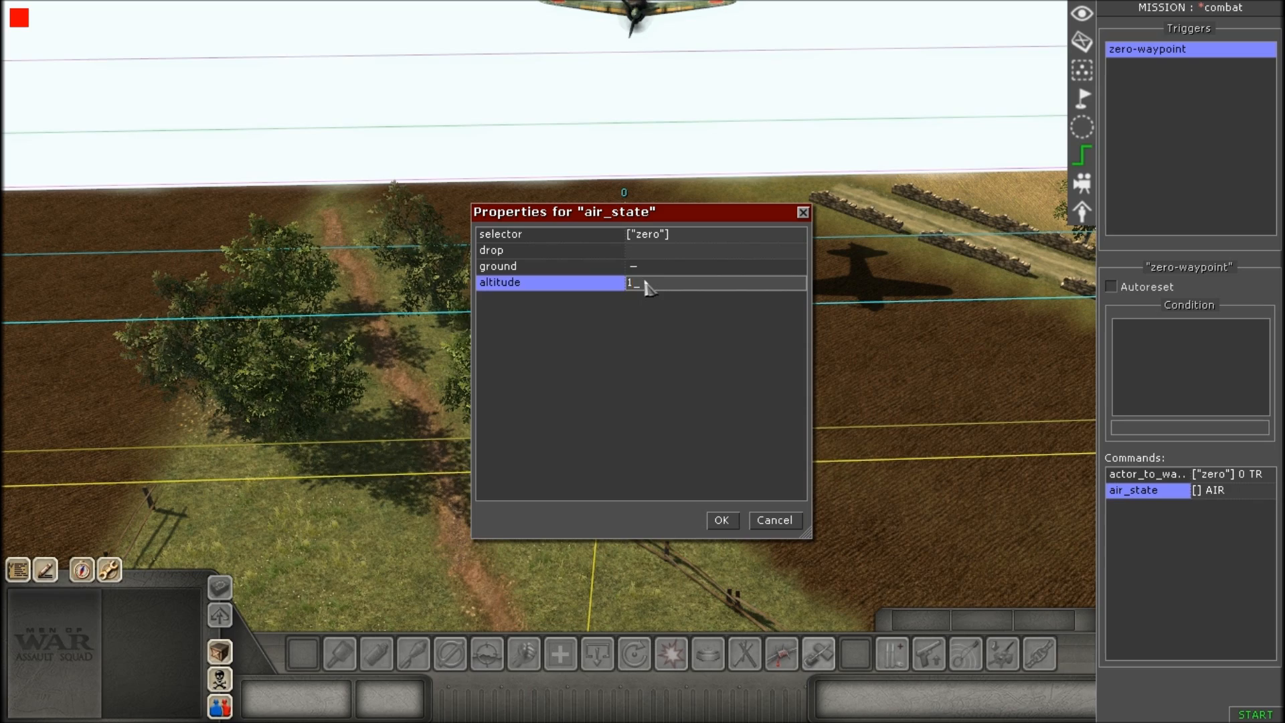
left_click(720, 521)
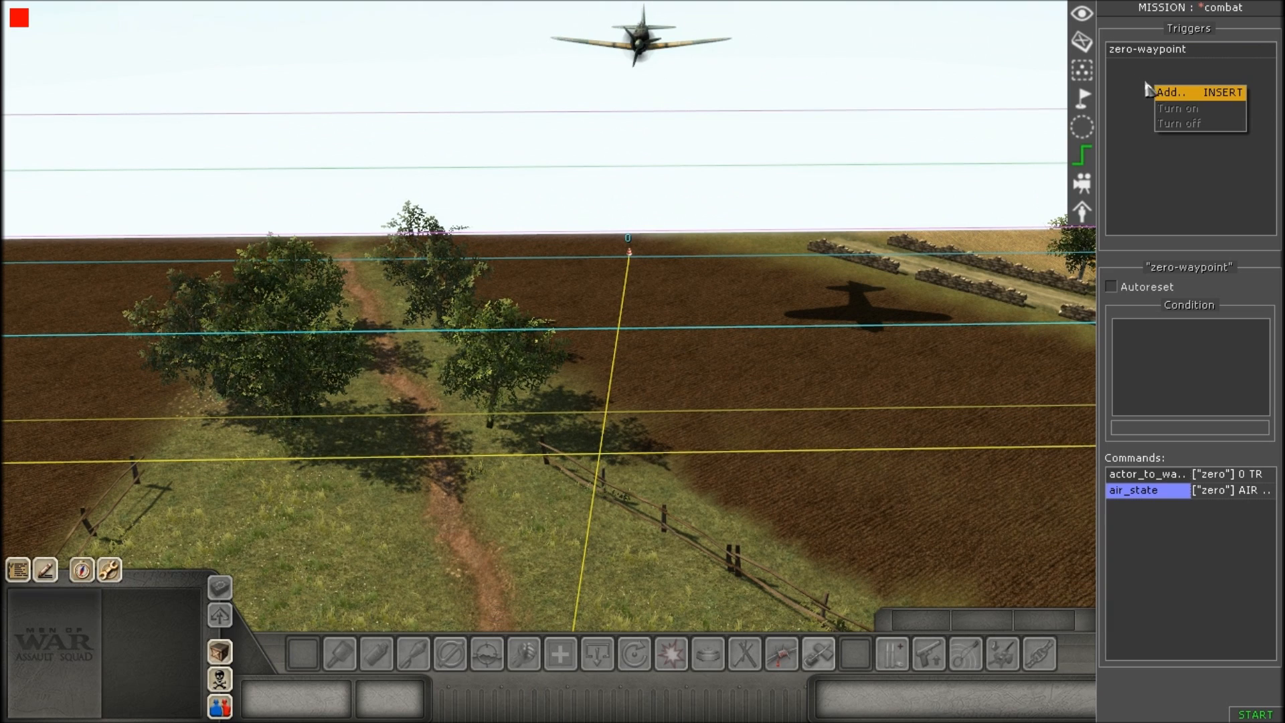
Add a second trigger and name it zero_land.
left_click(1173, 93)
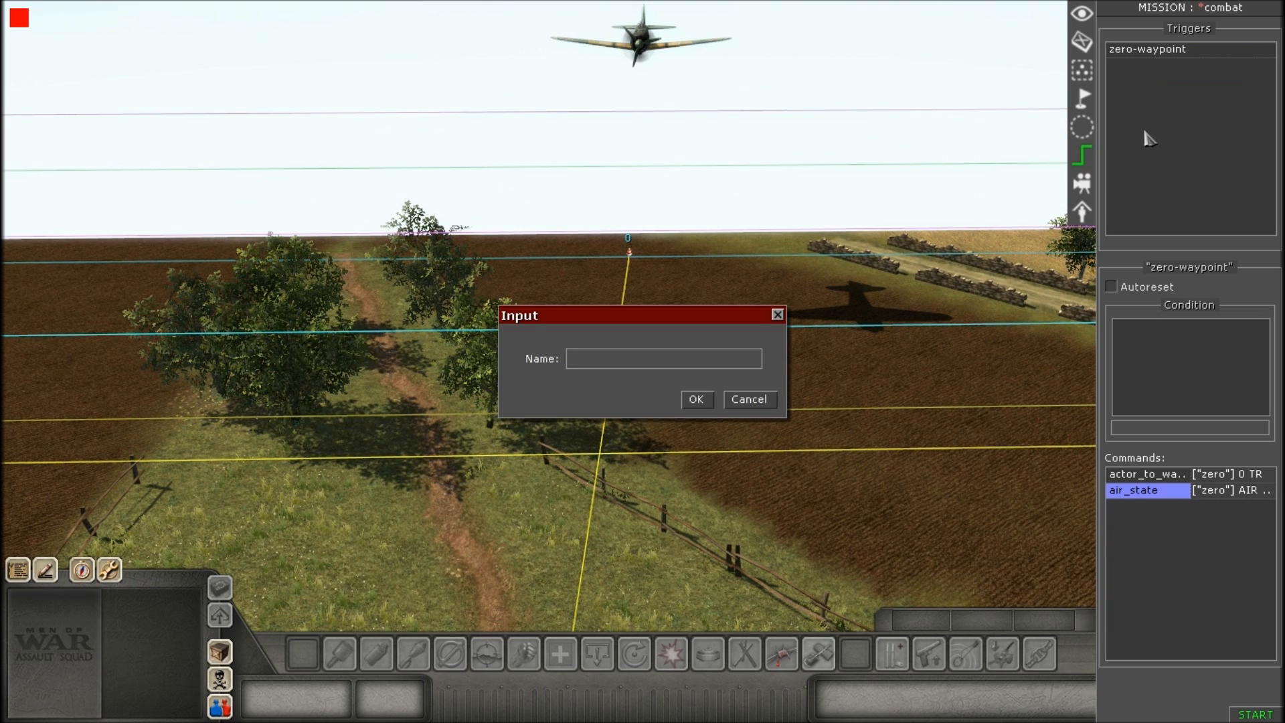
left_click(664, 359)
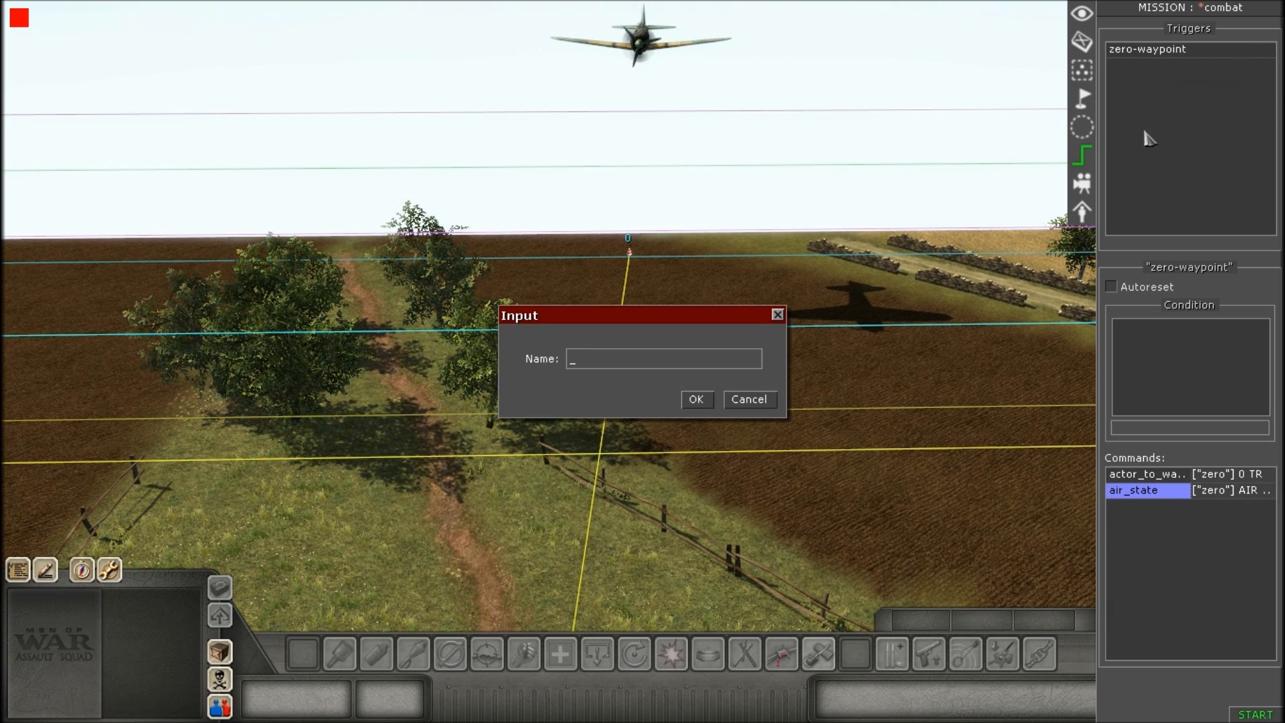
type("land")
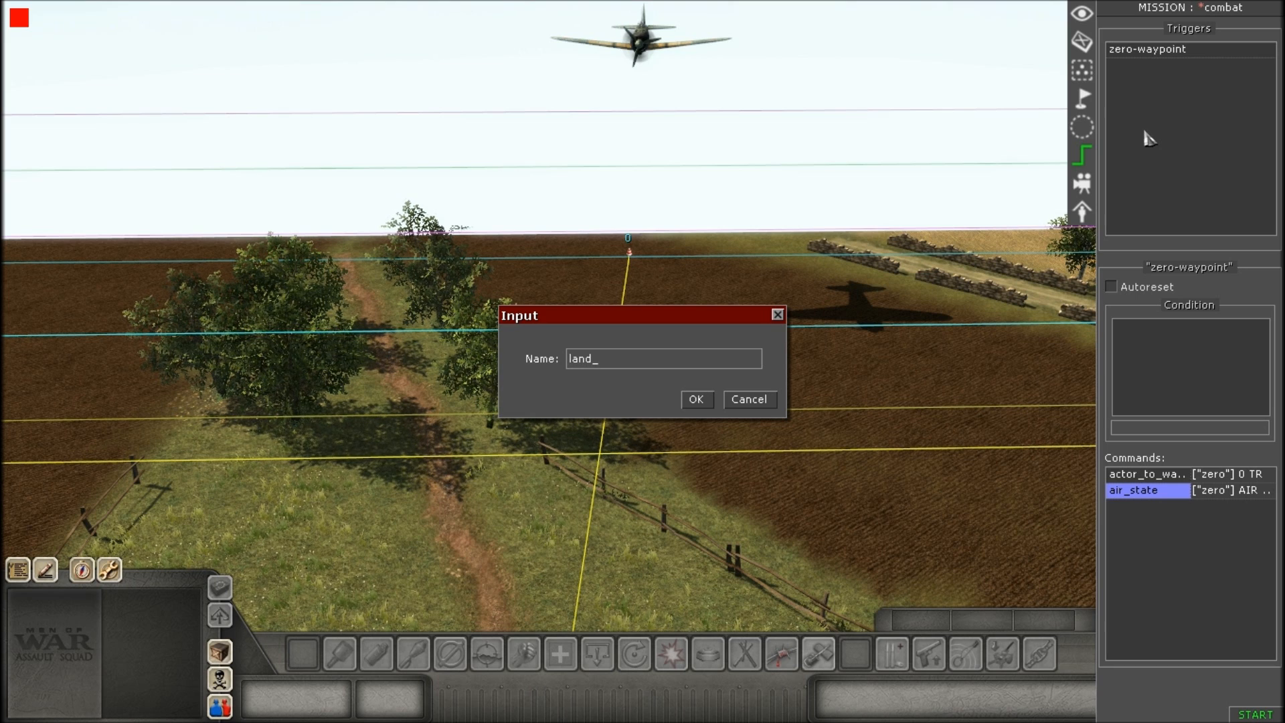
type("zero+")
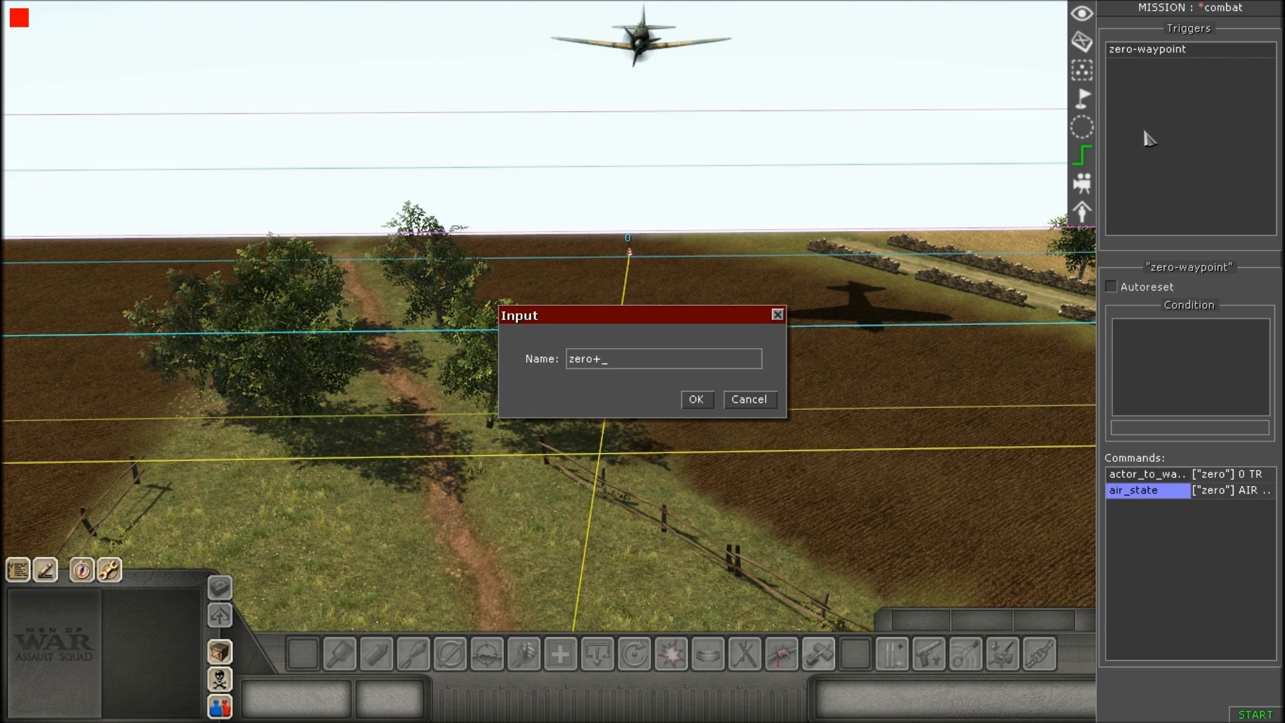
type("lan")
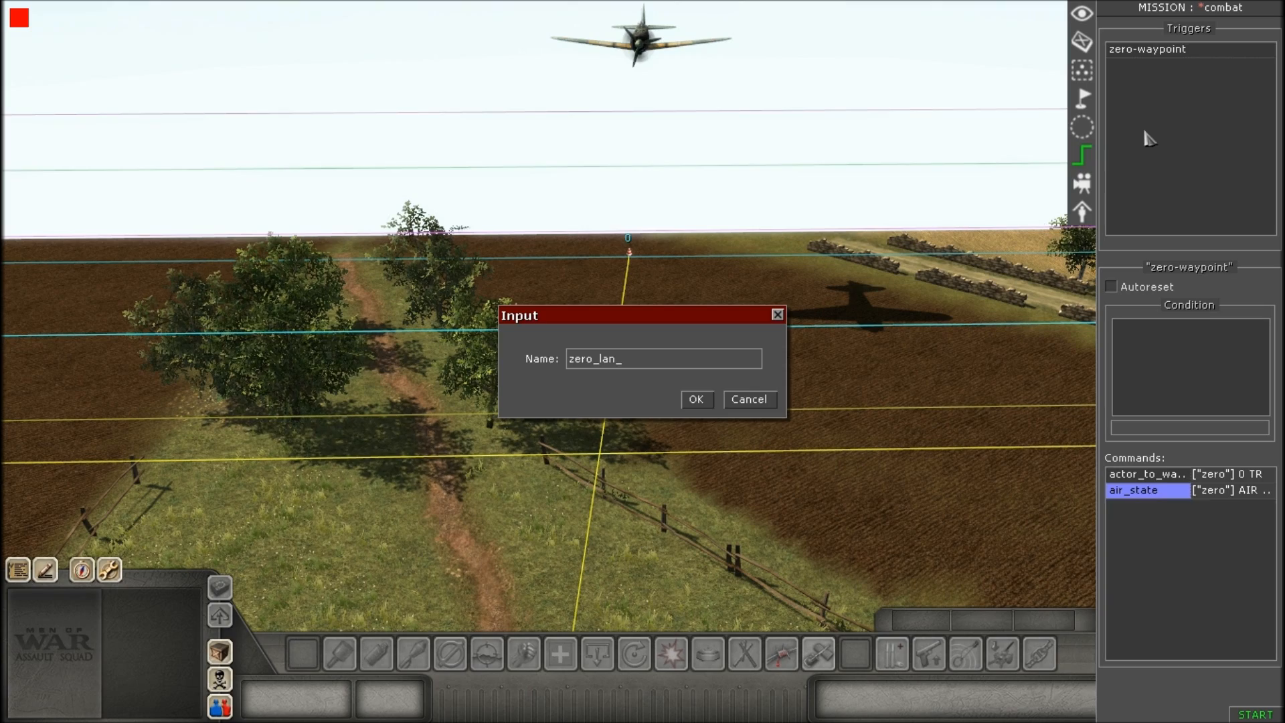
left_click(695, 399)
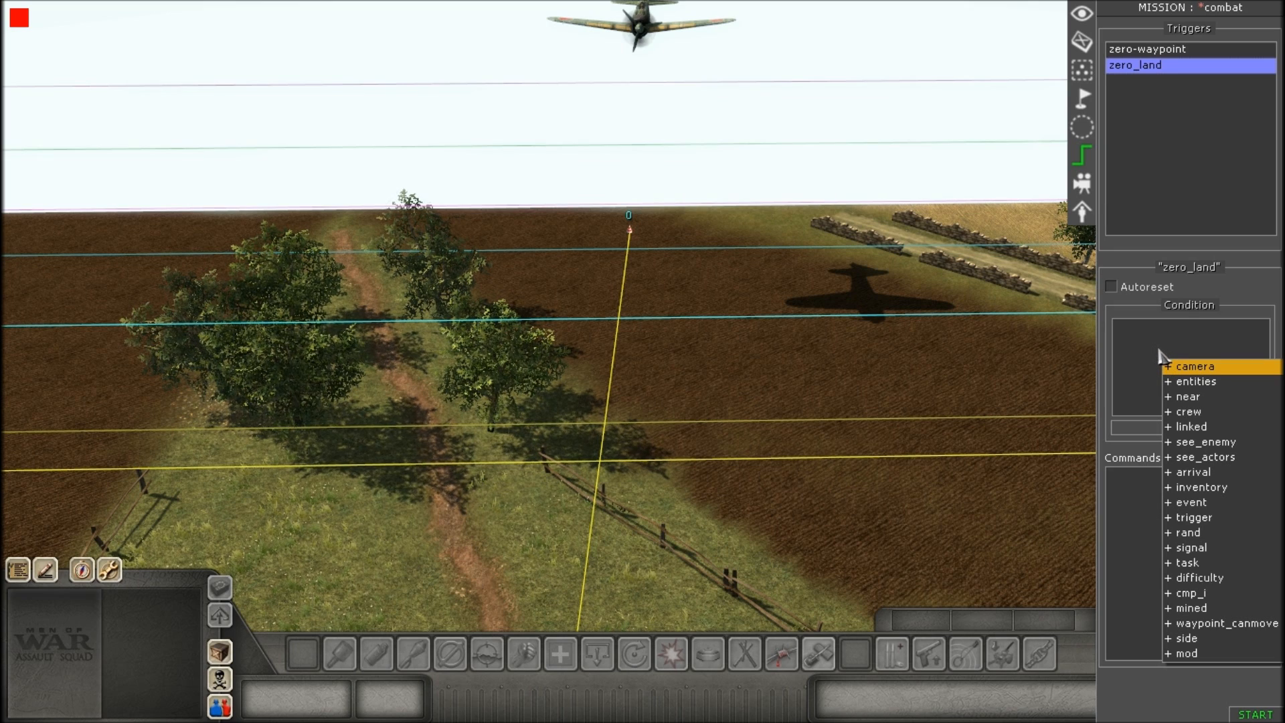
mouse_move(1196, 381)
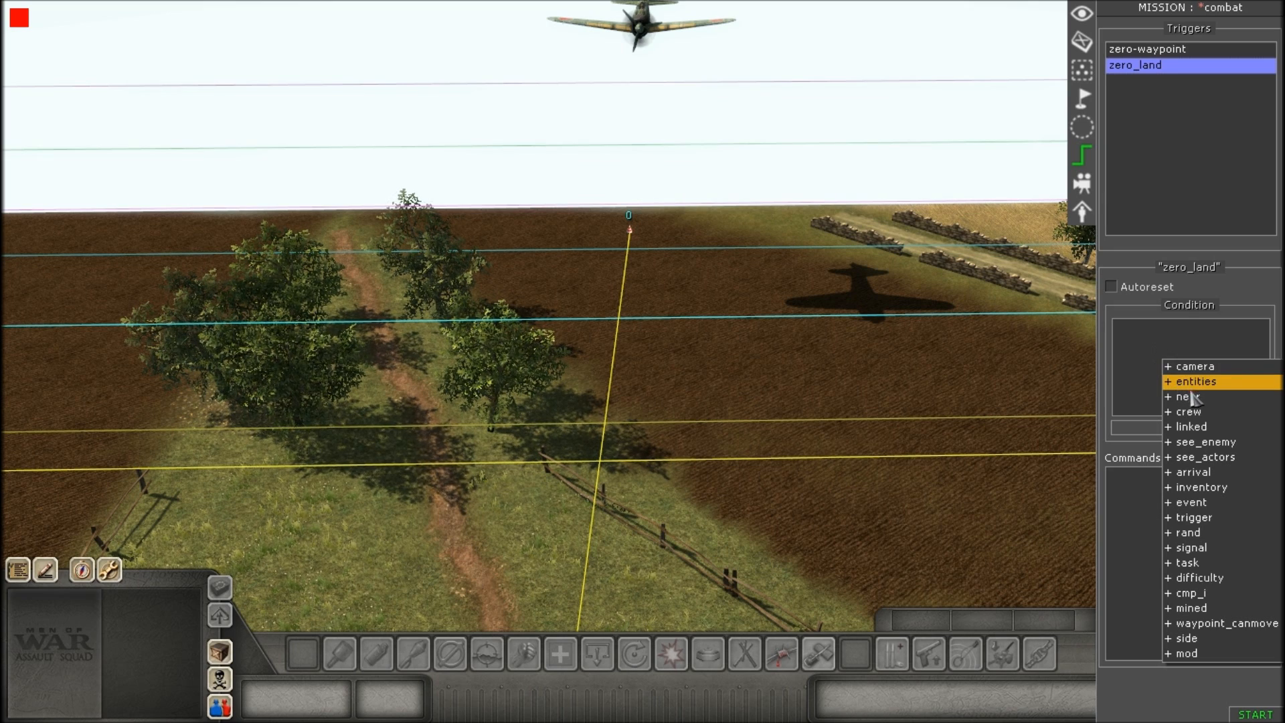
Add a near condition to zero_land watching the unit tagged zero.
left_click(1188, 396)
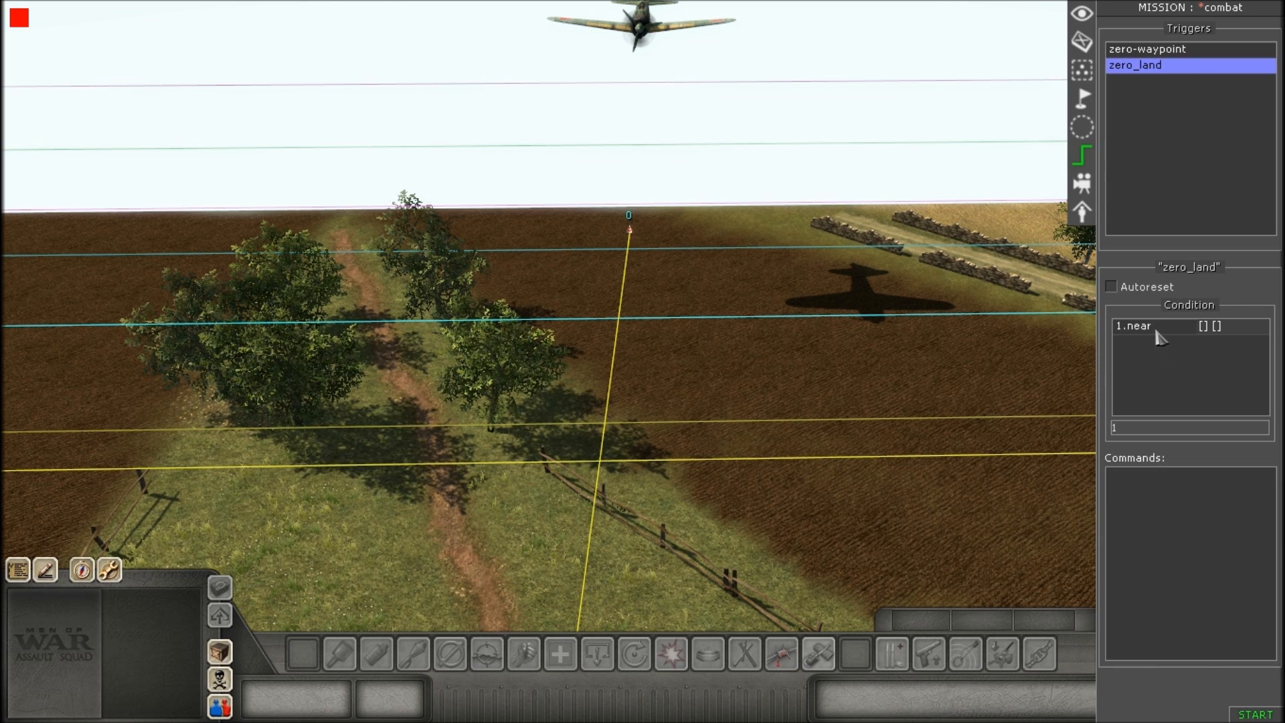
double_click(1138, 325)
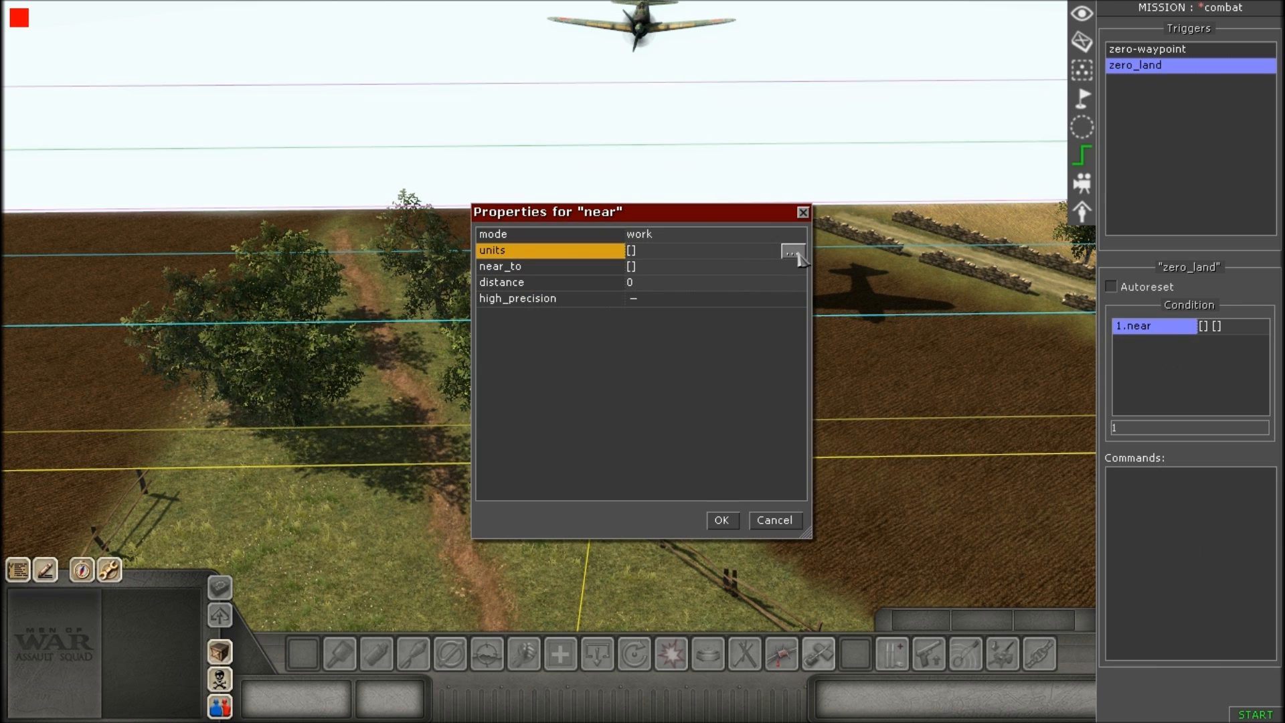
left_click(790, 250)
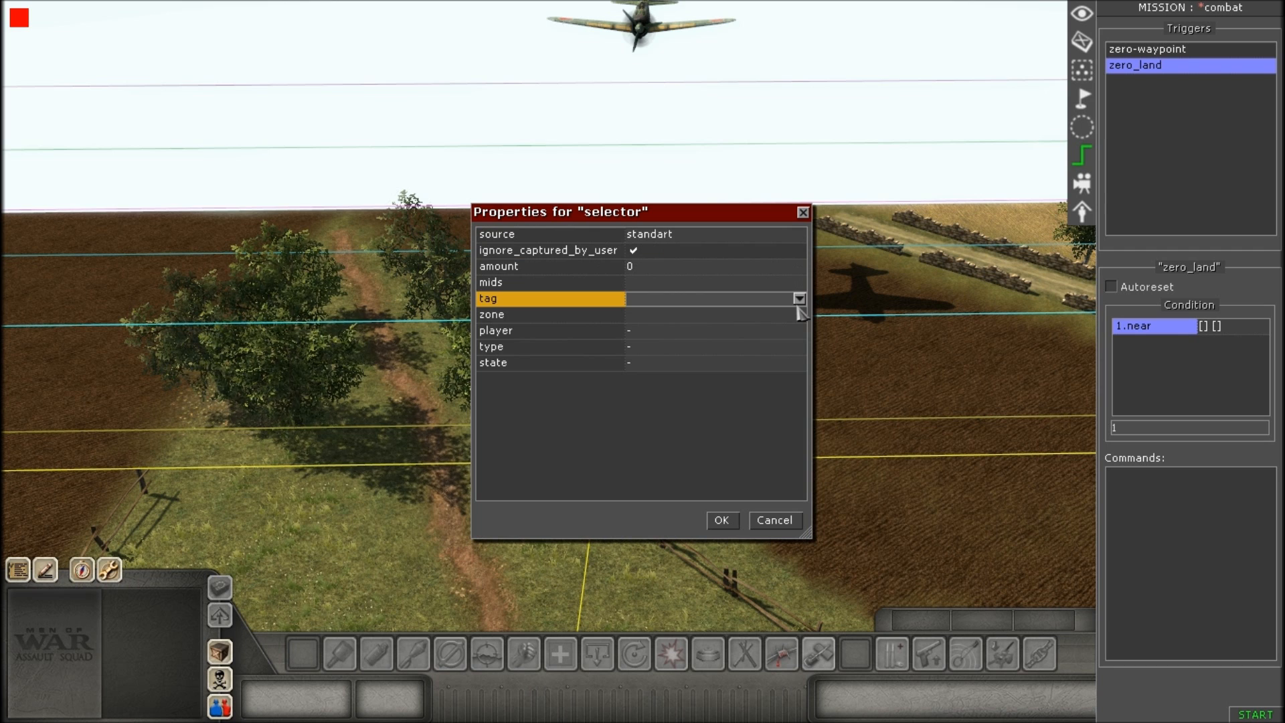
left_click(798, 299)
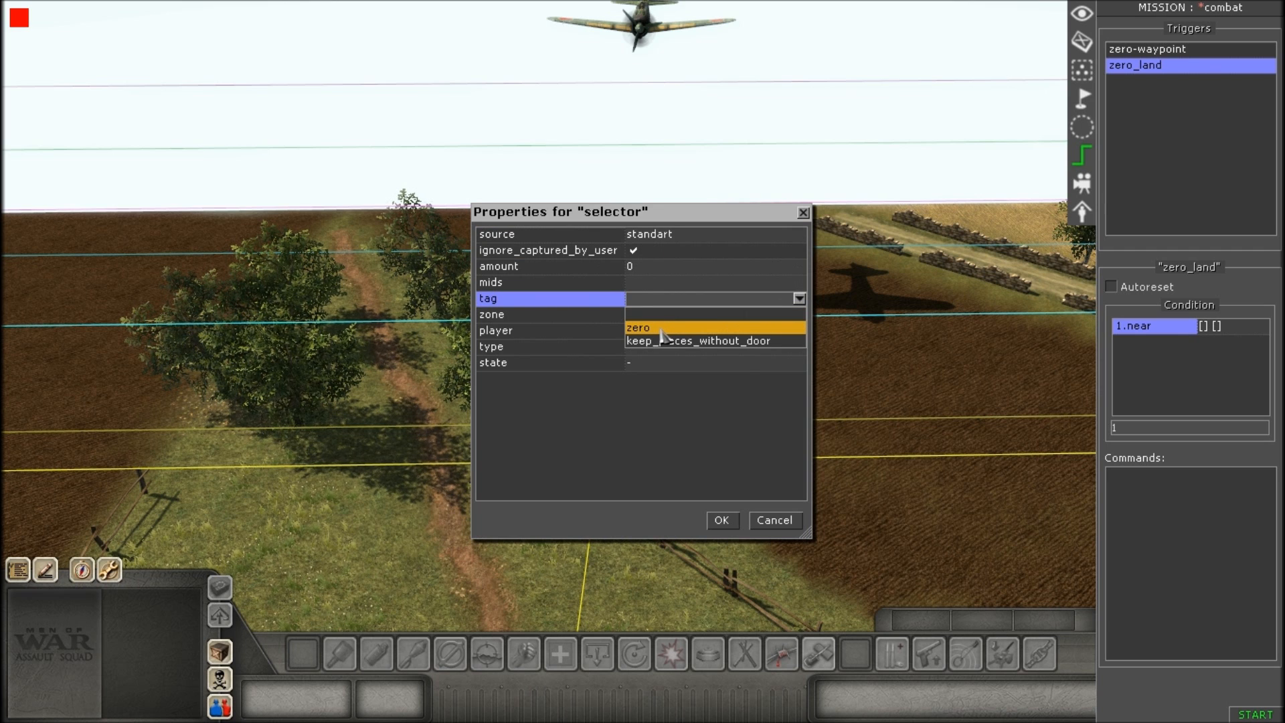
left_click(637, 327)
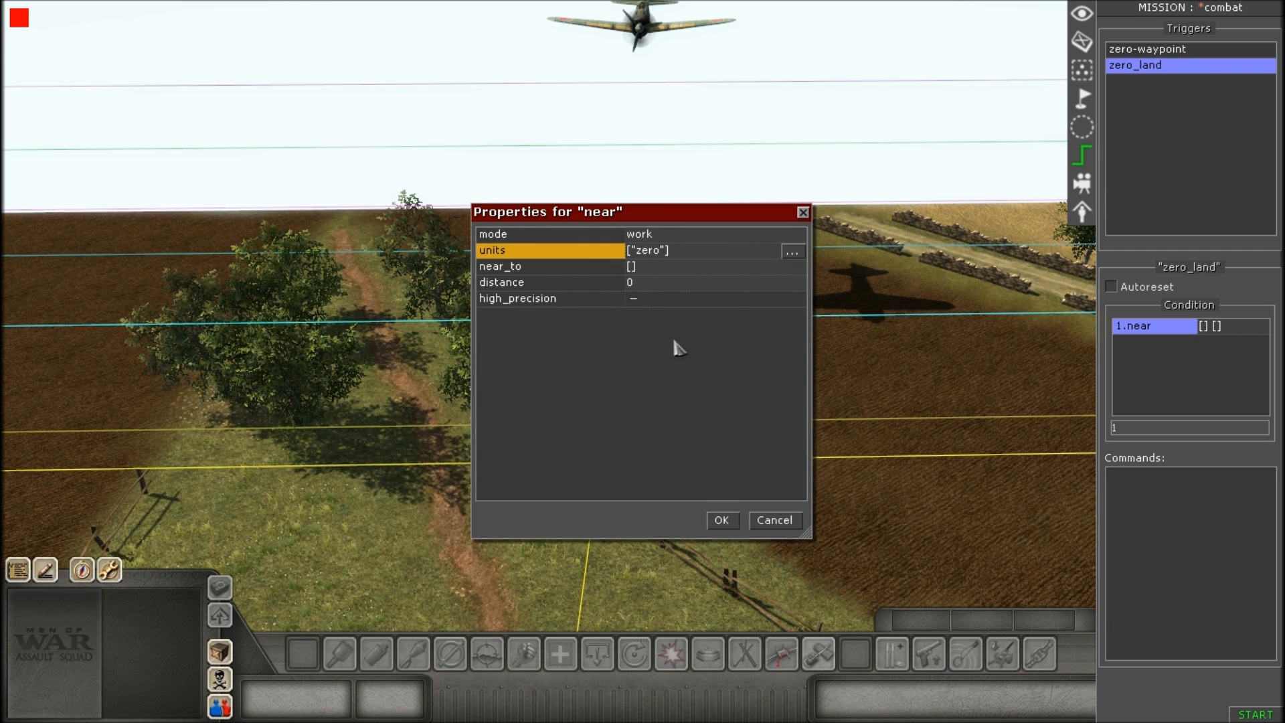
Set the condition's near_to target to the landing_zone zone and confirm.
left_click(549, 265)
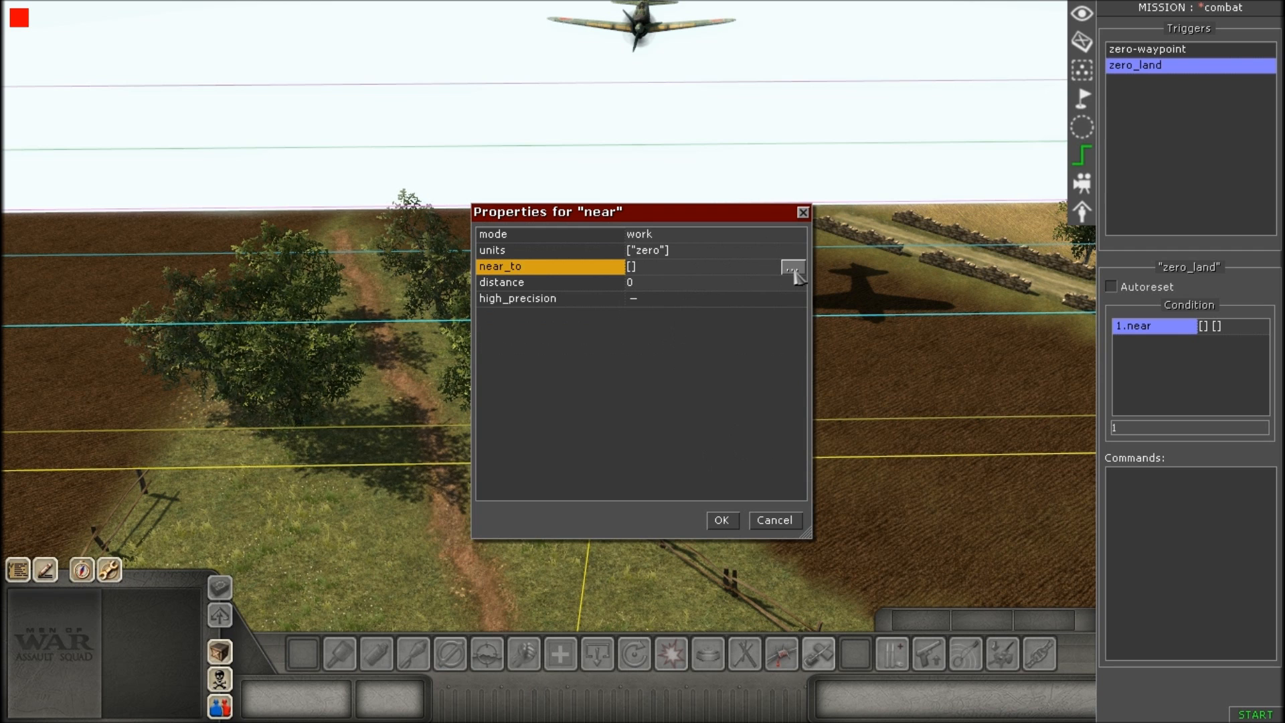
left_click(789, 266)
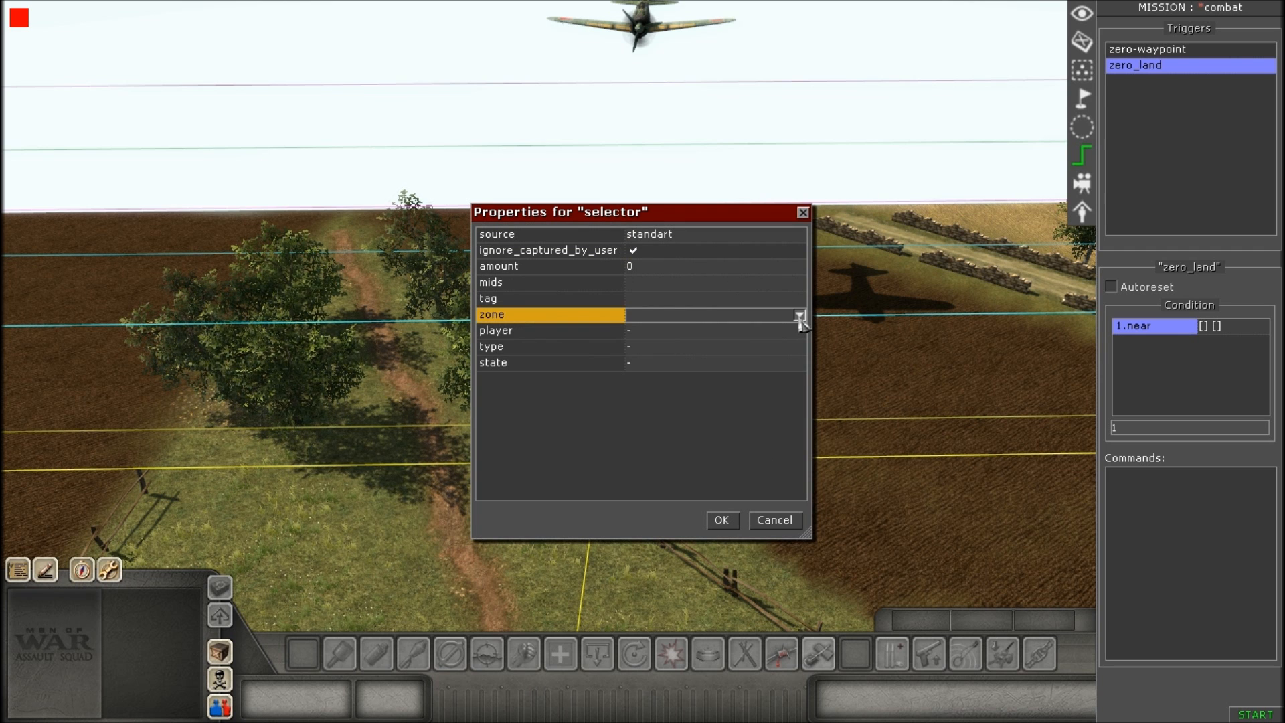
left_click(799, 313)
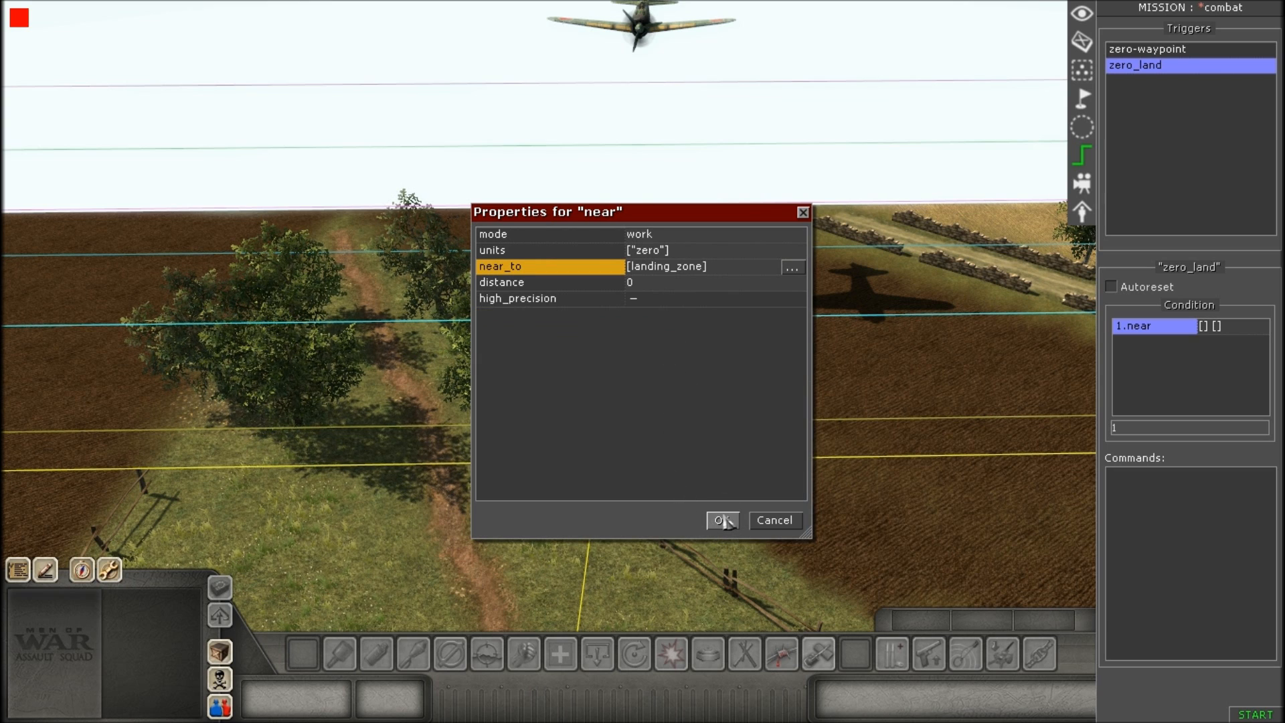
left_click(721, 521)
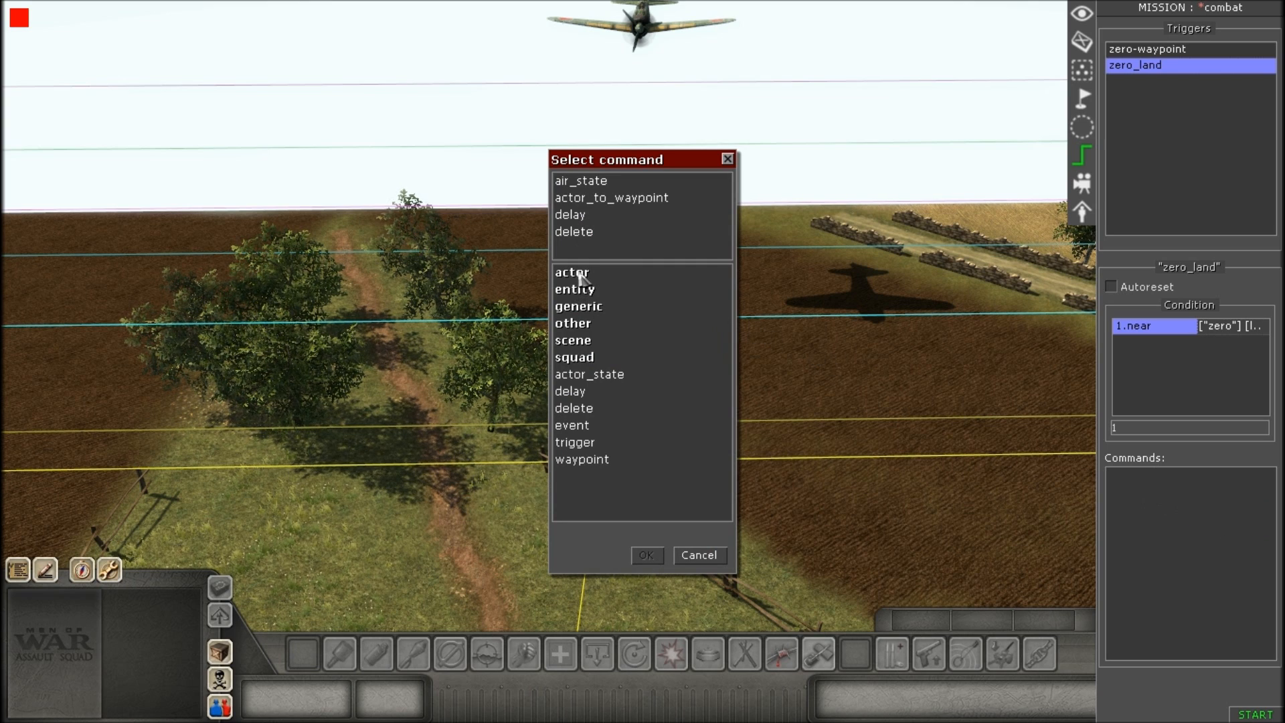
Add an air_state command lowering unit zero to altitude -15.
left_click(571, 272)
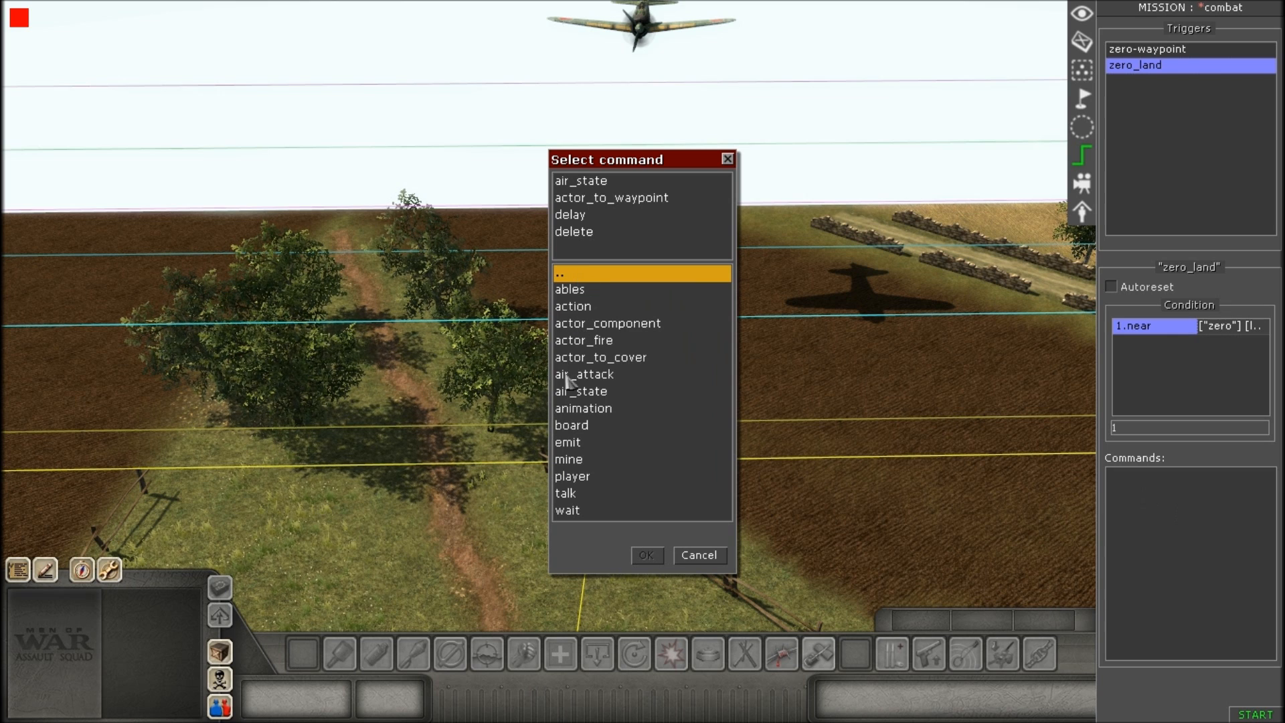
double_click(579, 180)
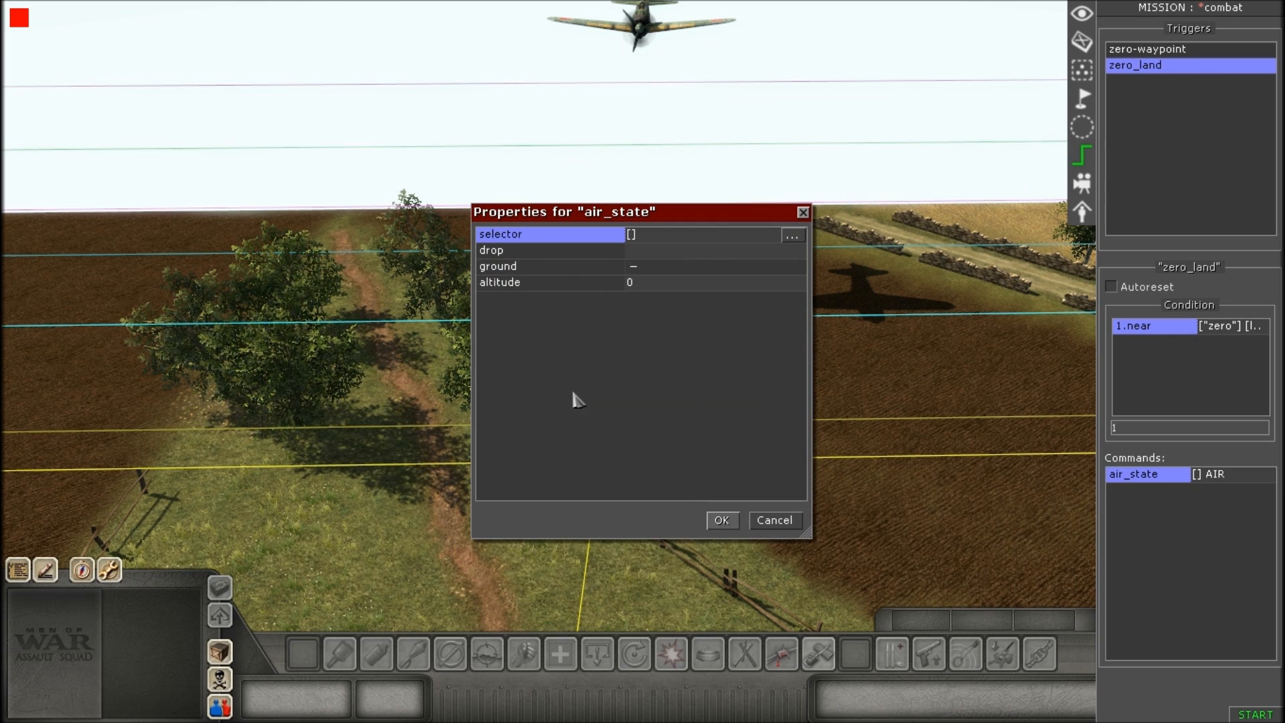
left_click(791, 236)
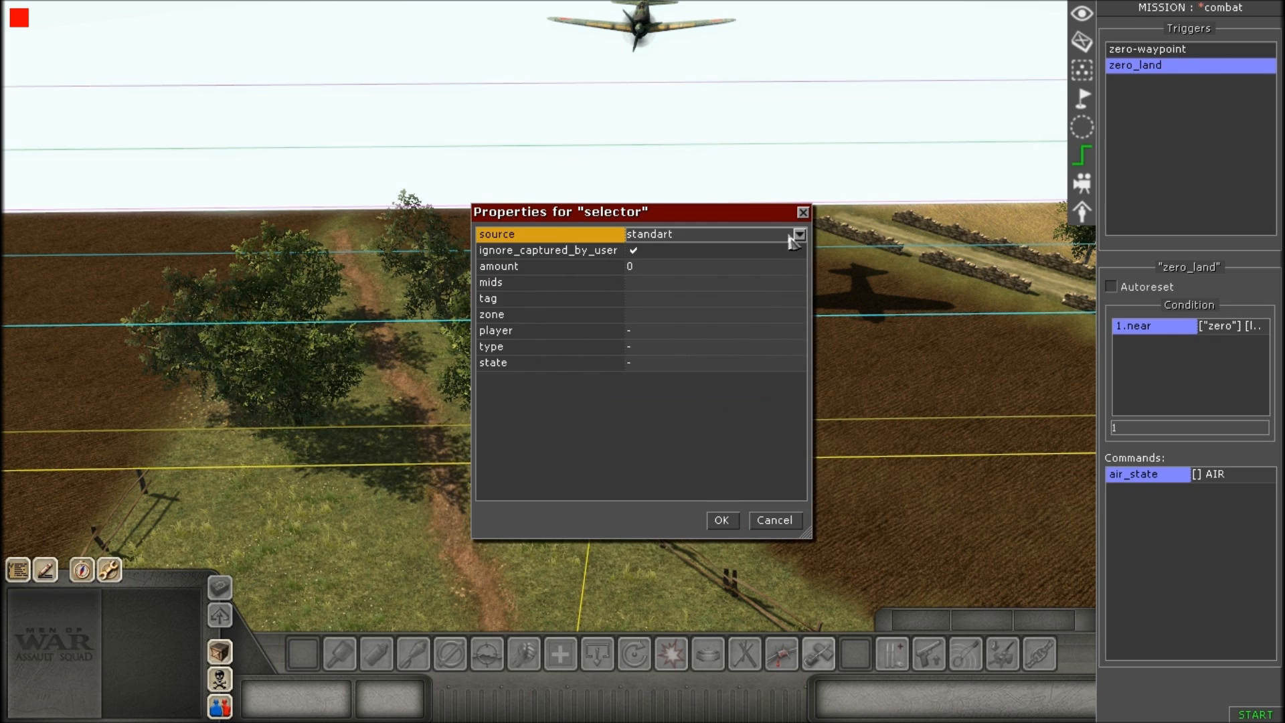
left_click(556, 298)
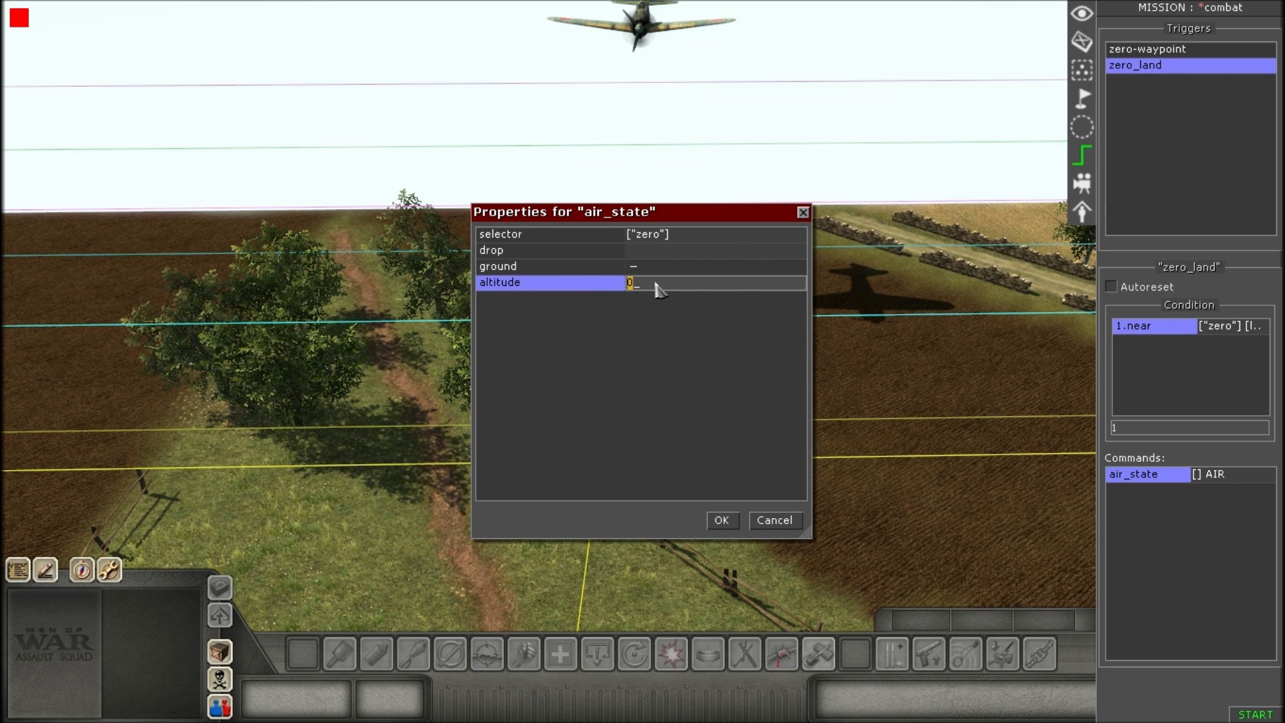
type("-15")
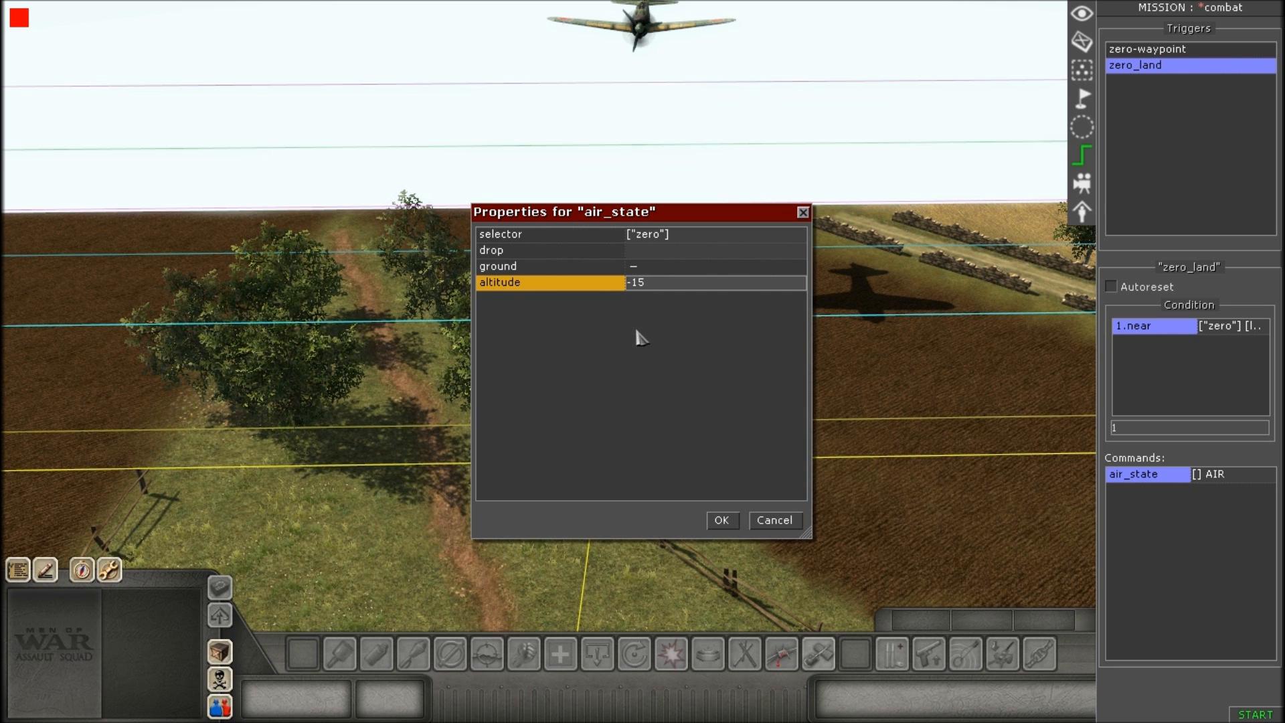
mouse_move(683, 309)
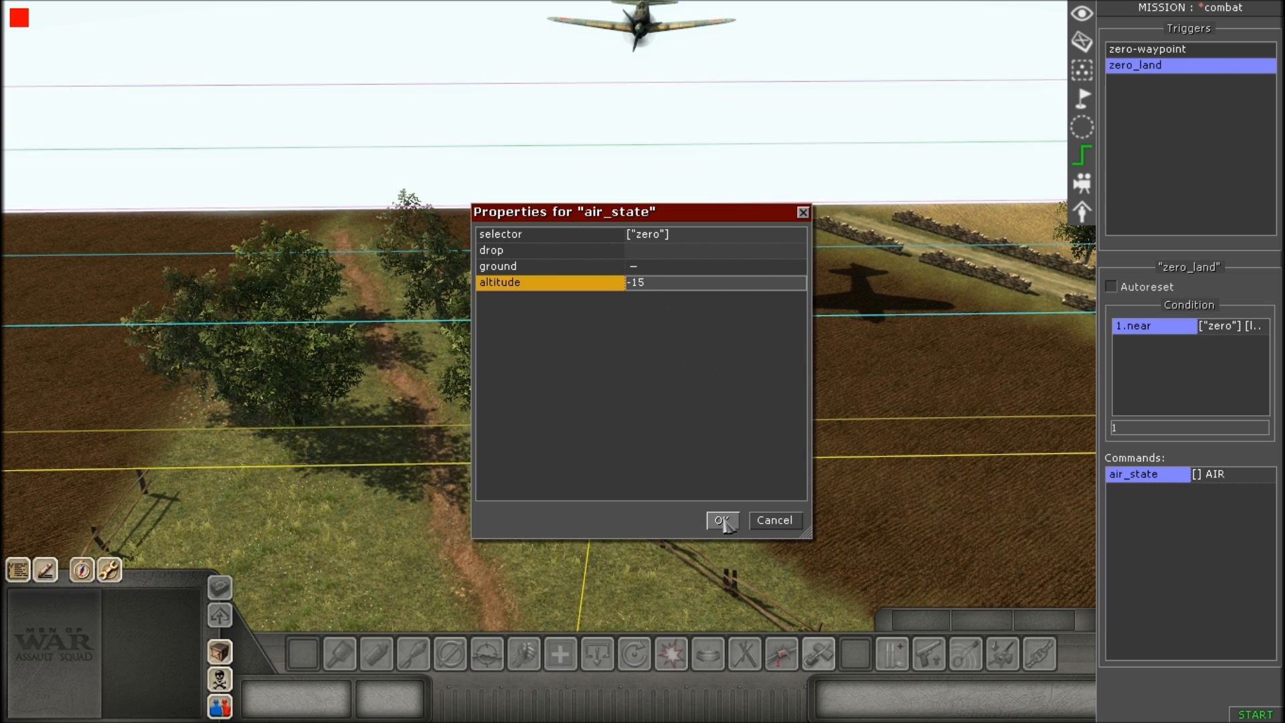
left_click(720, 520)
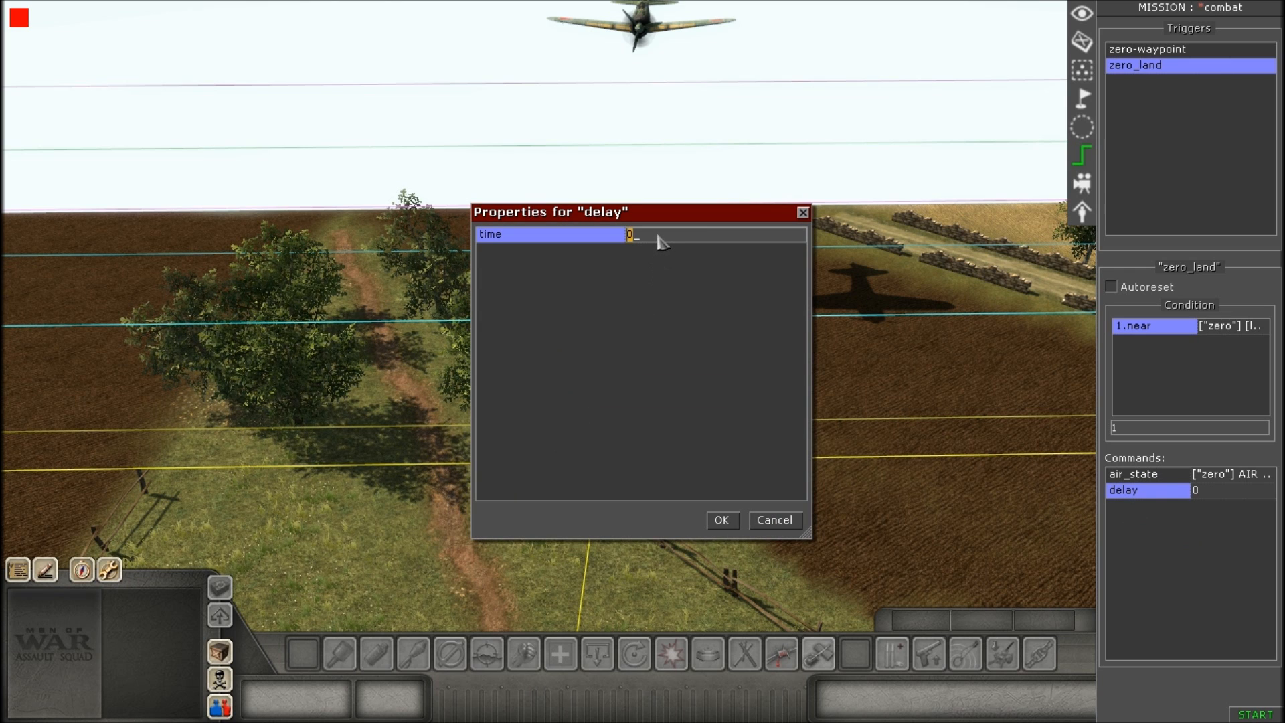
Set the delay command's time to 2 seconds.
left_click(720, 521)
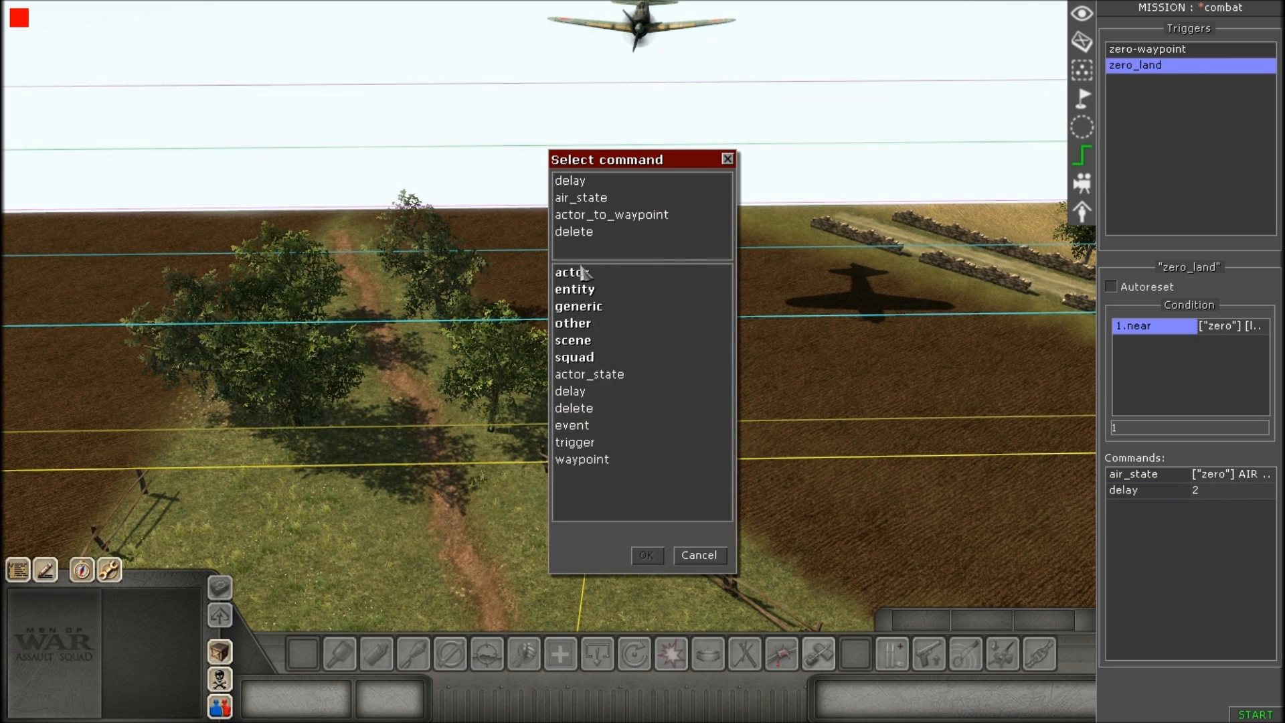
Add a final air_state command putting unit zero on the ground.
left_click(645, 554)
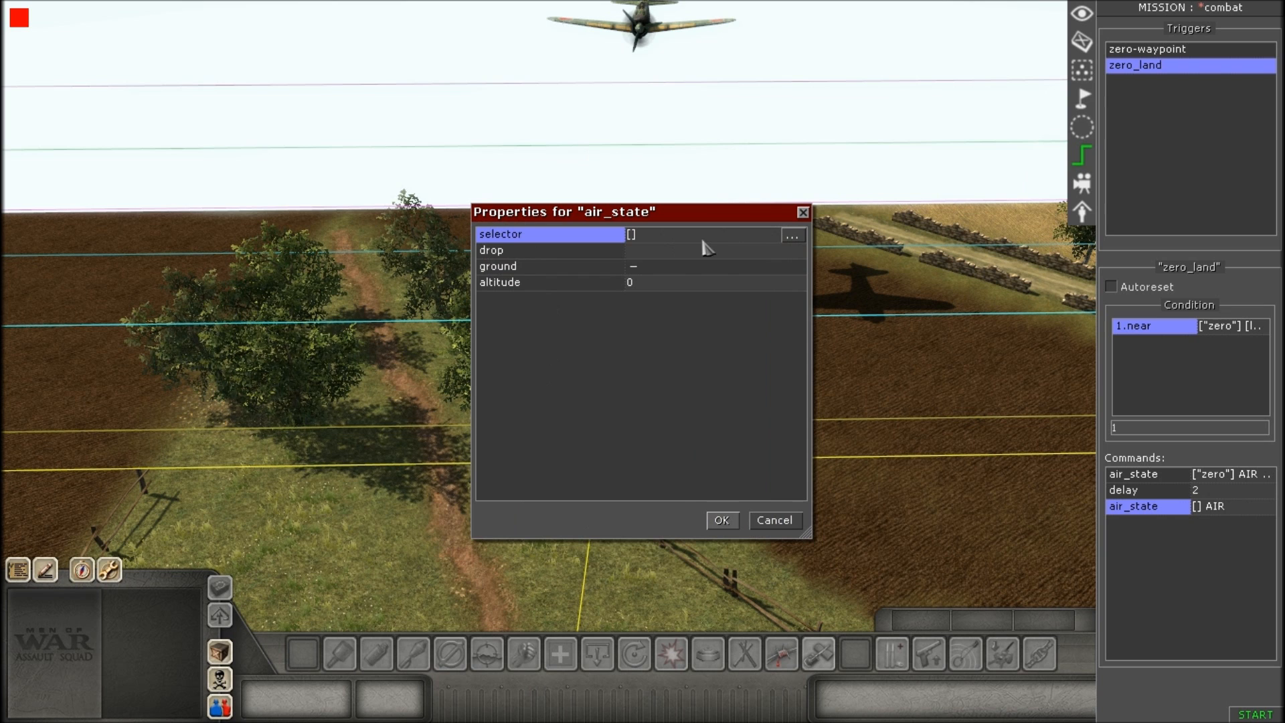
left_click(790, 237)
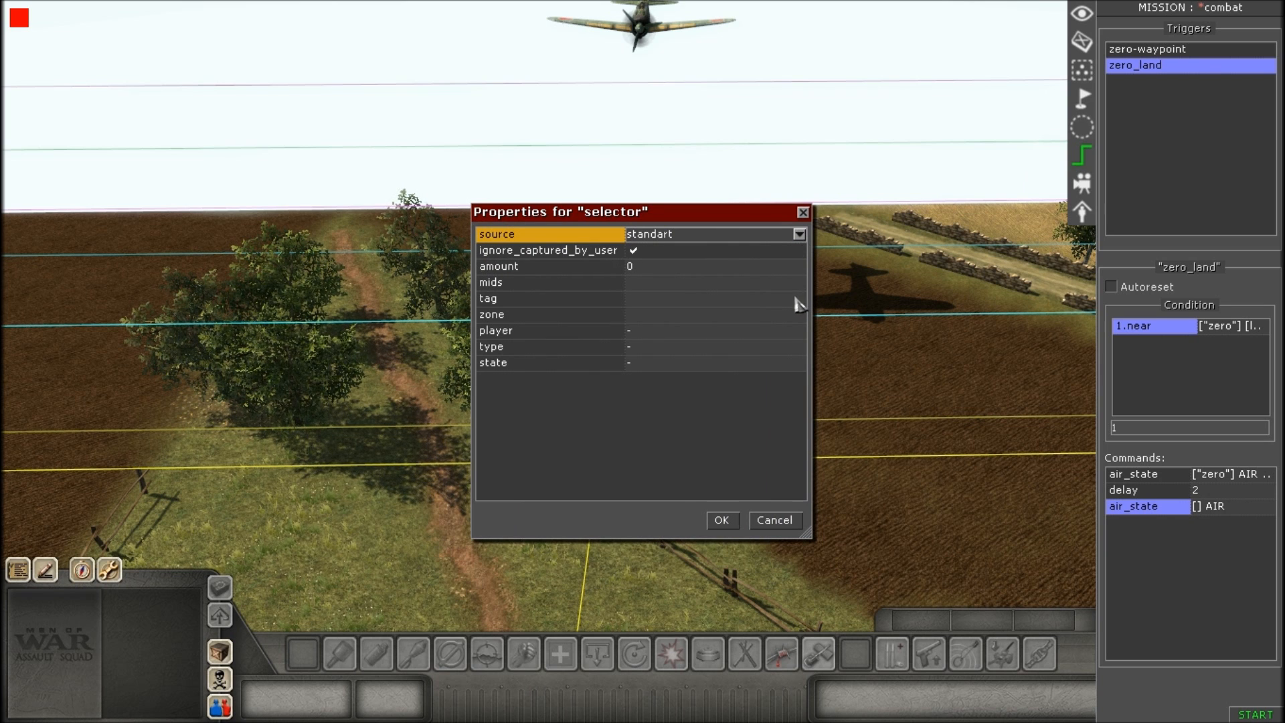
left_click(549, 297)
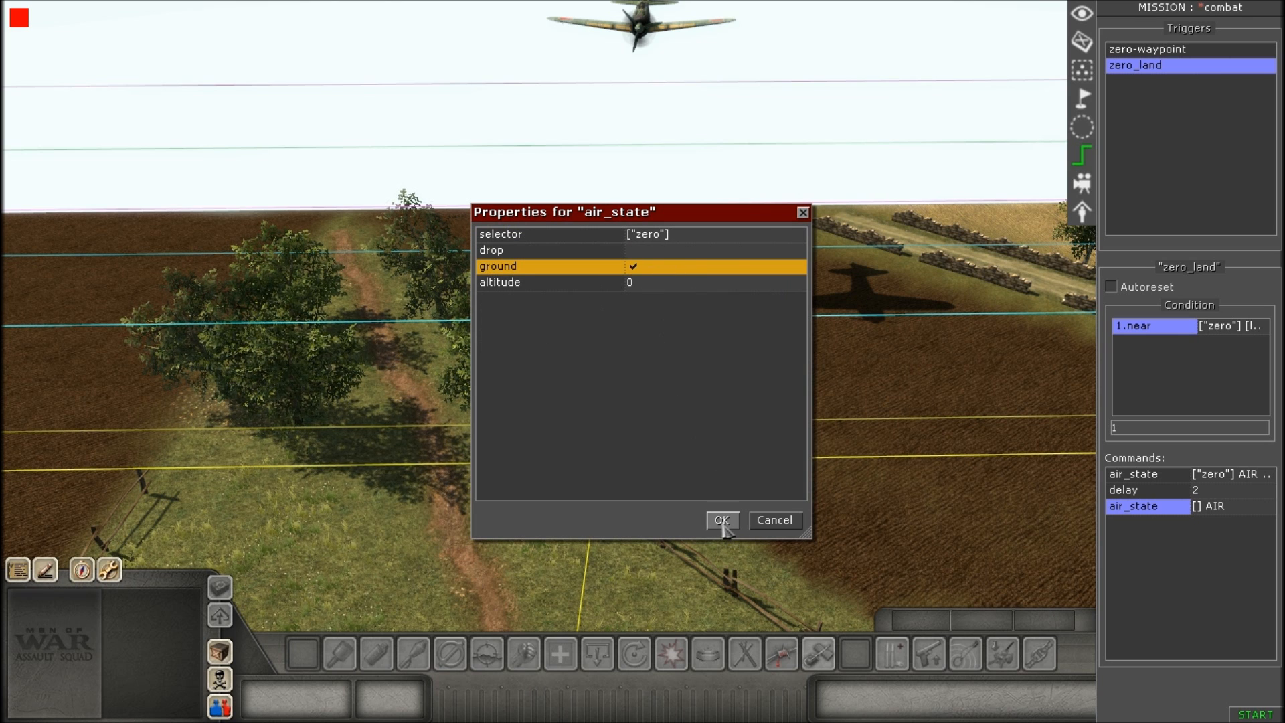
left_click(720, 520)
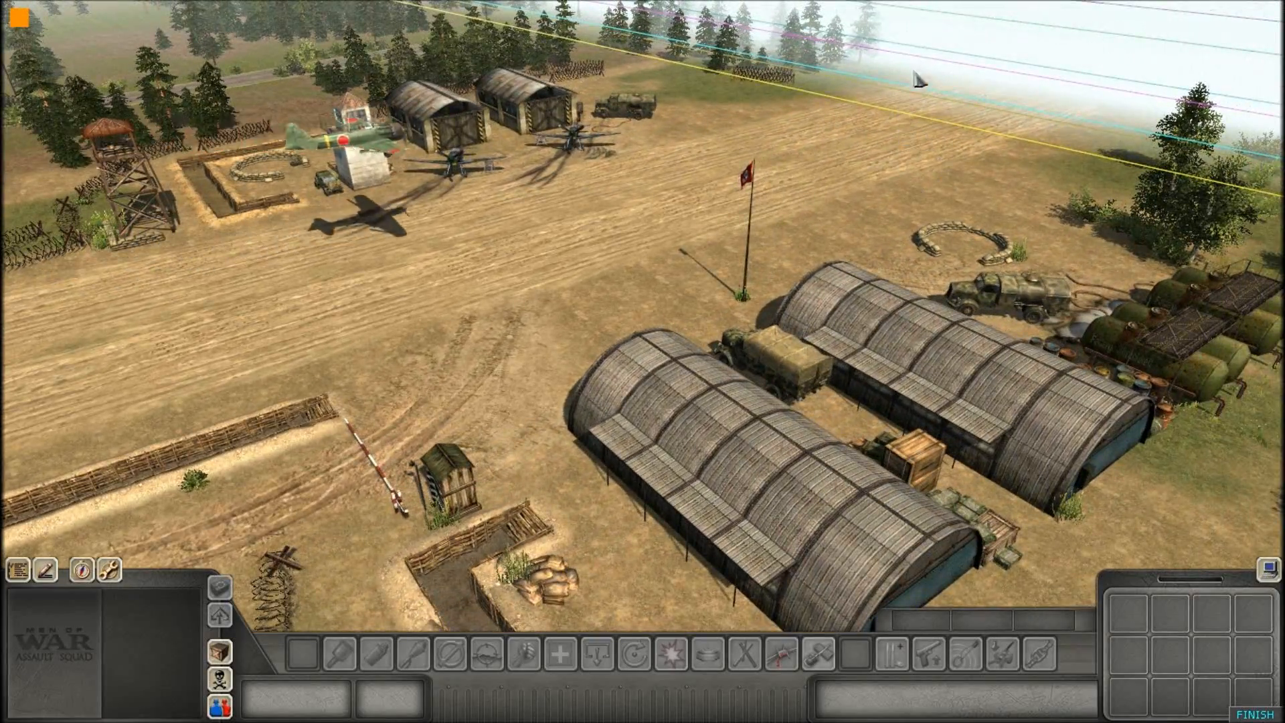
Zoom the camera out to view the landed Zero on the airstrip.
scroll("down", 3)
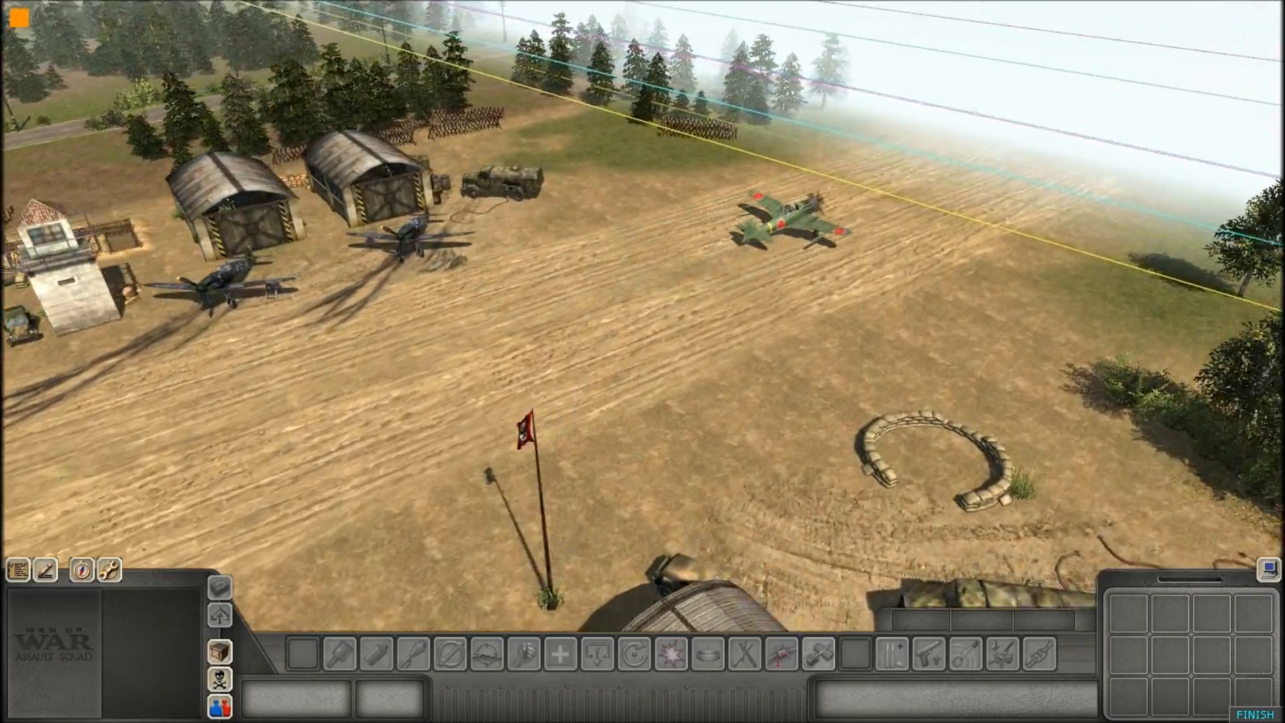